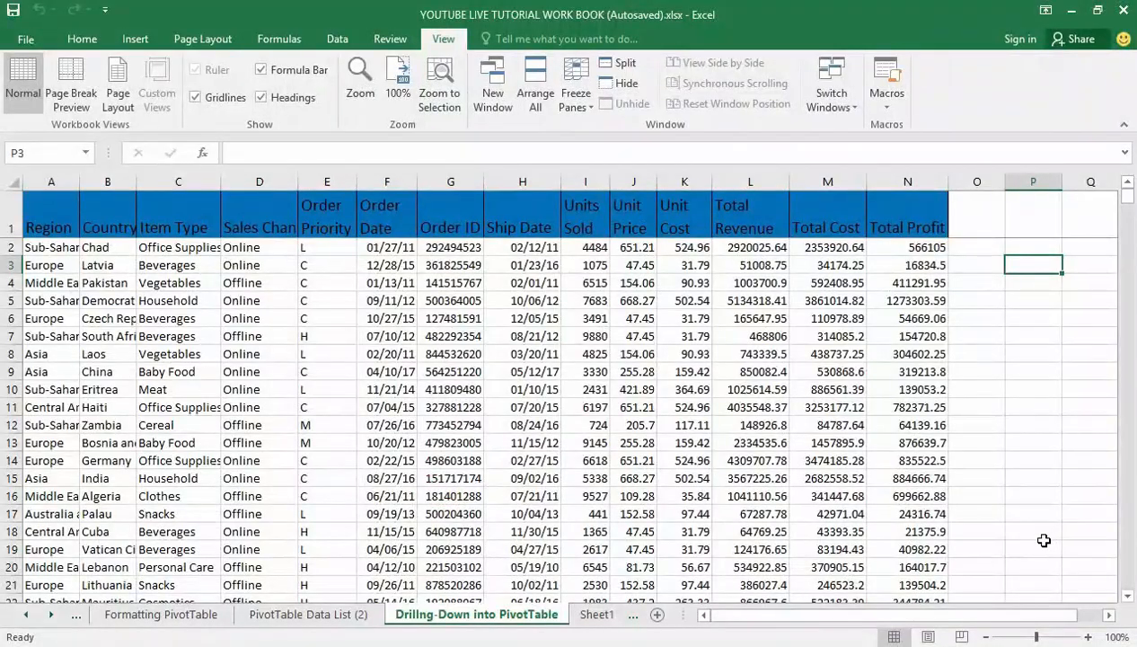
{"action": "mouse_move", "coordinate": [1016, 536]}
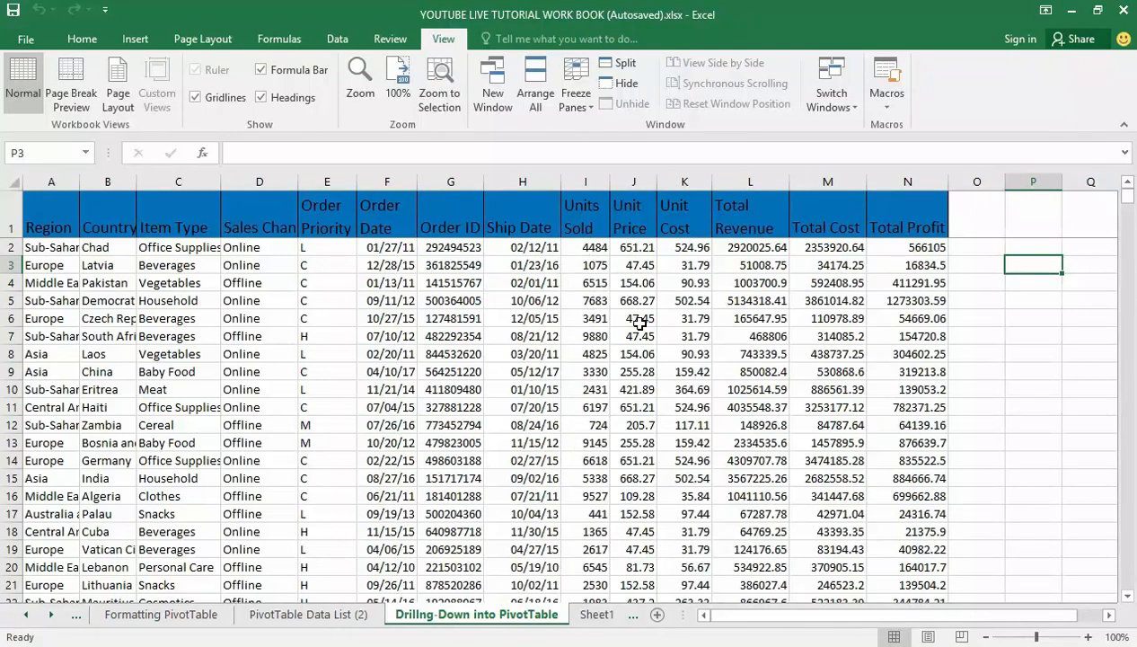
{"action": "mouse_move", "coordinate": [606, 316]}
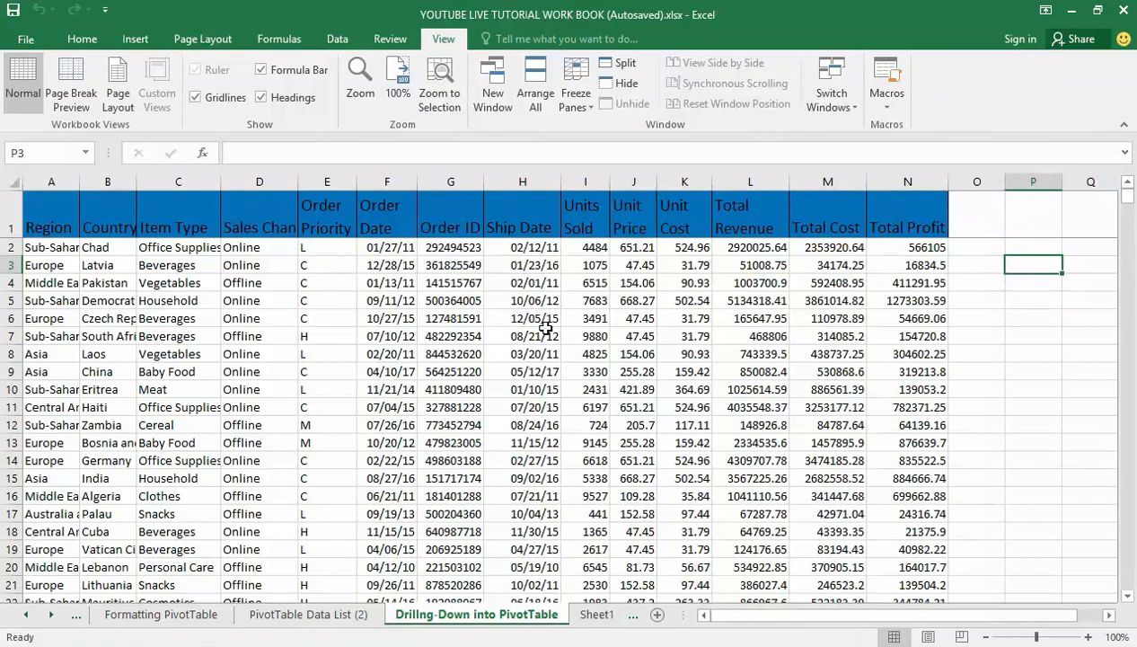
{"action": "mouse_move", "coordinate": [545, 329]}
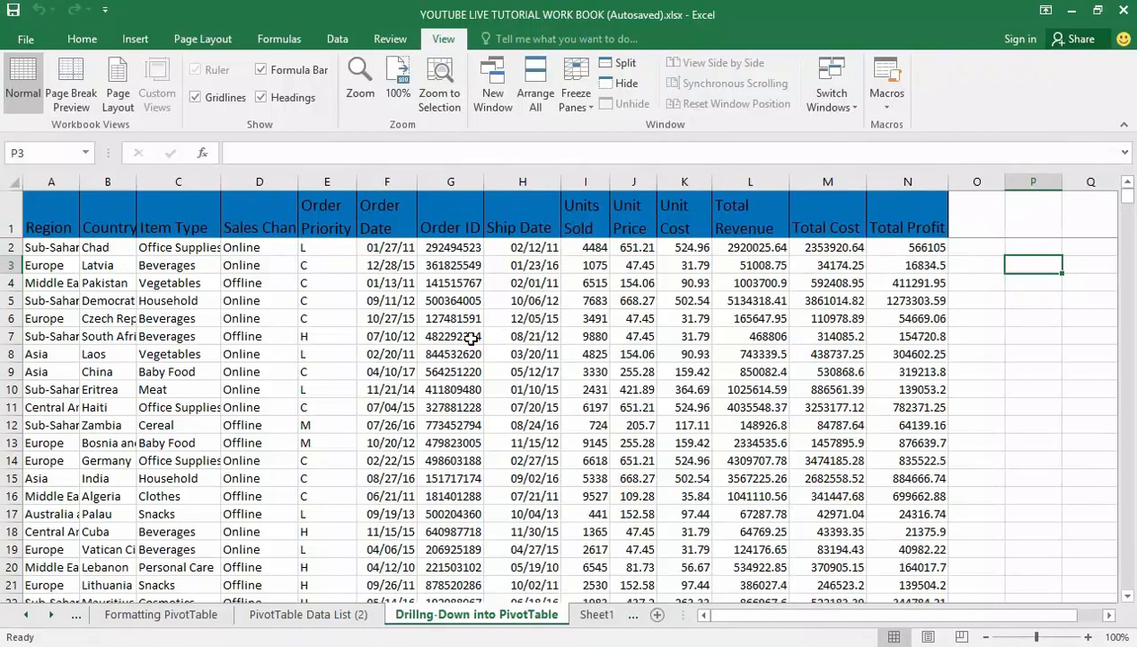
{"action": "mouse_move", "coordinate": [495, 368]}
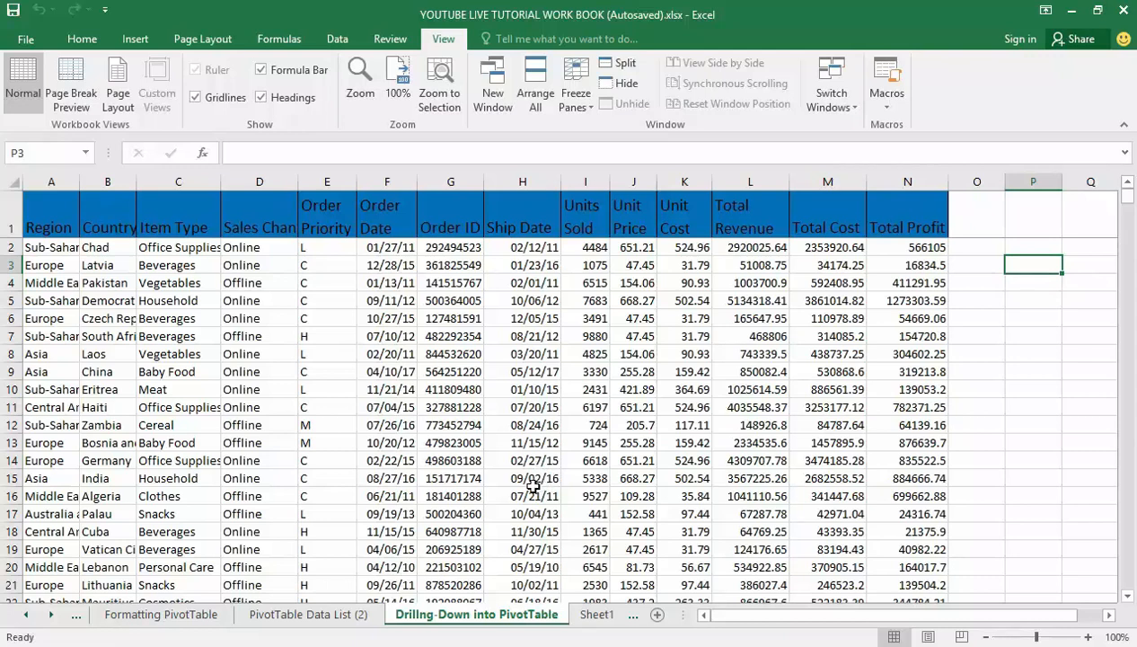
{"action": "mouse_move", "coordinate": [563, 524]}
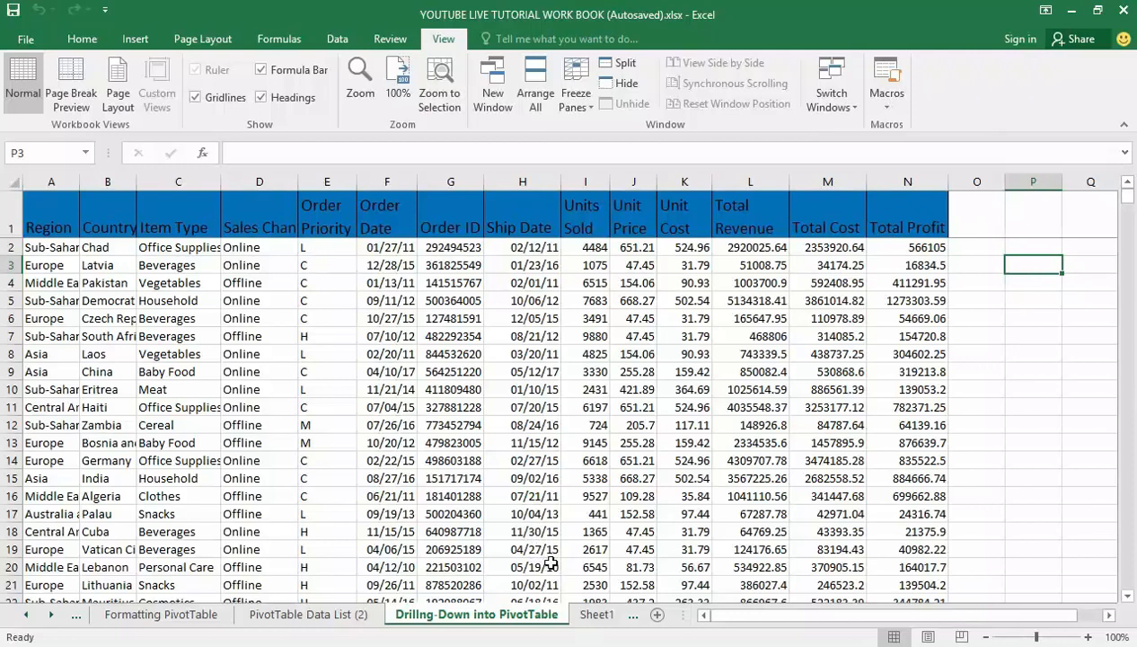
{"action": "mouse_move", "coordinate": [552, 557]}
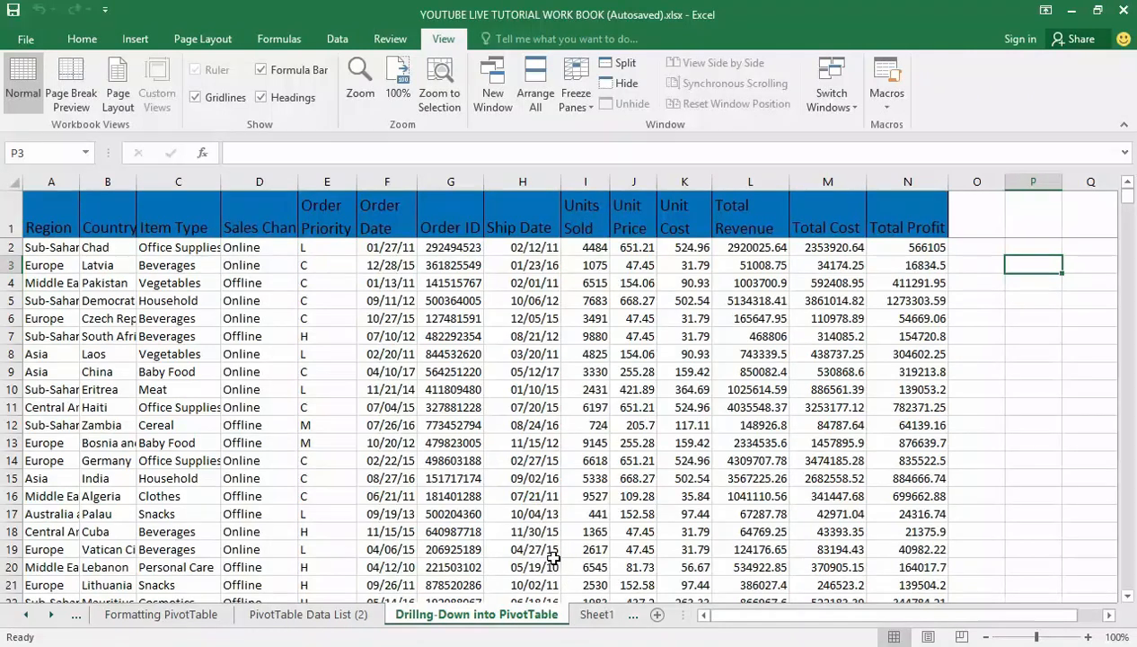
{"action": "mouse_move", "coordinate": [530, 573]}
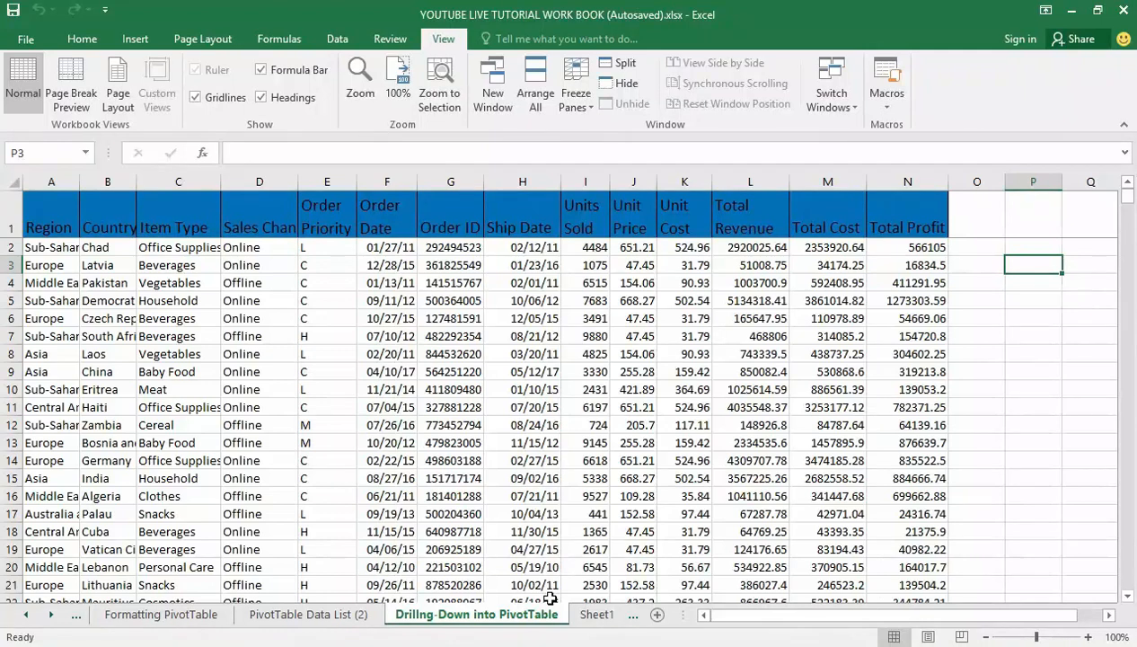
{"action": "mouse_move", "coordinate": [450, 472]}
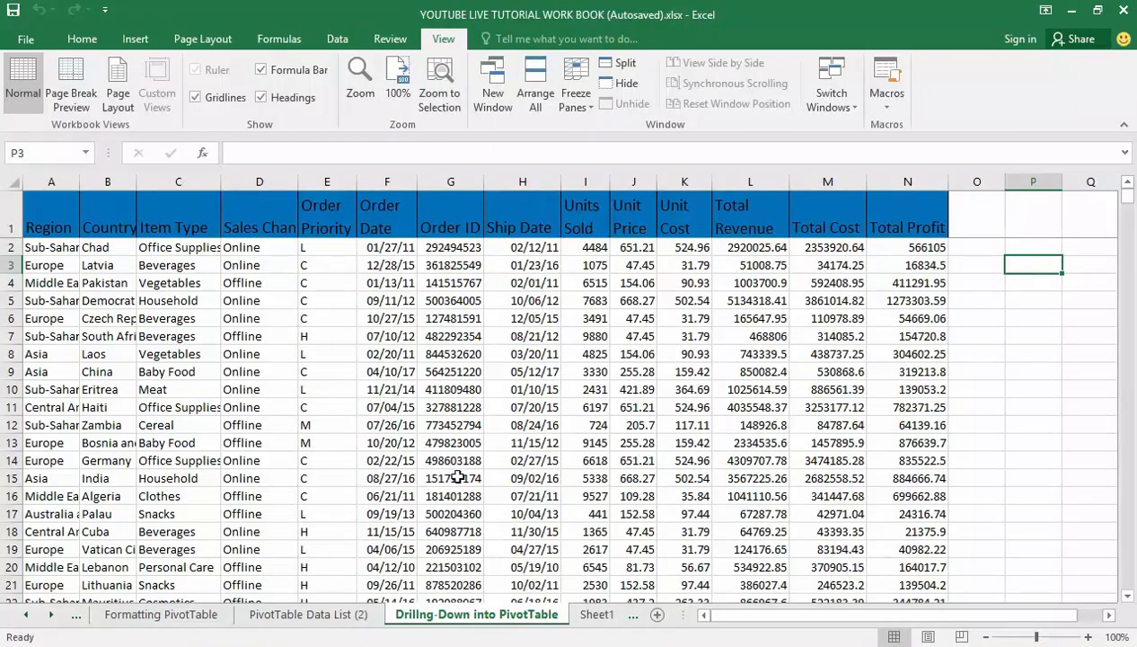
{"action": "mouse_move", "coordinate": [424, 442]}
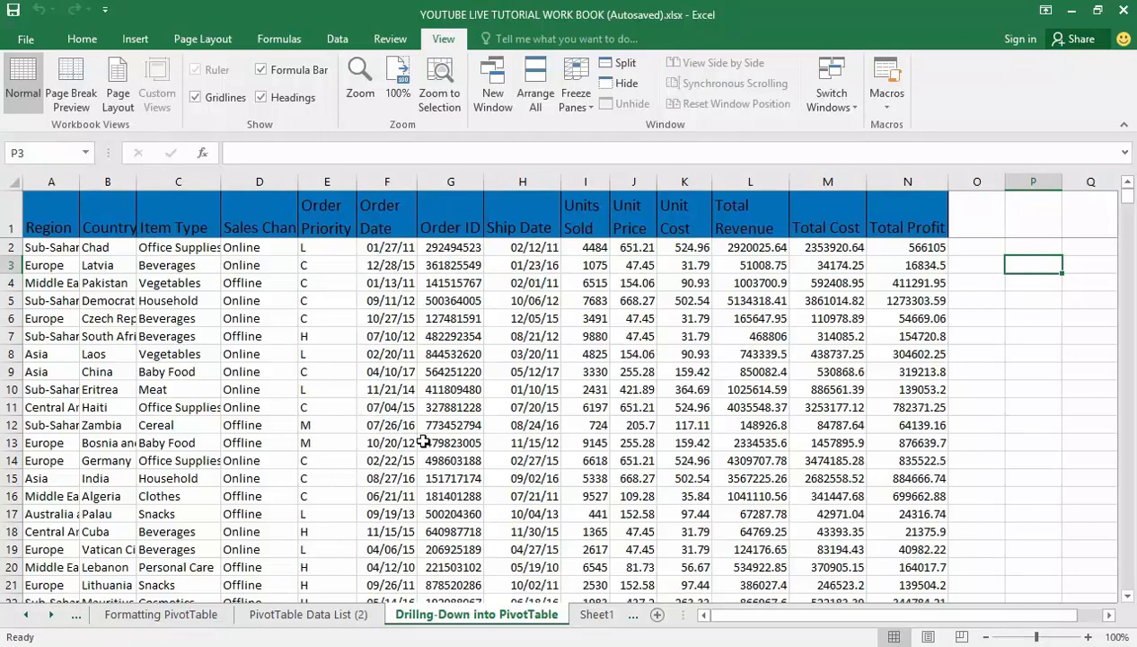
{"action": "mouse_move", "coordinate": [408, 462]}
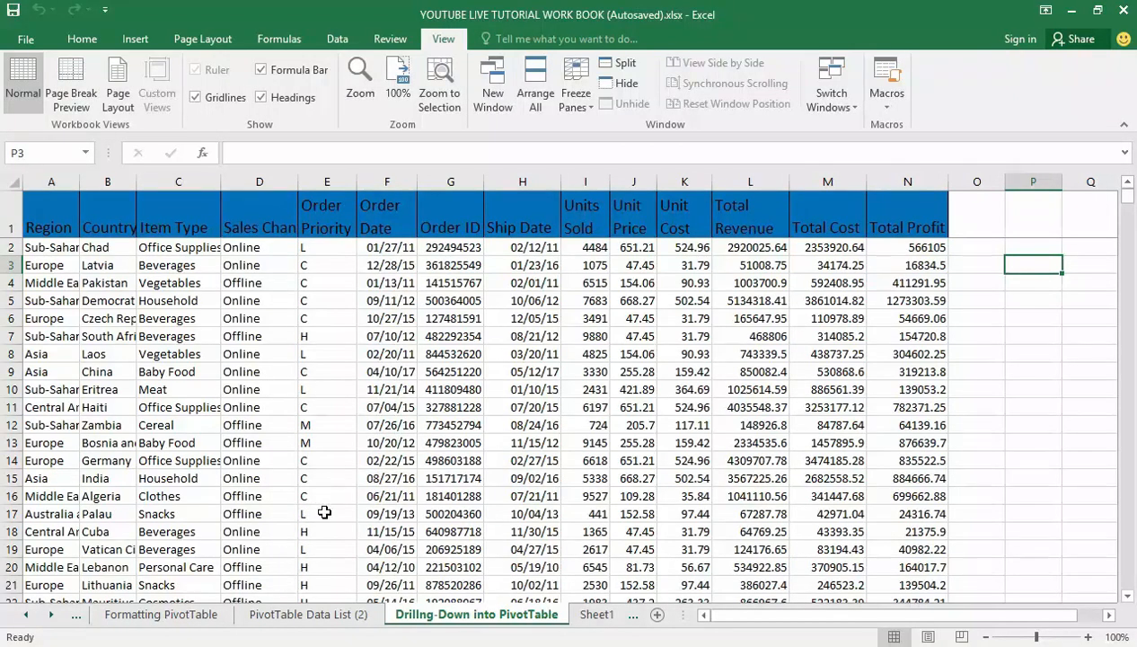
{"action": "mouse_move", "coordinate": [364, 522]}
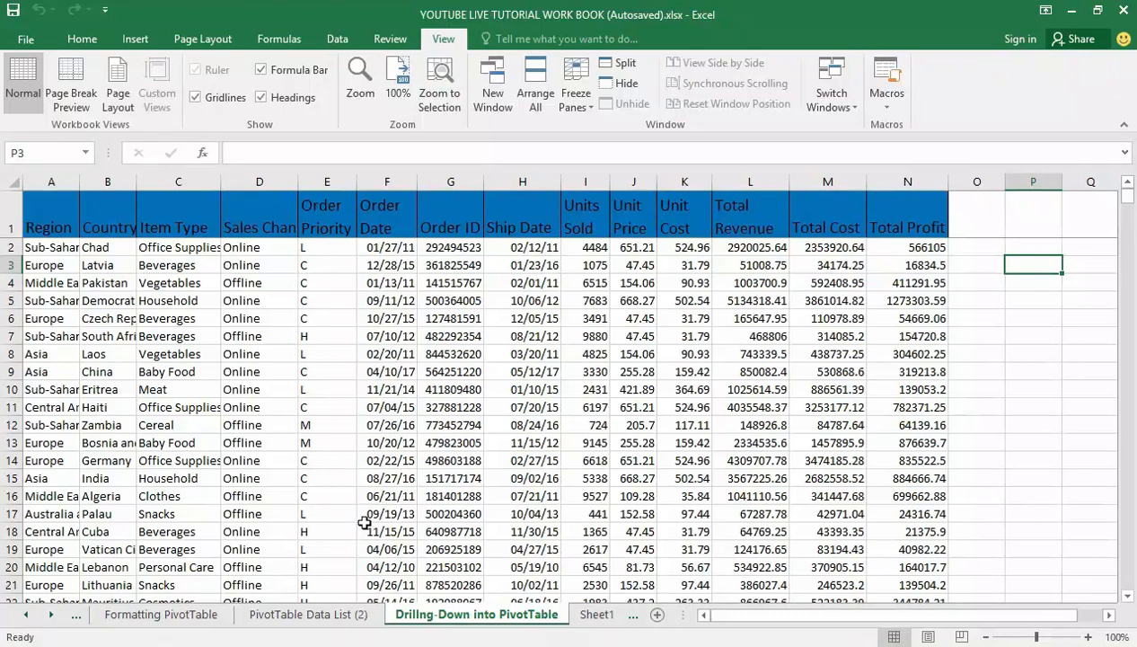
{"action": "mouse_move", "coordinate": [351, 531]}
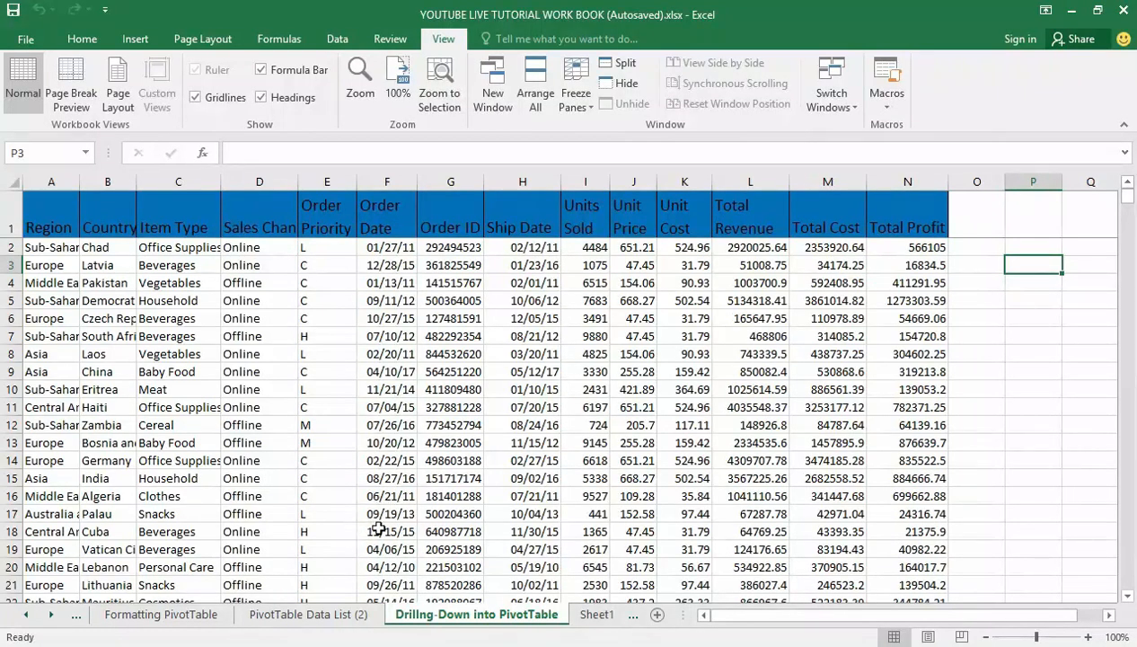
{"action": "mouse_move", "coordinate": [406, 499]}
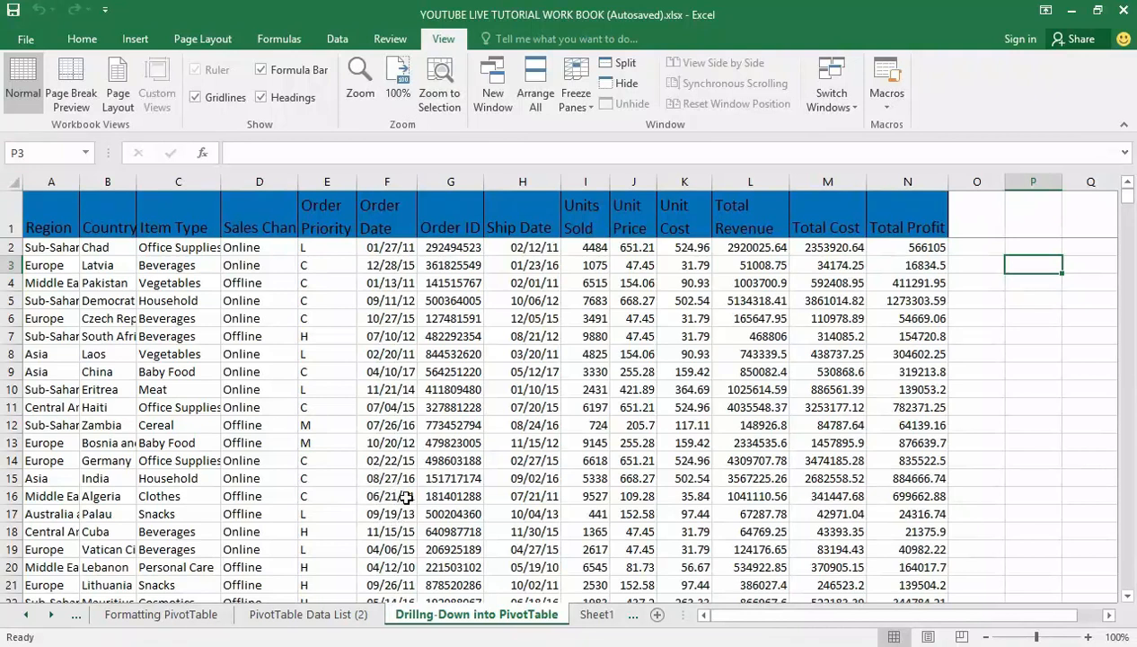
{"action": "mouse_move", "coordinate": [435, 521]}
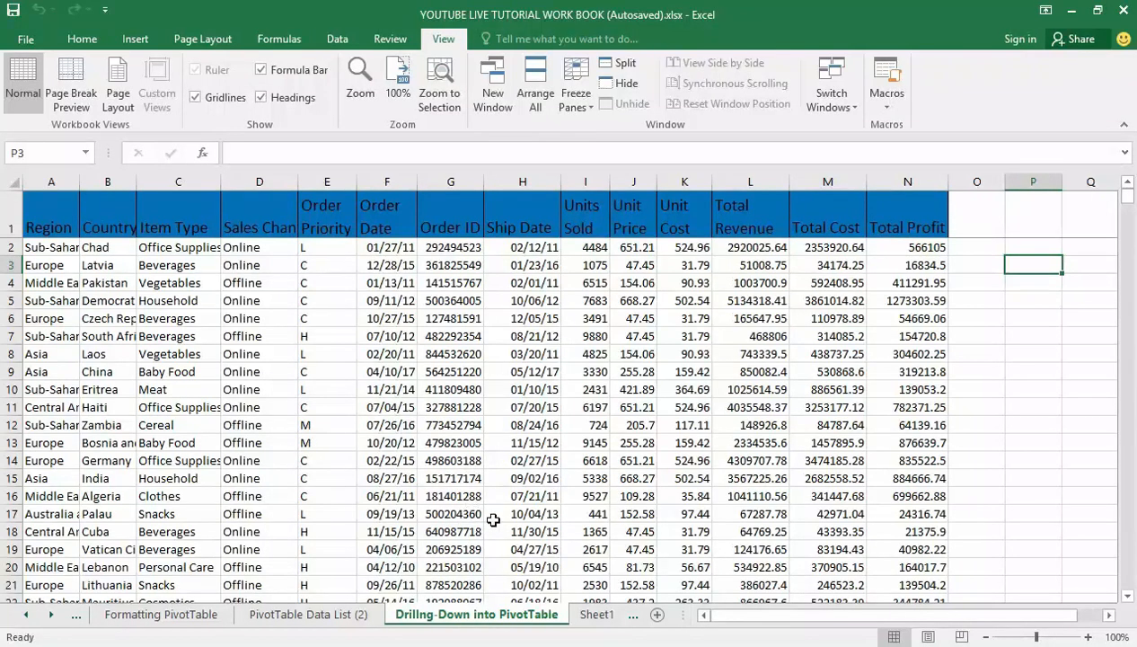
{"action": "mouse_move", "coordinate": [476, 443]}
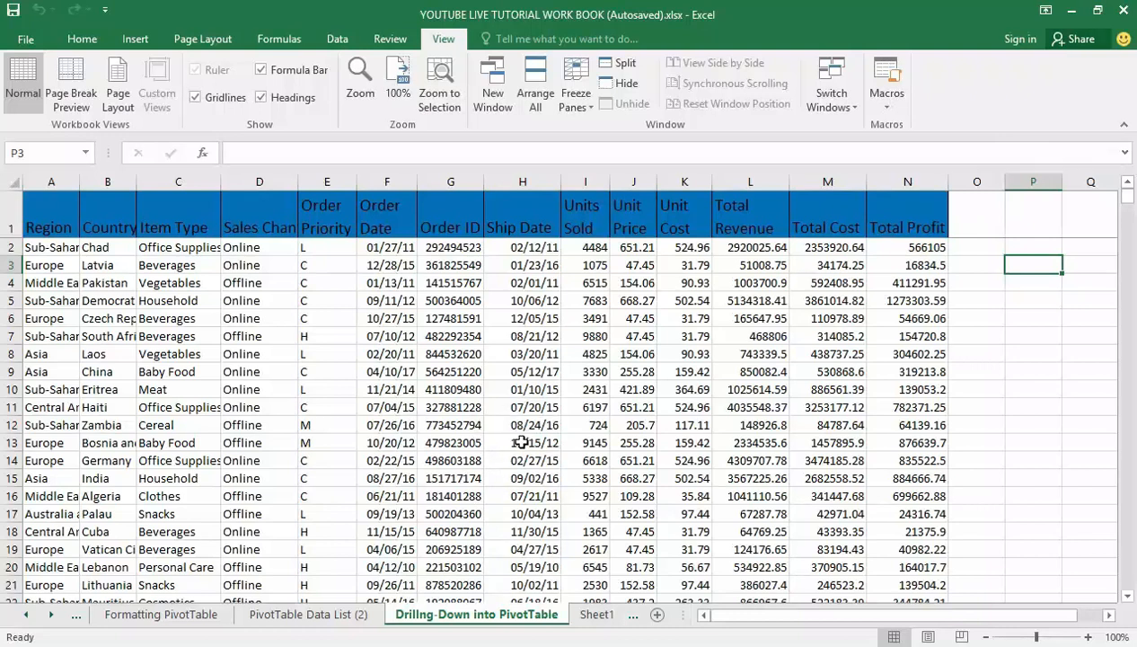
{"action": "mouse_move", "coordinate": [530, 422]}
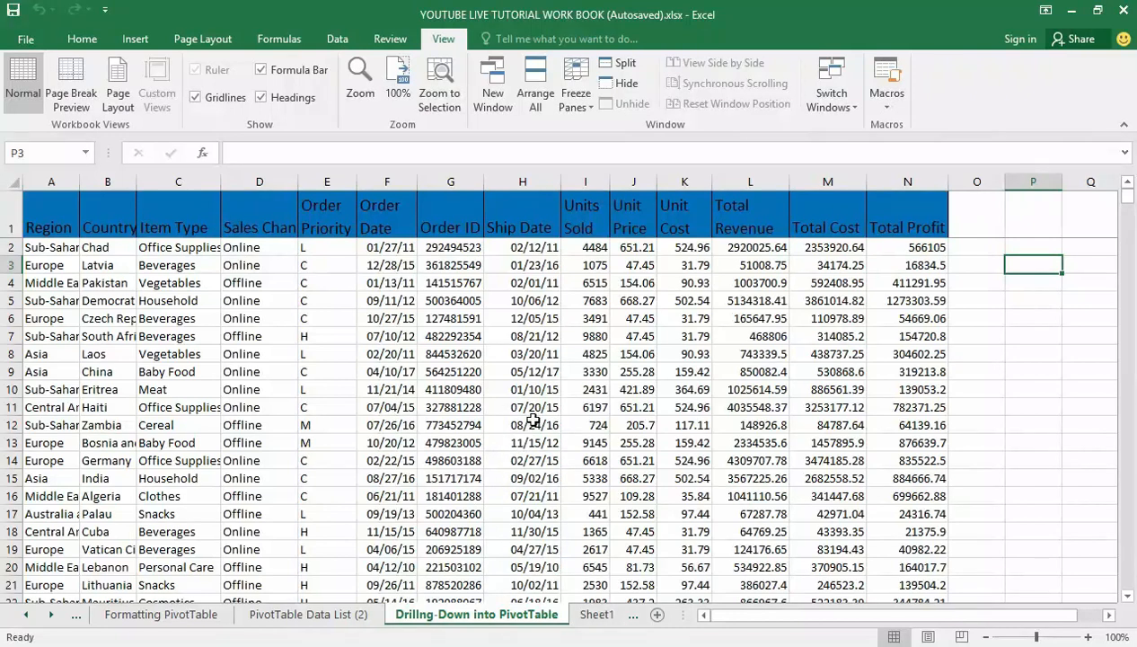
{"action": "mouse_move", "coordinate": [514, 451]}
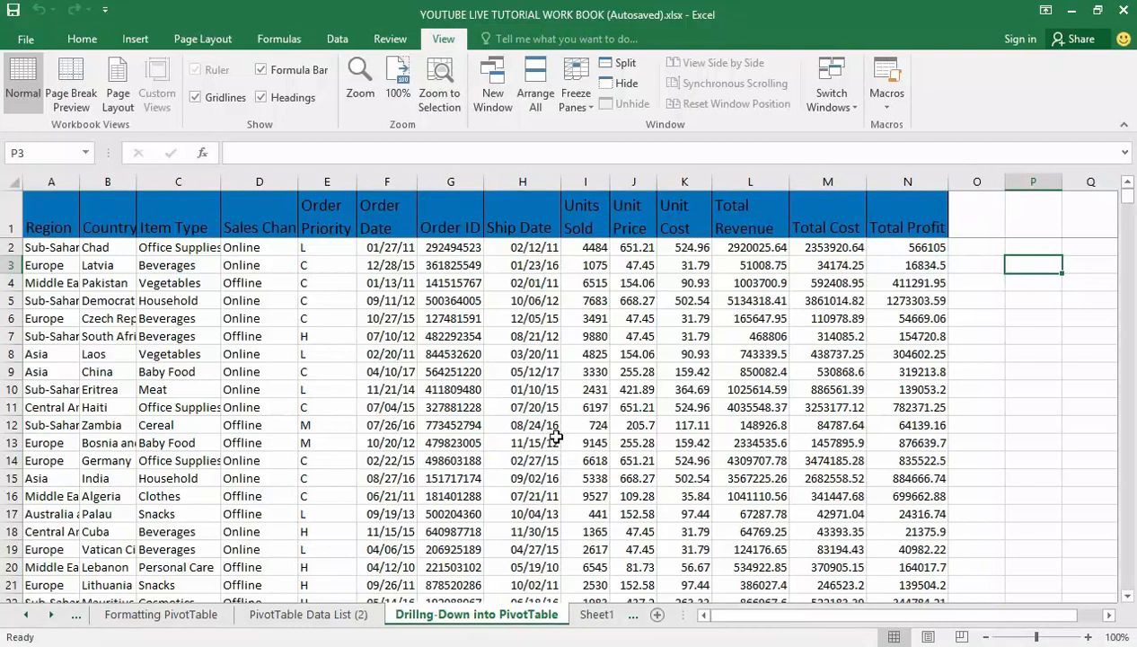
{"action": "mouse_move", "coordinate": [573, 413]}
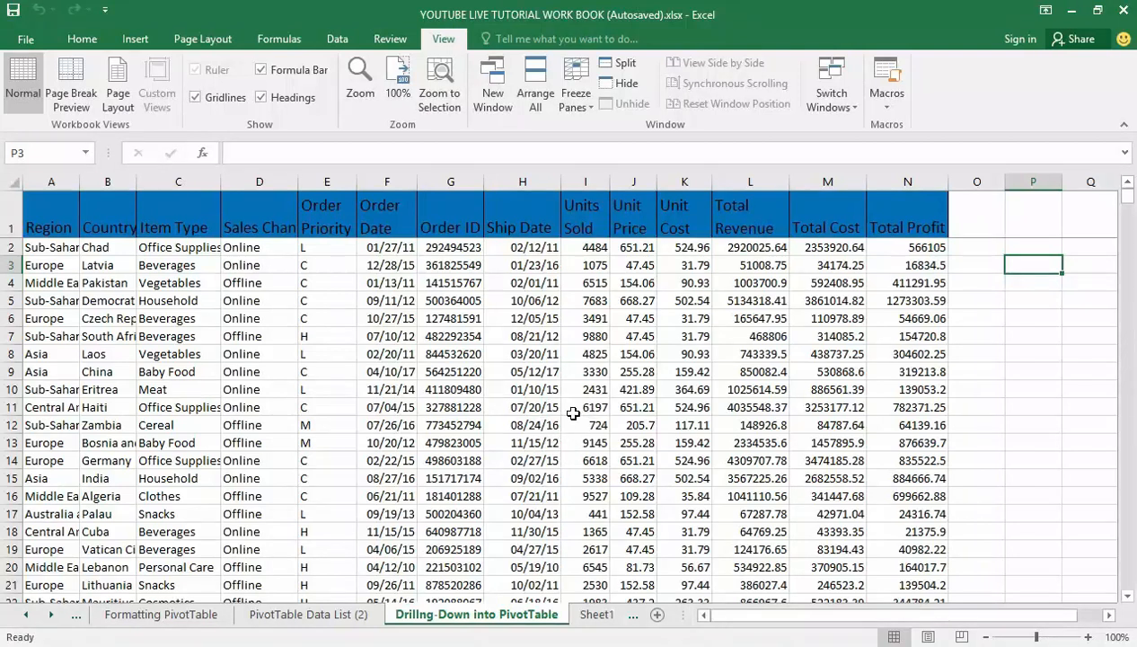
{"action": "mouse_move", "coordinate": [567, 378]}
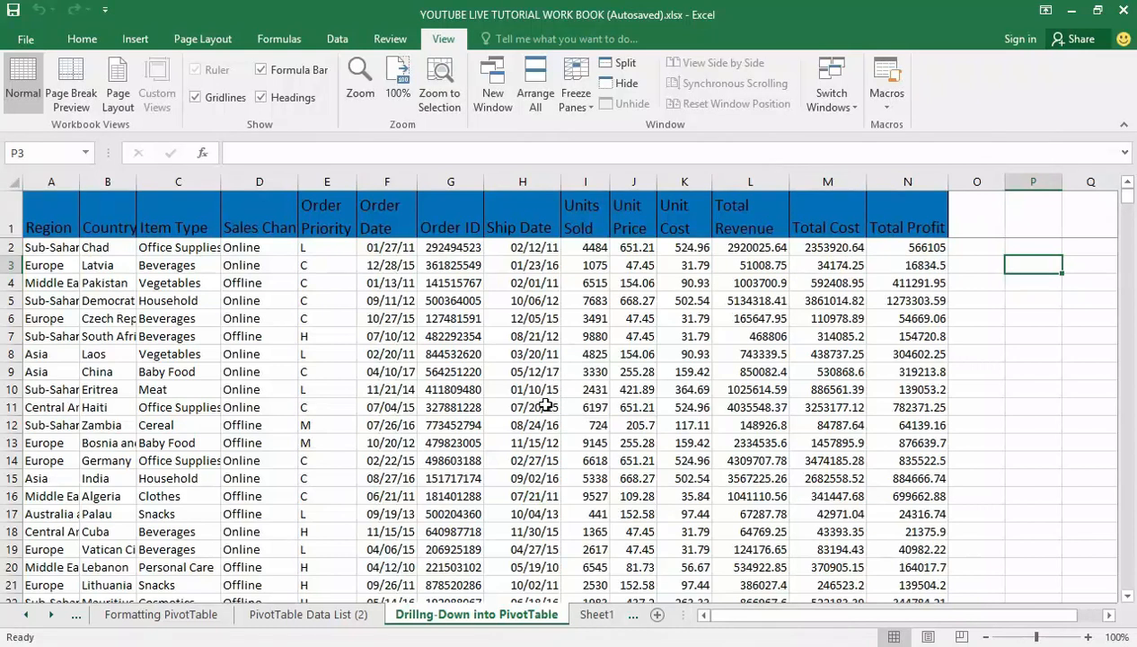
{"action": "mouse_move", "coordinate": [506, 428]}
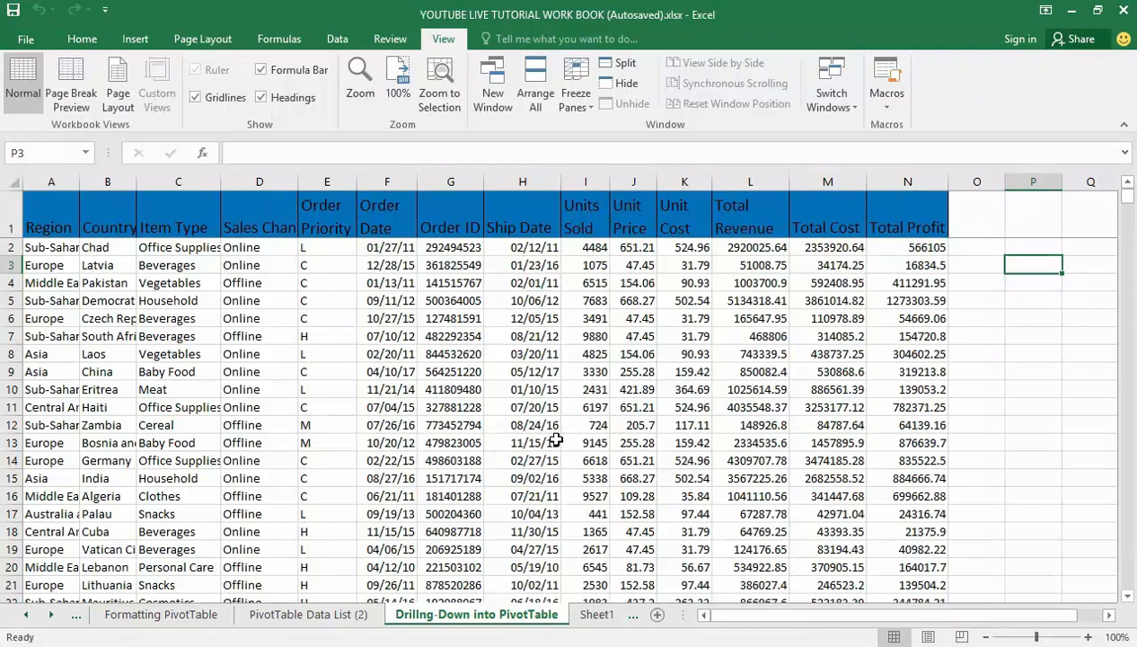
{"action": "mouse_move", "coordinate": [498, 352]}
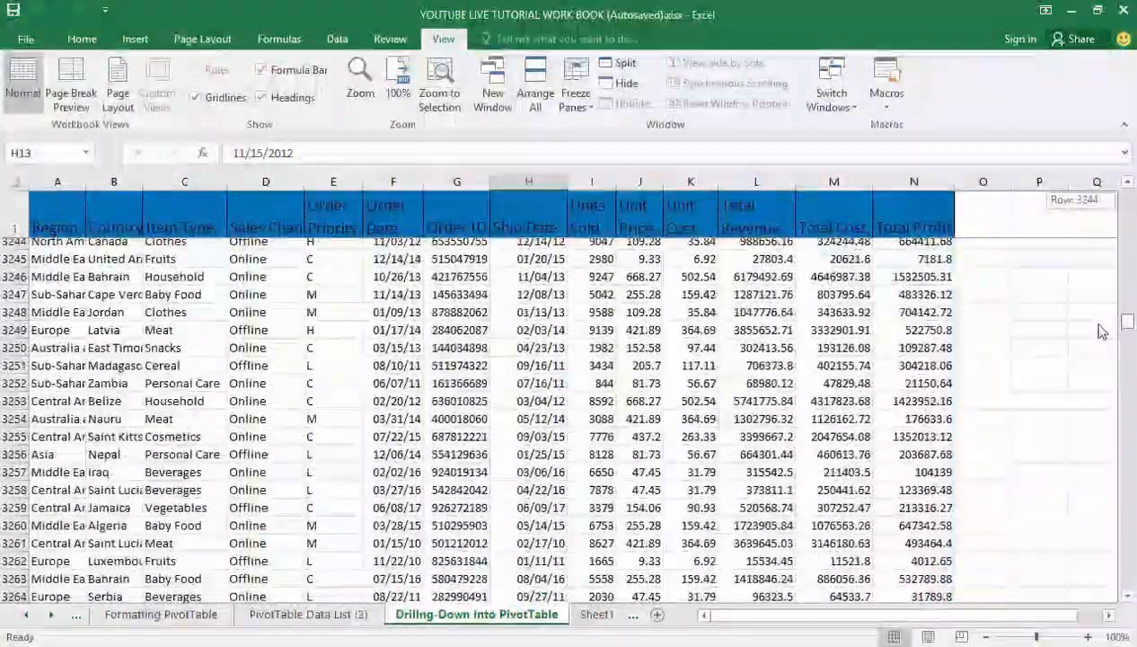
- Scroll the sales table down to around rows 2,876–2,895
{"action": "scroll", "scroll_direction": "down", "scroll_amount": 3}
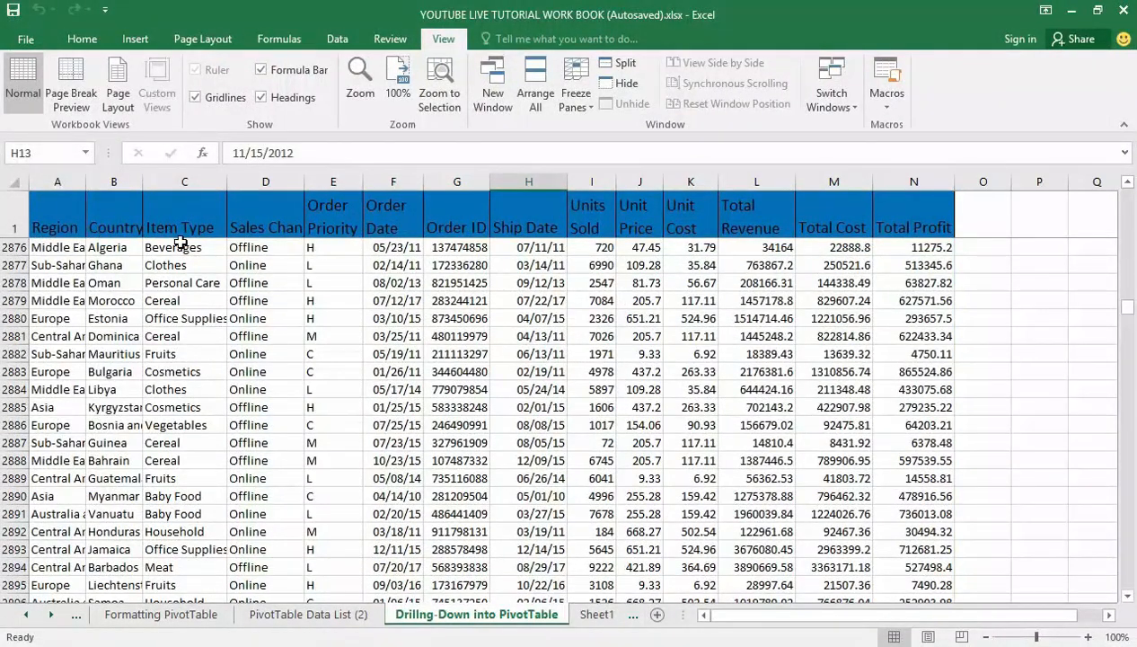
{"action": "mouse_move", "coordinate": [212, 284]}
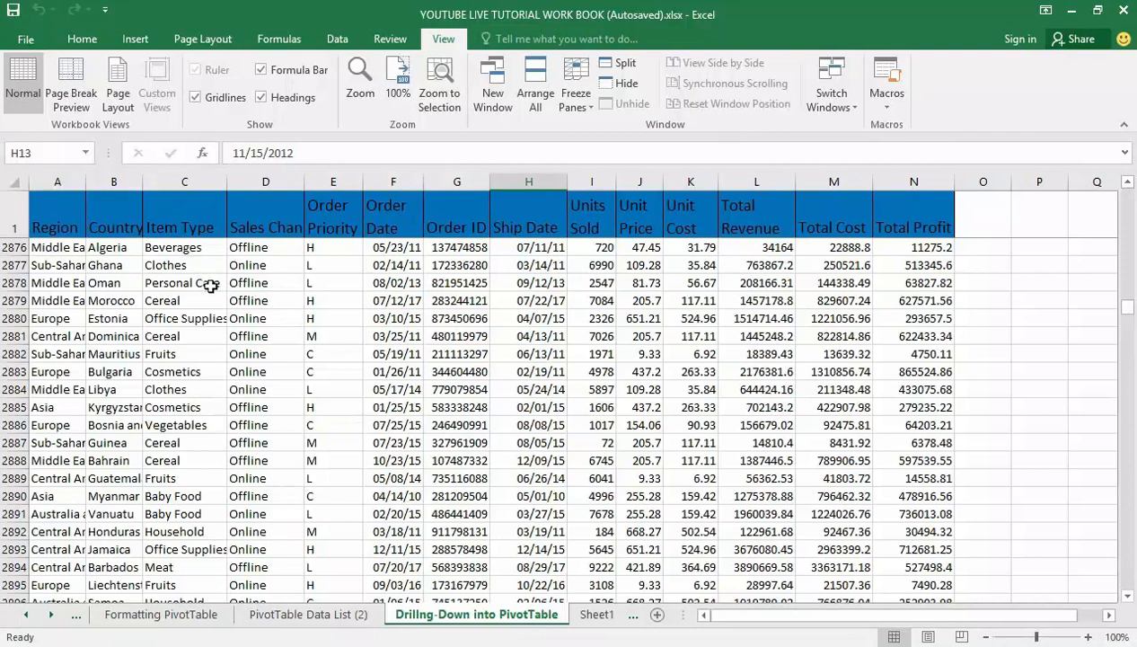
{"action": "mouse_move", "coordinate": [644, 240]}
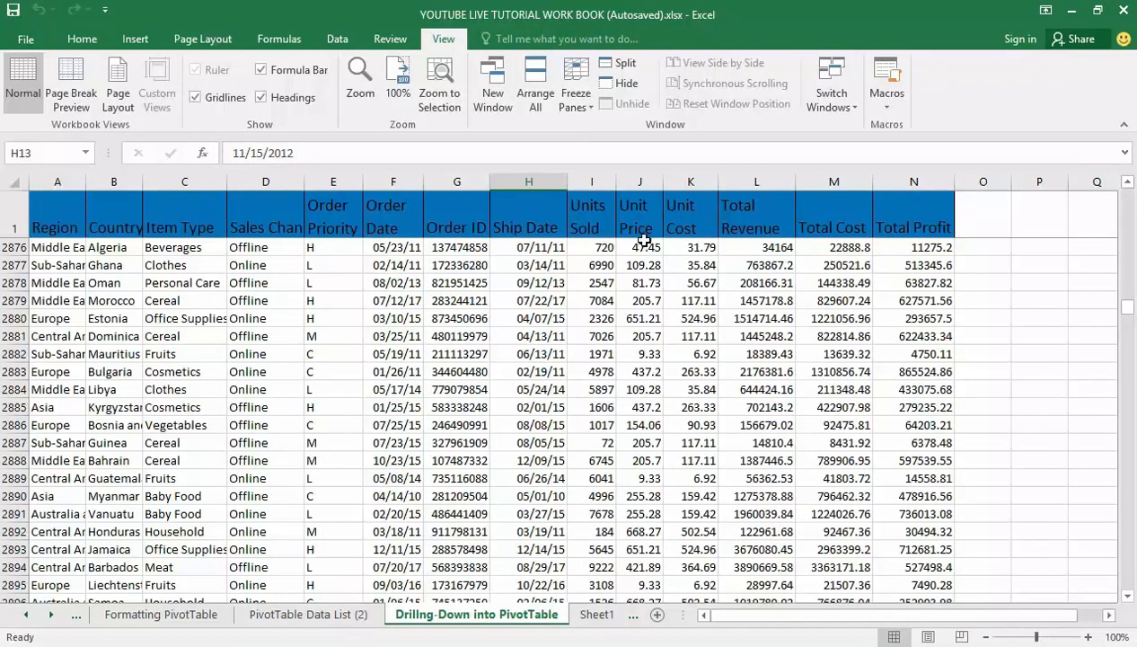
{"action": "mouse_move", "coordinate": [453, 222]}
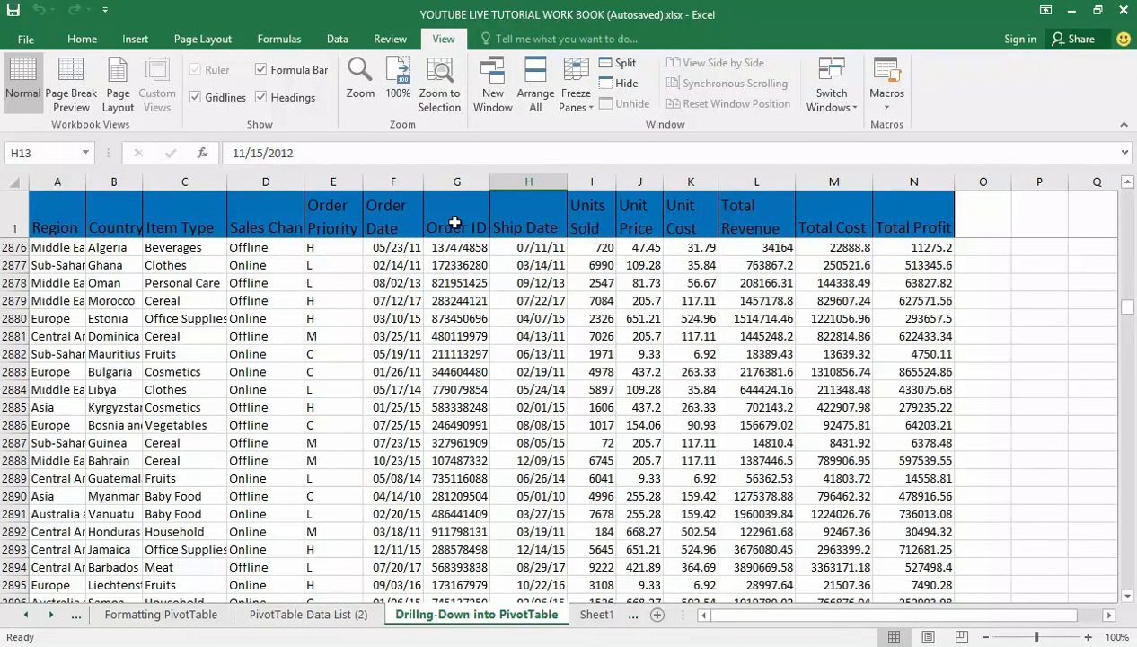
{"action": "mouse_move", "coordinate": [481, 343]}
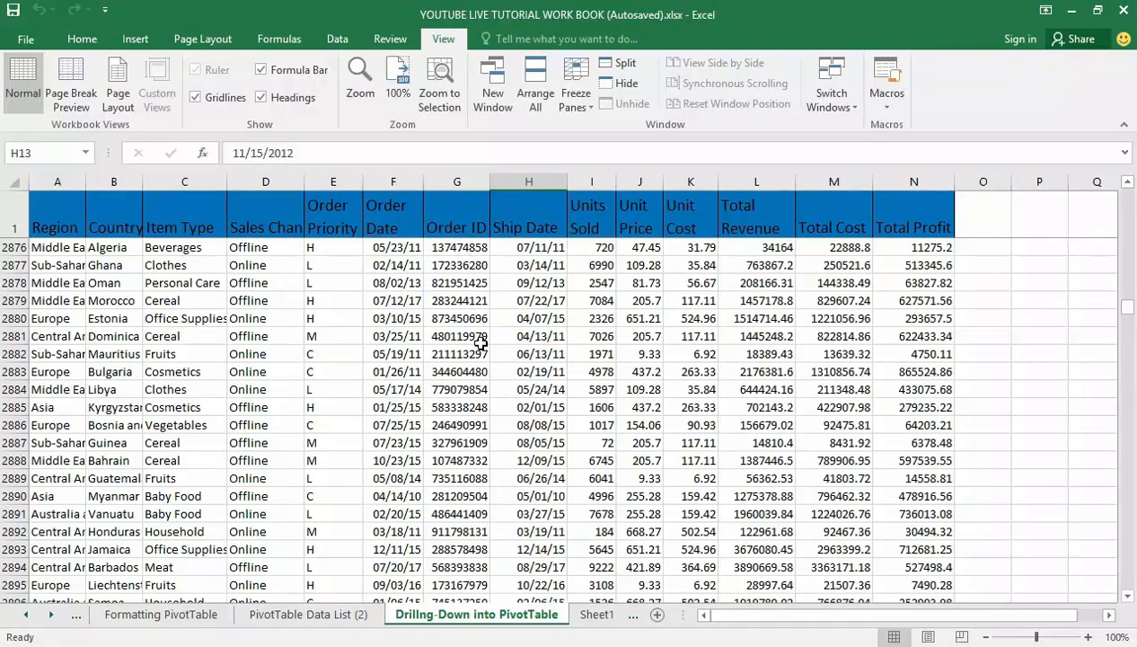
{"action": "mouse_move", "coordinate": [351, 477]}
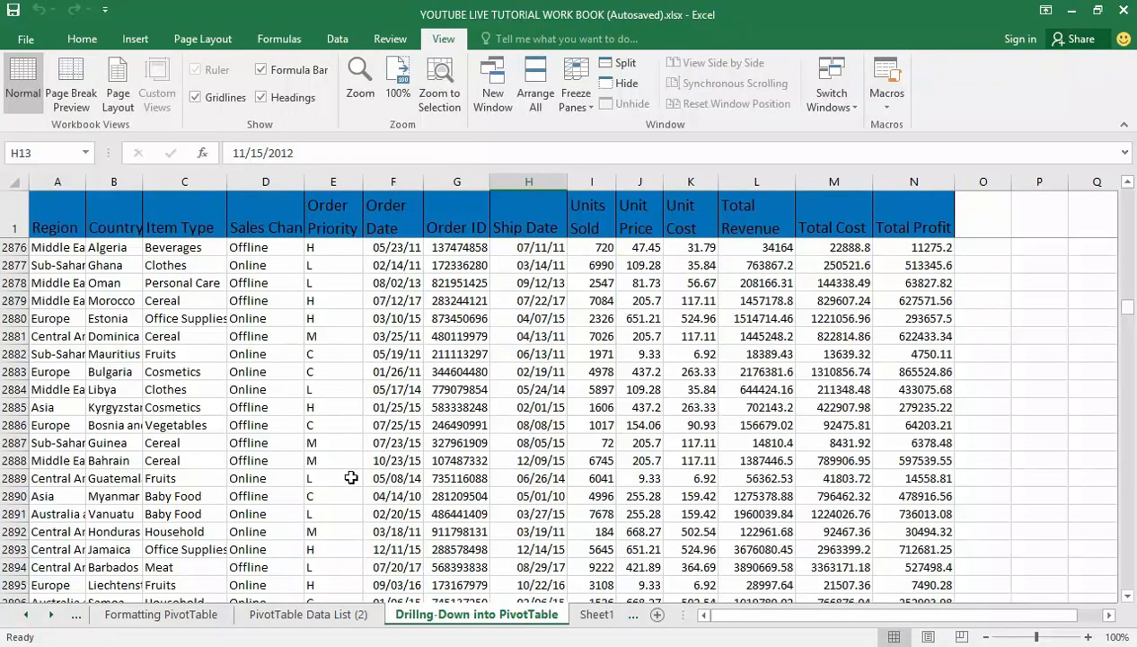
{"action": "mouse_move", "coordinate": [263, 383]}
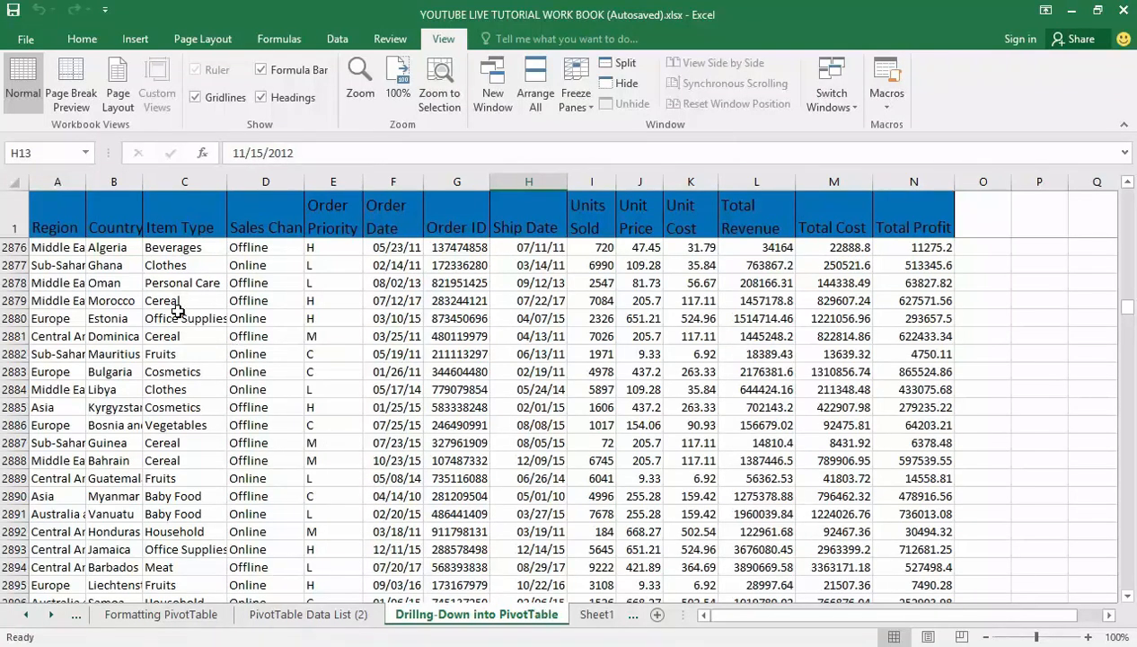
{"action": "mouse_move", "coordinate": [176, 287]}
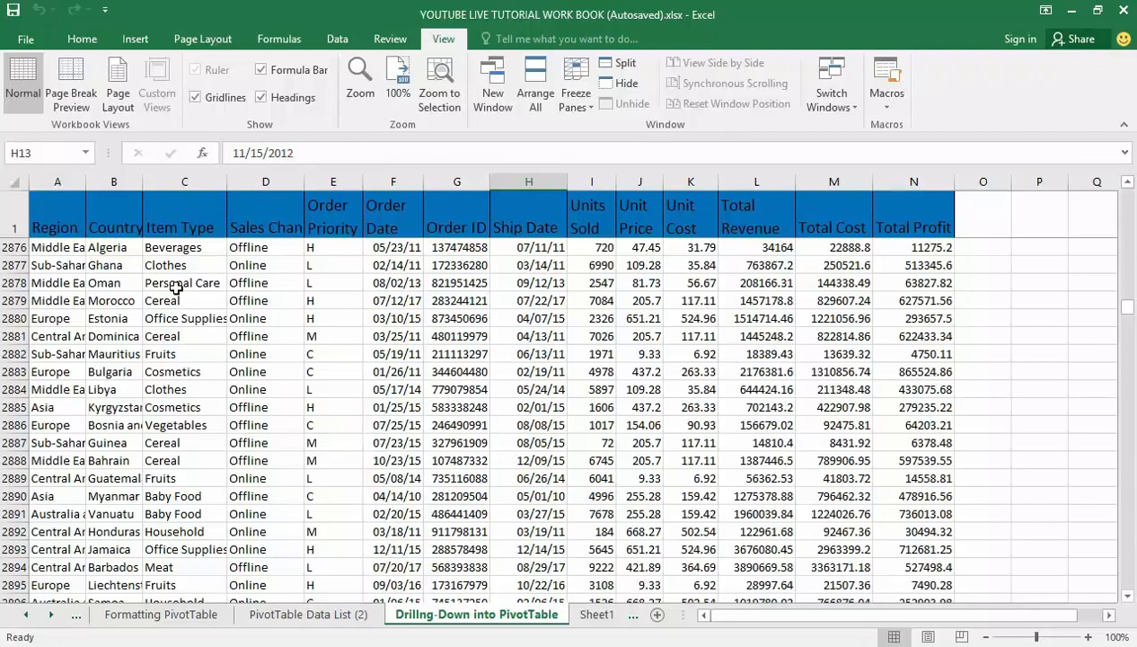
{"action": "mouse_move", "coordinate": [188, 302]}
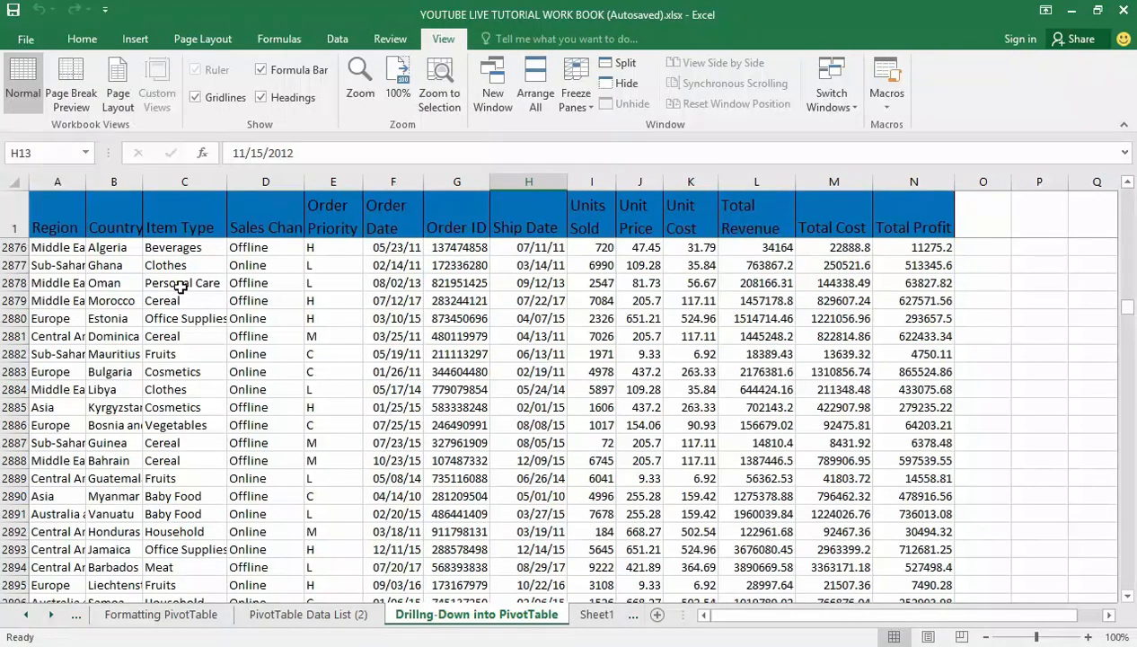
- Insert PivotTable2 from the sales table on a new worksheet, after the existing-worksheet destination fails
{"action": "left_click", "coordinate": [184, 282]}
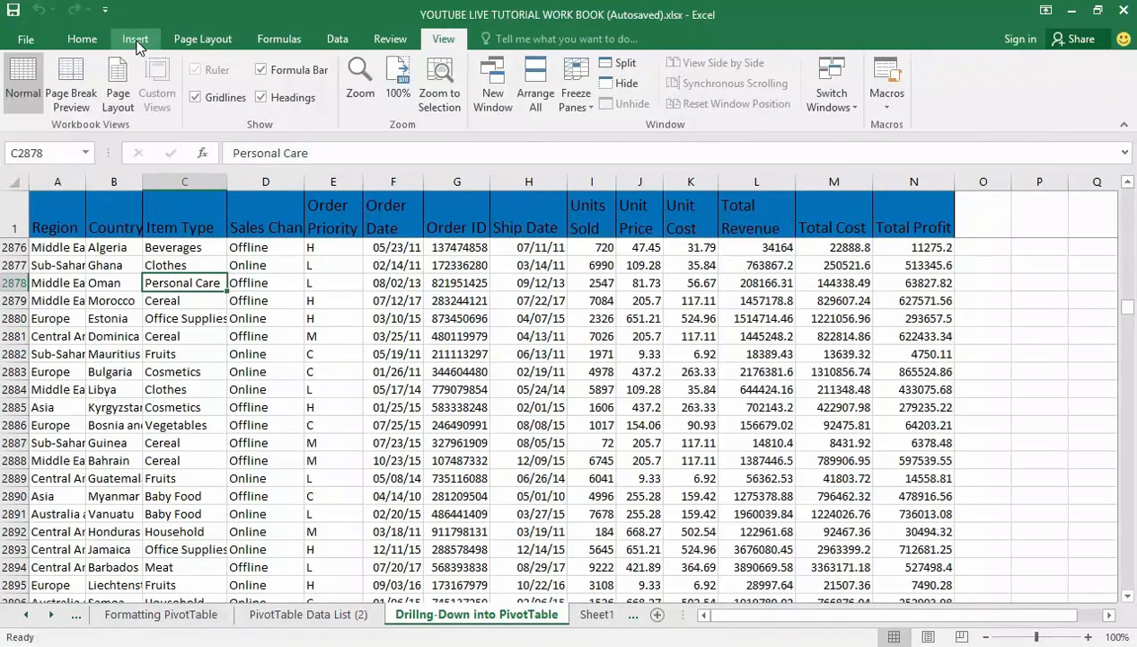
{"action": "left_click", "coordinate": [135, 39]}
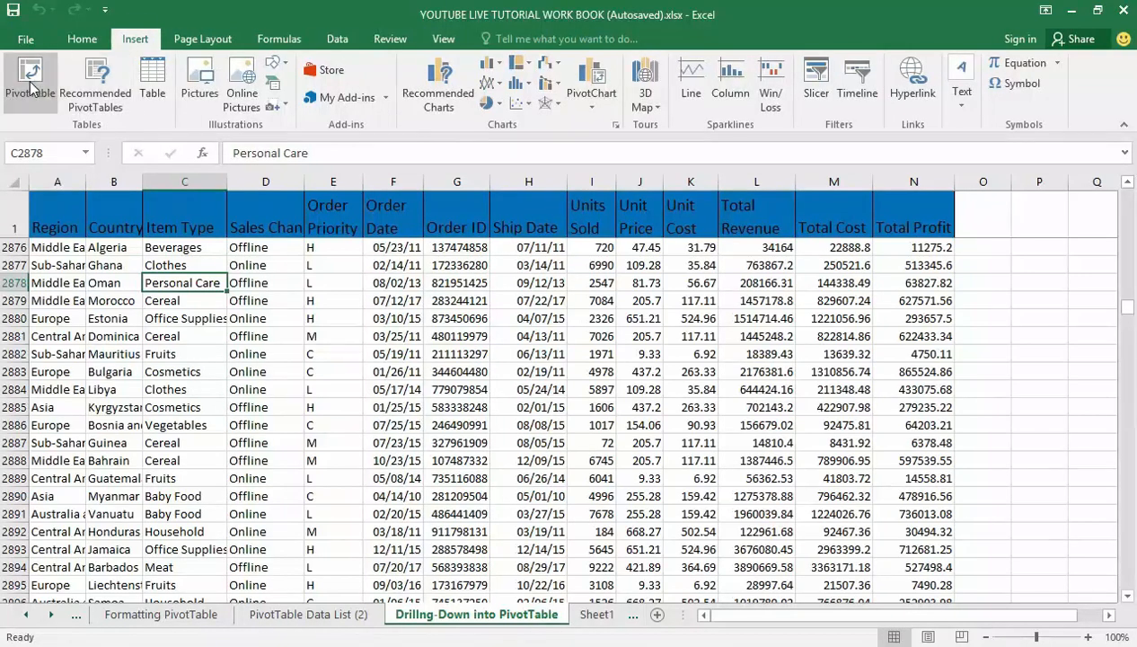
{"action": "left_click", "coordinate": [30, 81]}
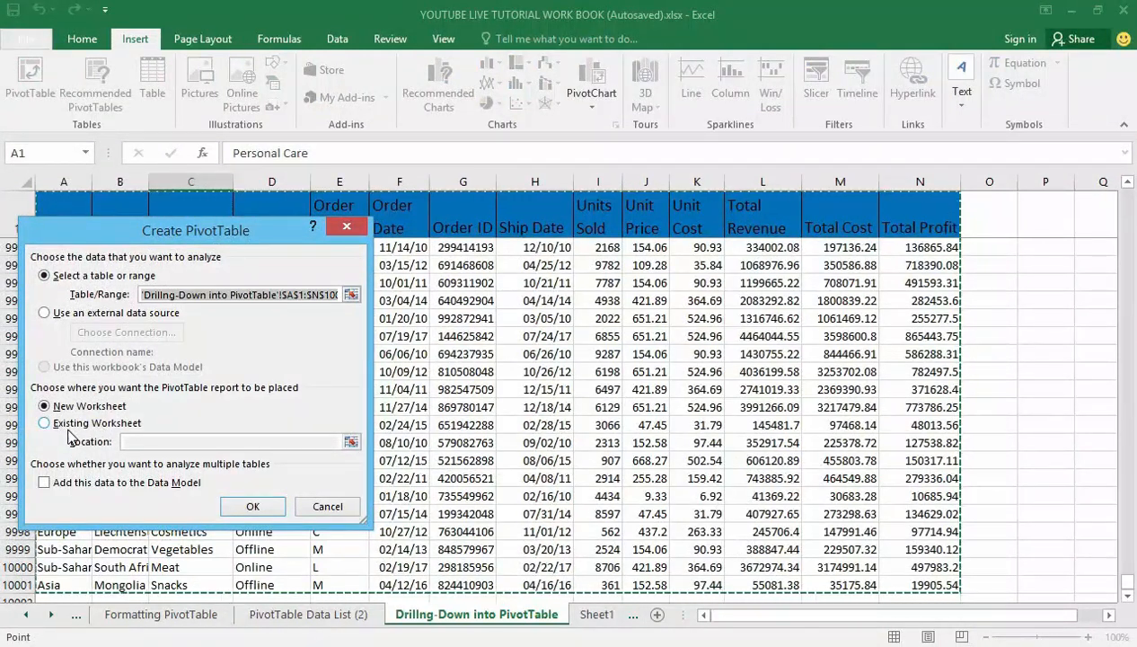
{"action": "left_click", "coordinate": [43, 422]}
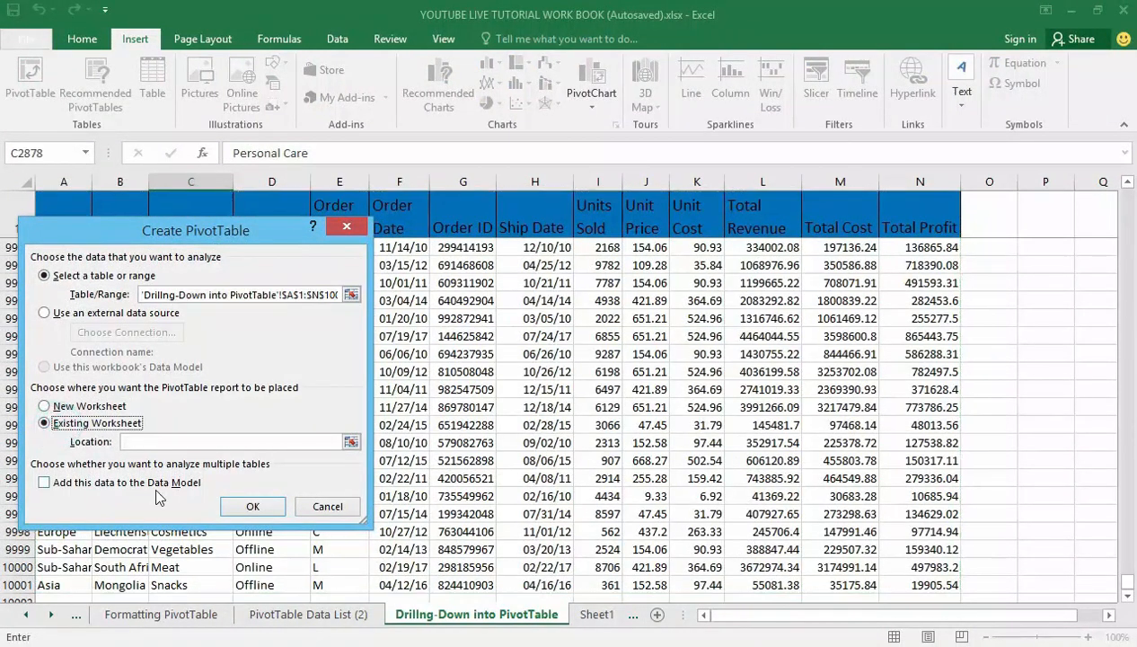
{"action": "left_click", "coordinate": [252, 505]}
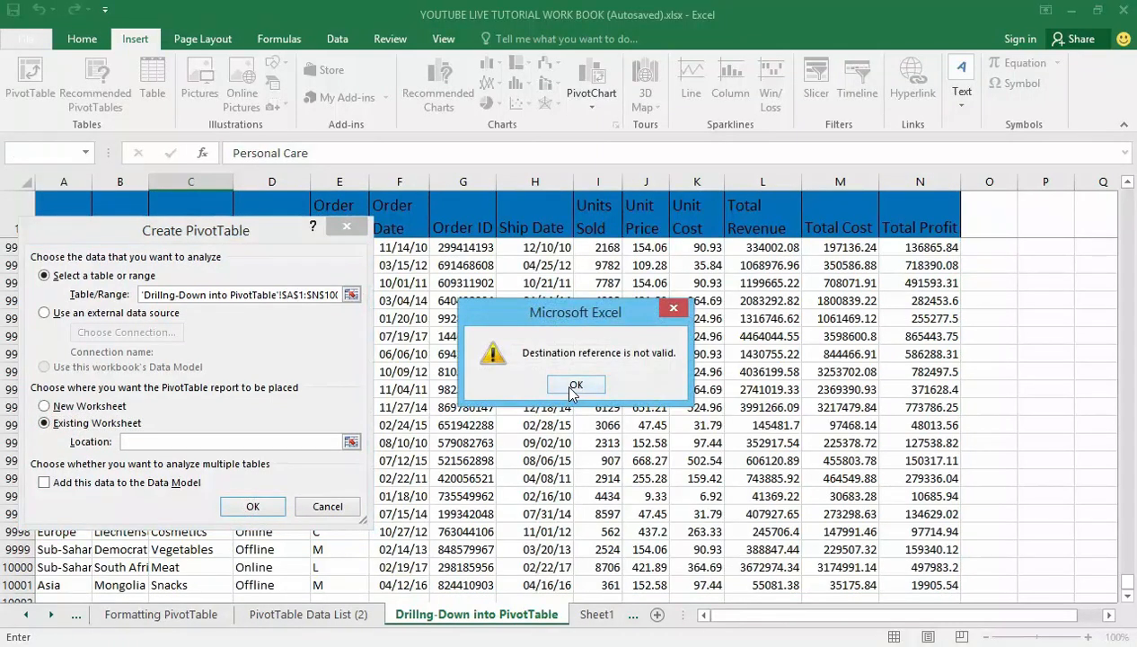
{"action": "left_click", "coordinate": [576, 385]}
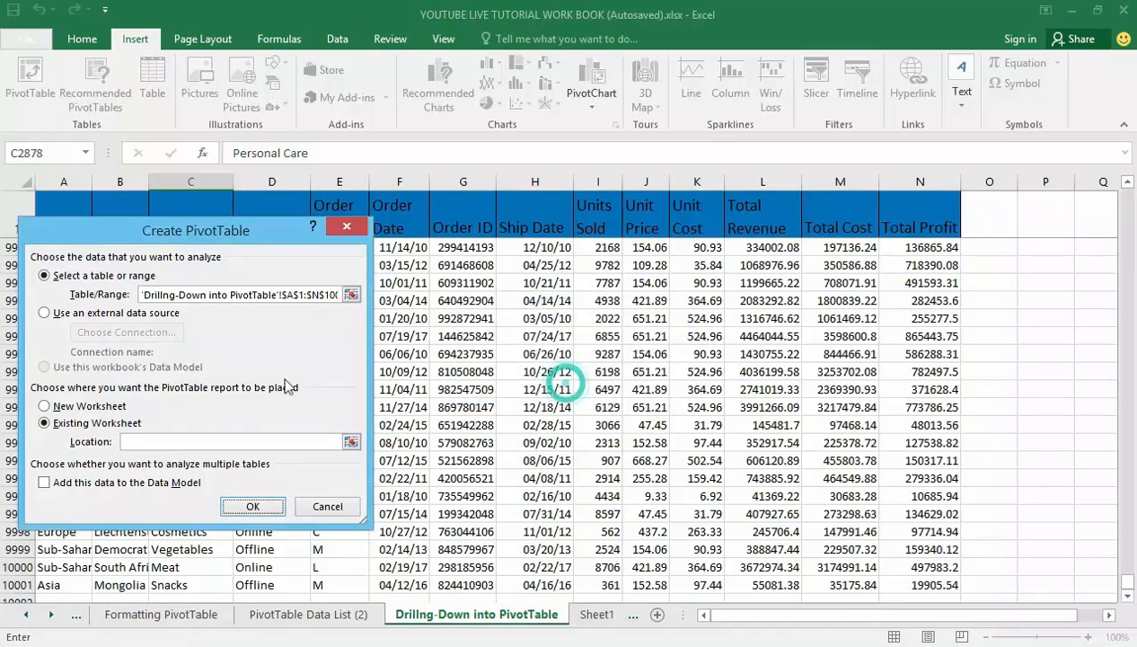
{"action": "left_click", "coordinate": [44, 405]}
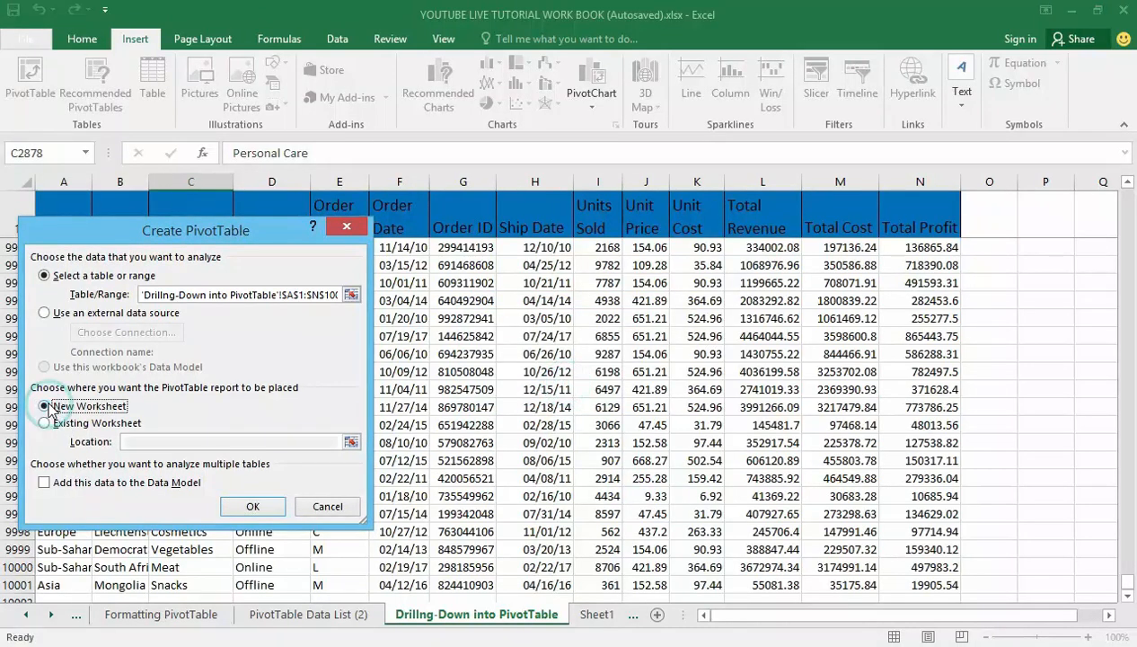
{"action": "left_click", "coordinate": [252, 506]}
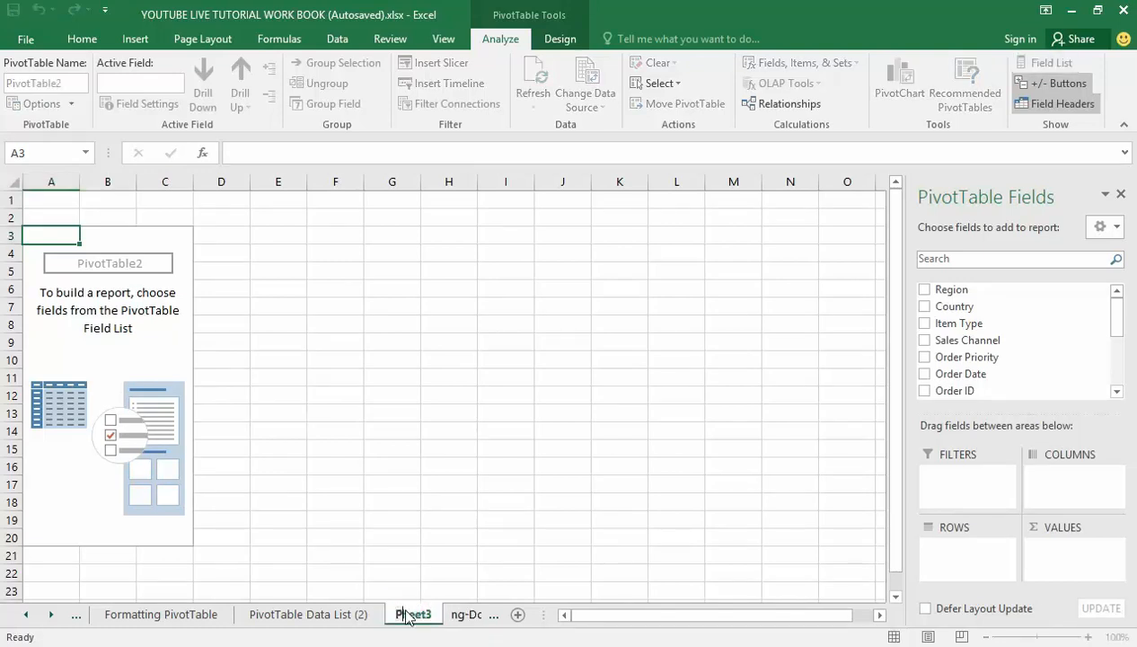
- Rename the new sheet to 'PivotTable Drilling Summary'
{"action": "double_click", "coordinate": [413, 614]}
{"action": "type", "text": "PivotTable"}
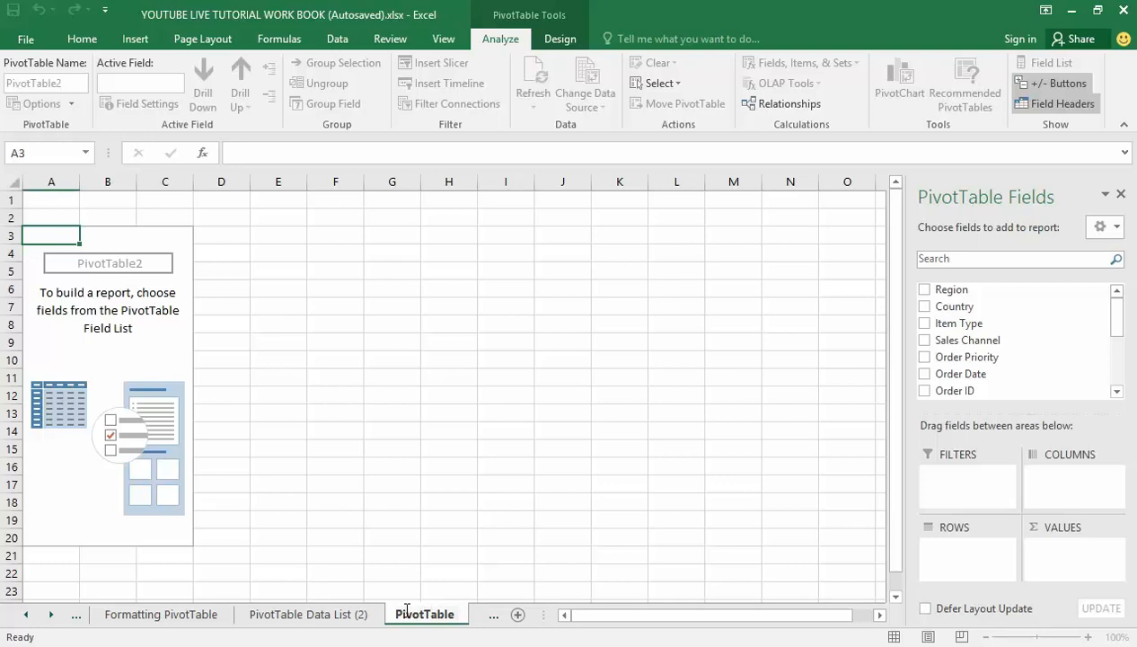
{"action": "type", "text": "Drilli"}
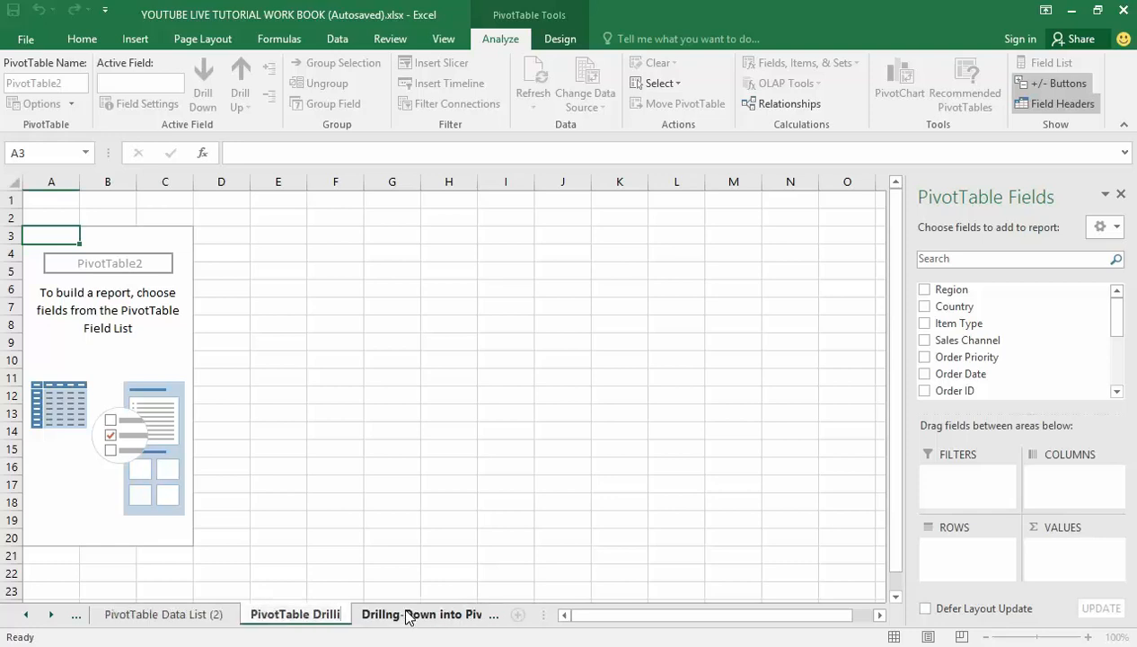
{"action": "left_click", "coordinate": [295, 613]}
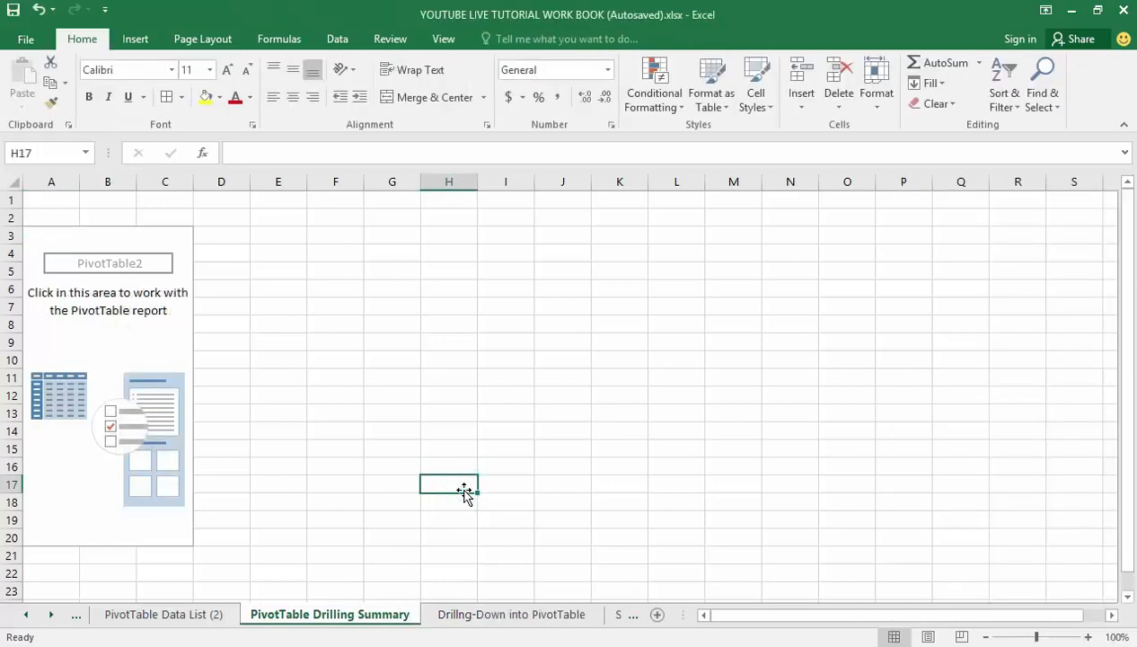
{"action": "left_click", "coordinate": [165, 322]}
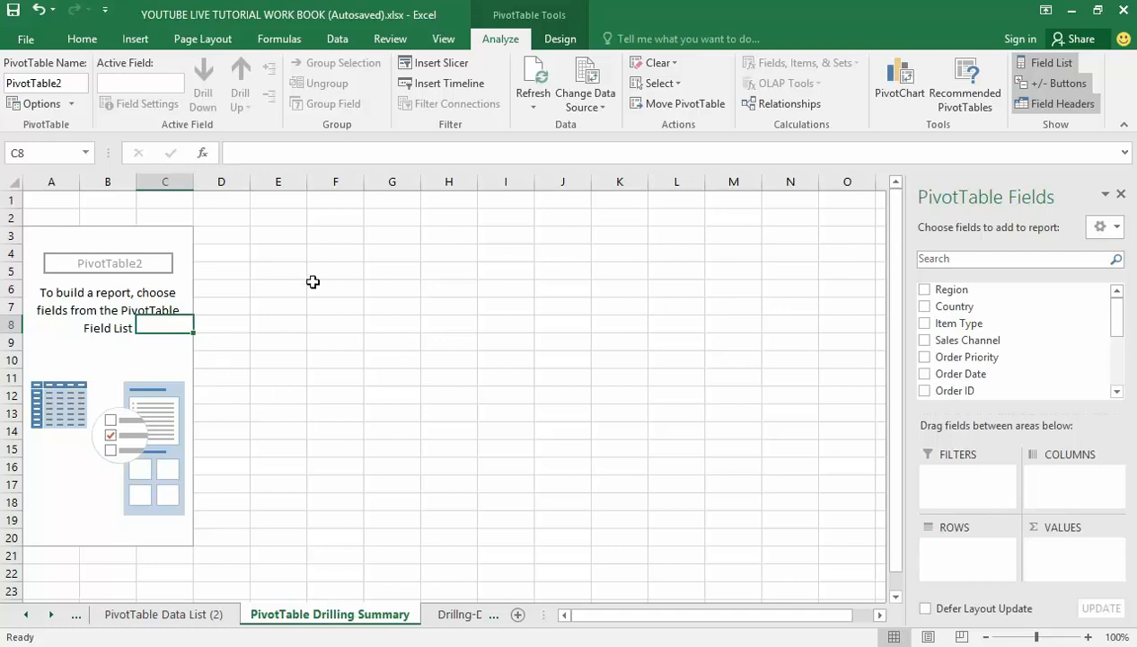
{"action": "mouse_move", "coordinate": [392, 425]}
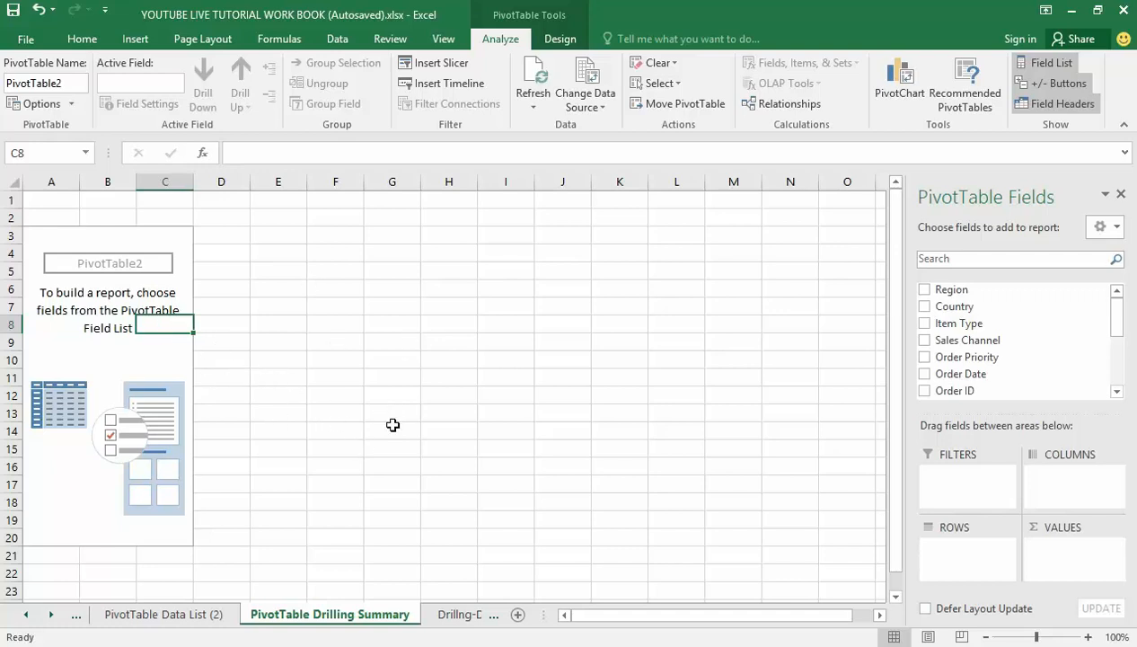
{"action": "mouse_move", "coordinate": [272, 435]}
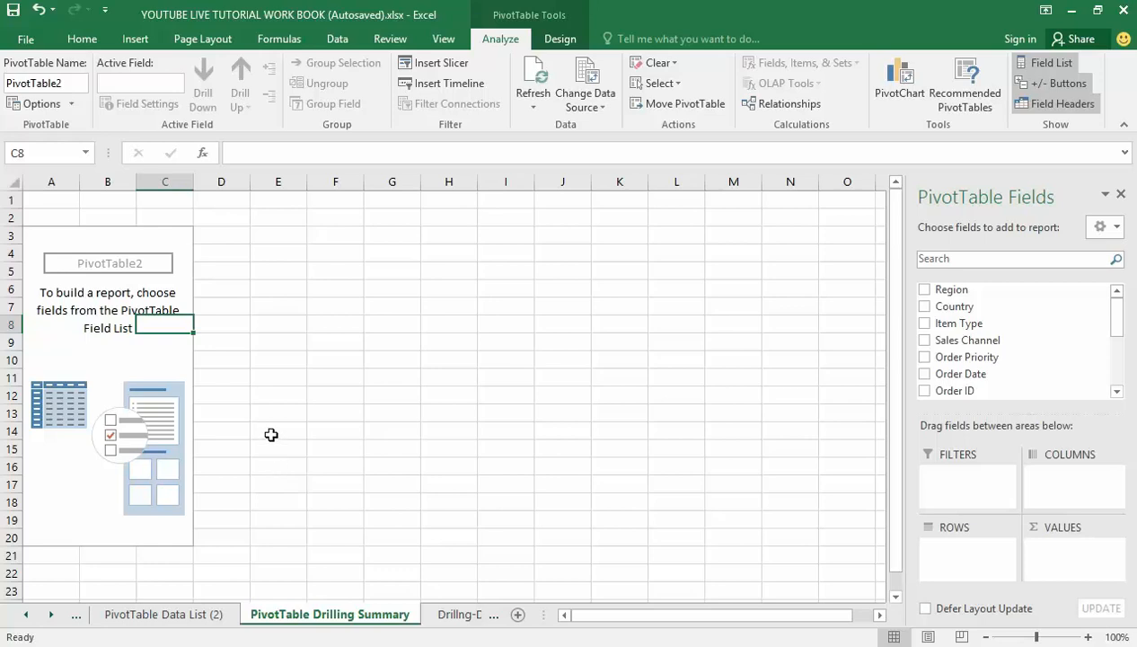
{"action": "mouse_move", "coordinate": [421, 518]}
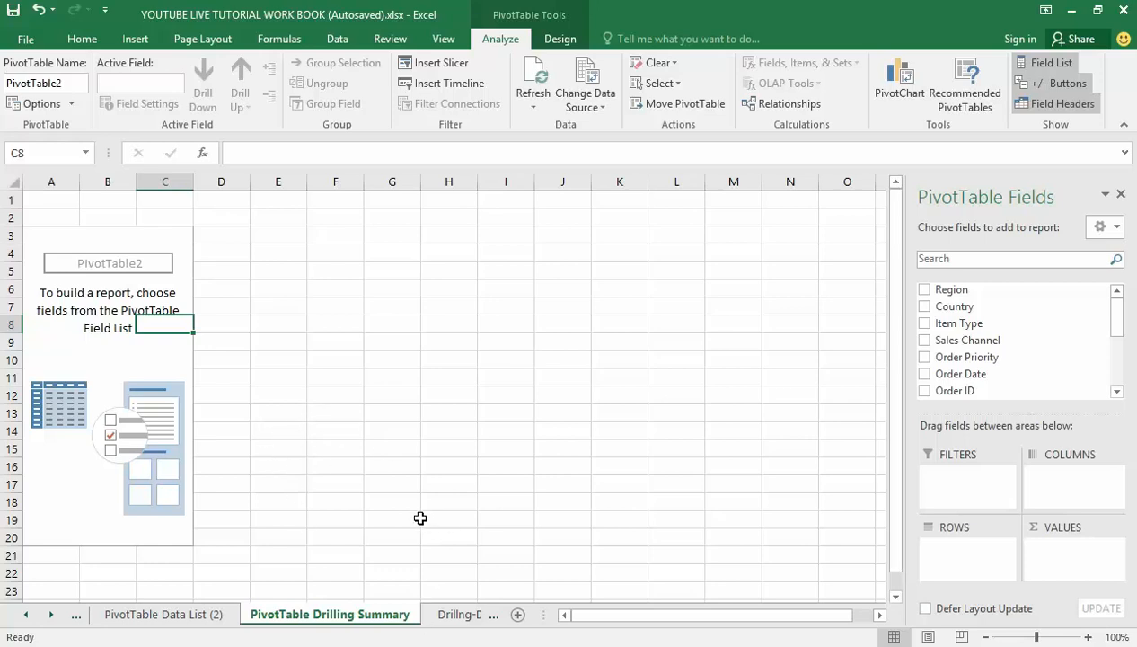
{"action": "mouse_move", "coordinate": [339, 584]}
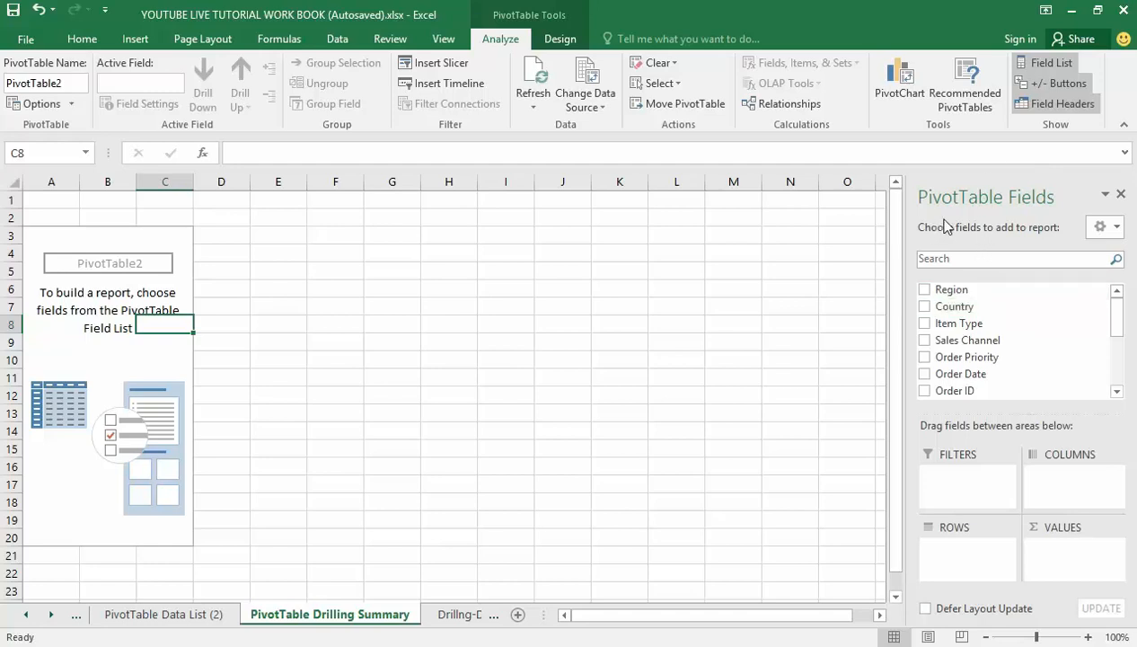
{"action": "mouse_move", "coordinate": [979, 339]}
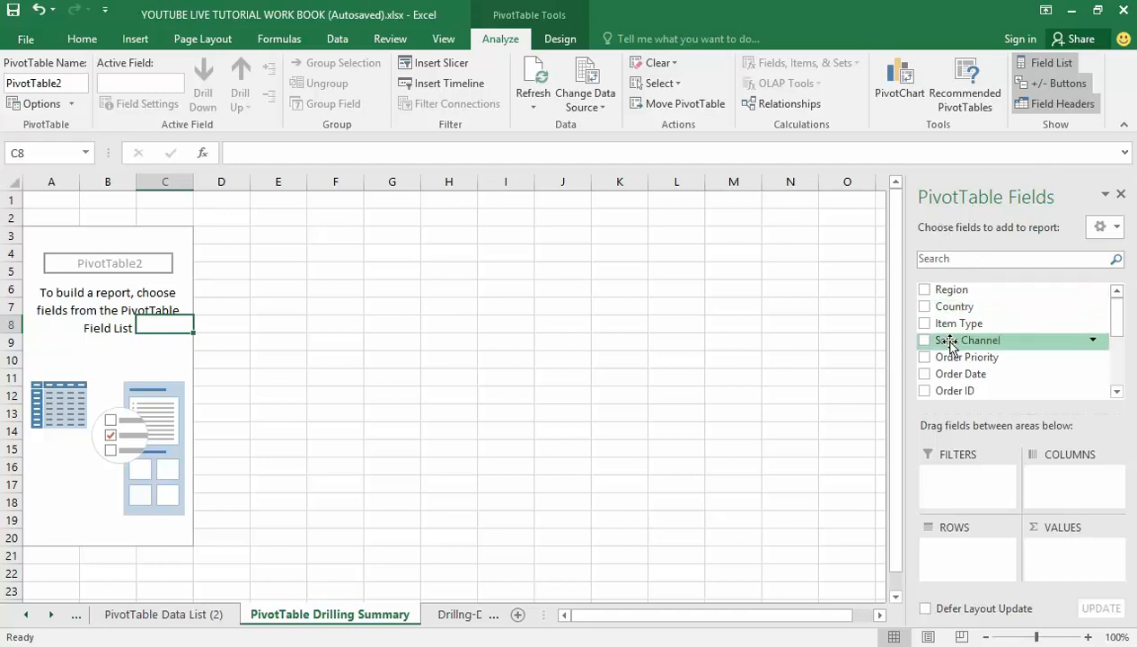
{"action": "mouse_move", "coordinate": [931, 474]}
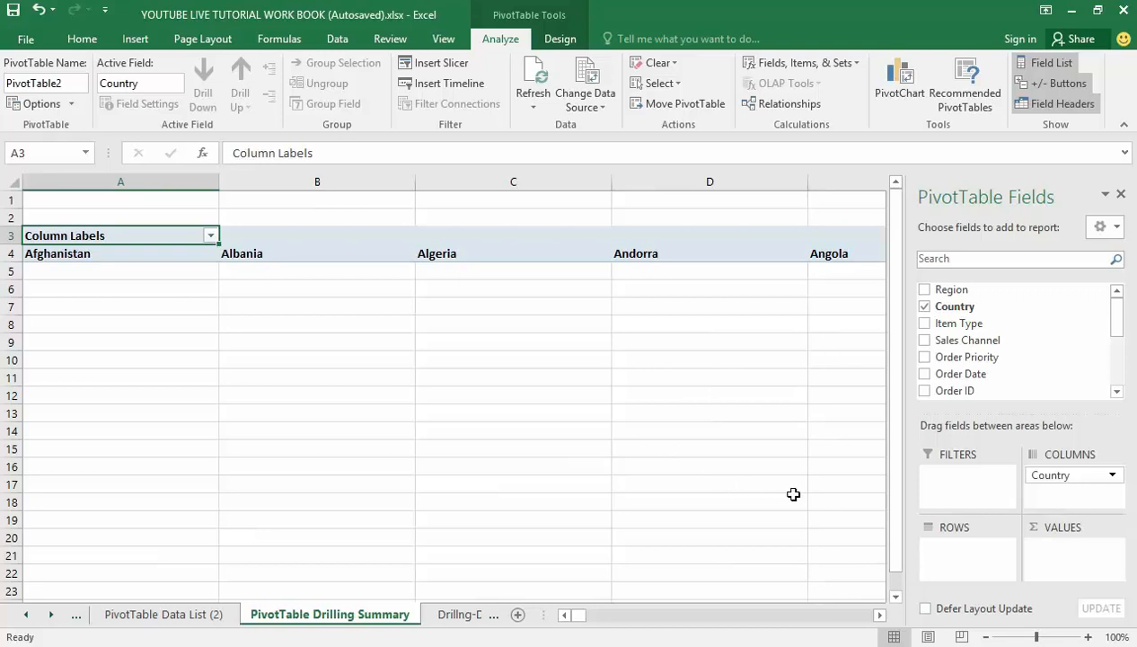
{"action": "mouse_move", "coordinate": [794, 494]}
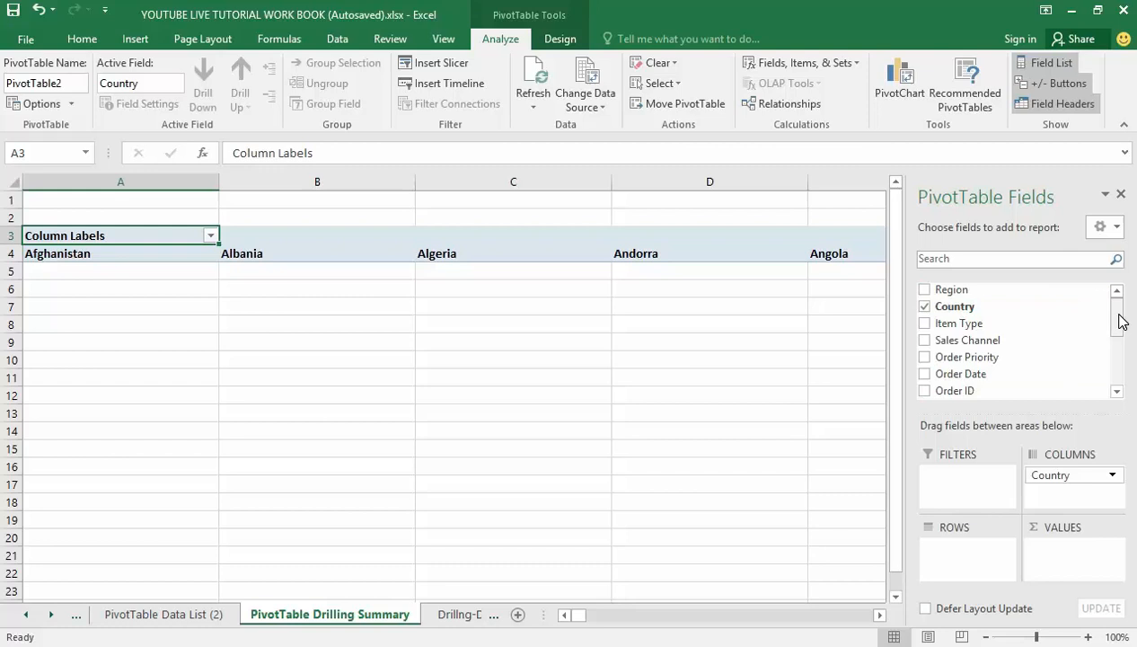
- Sum Total Revenue in Values and add Item Type as rows, across country columns
{"action": "scroll", "scroll_direction": "down", "scroll_amount": 3}
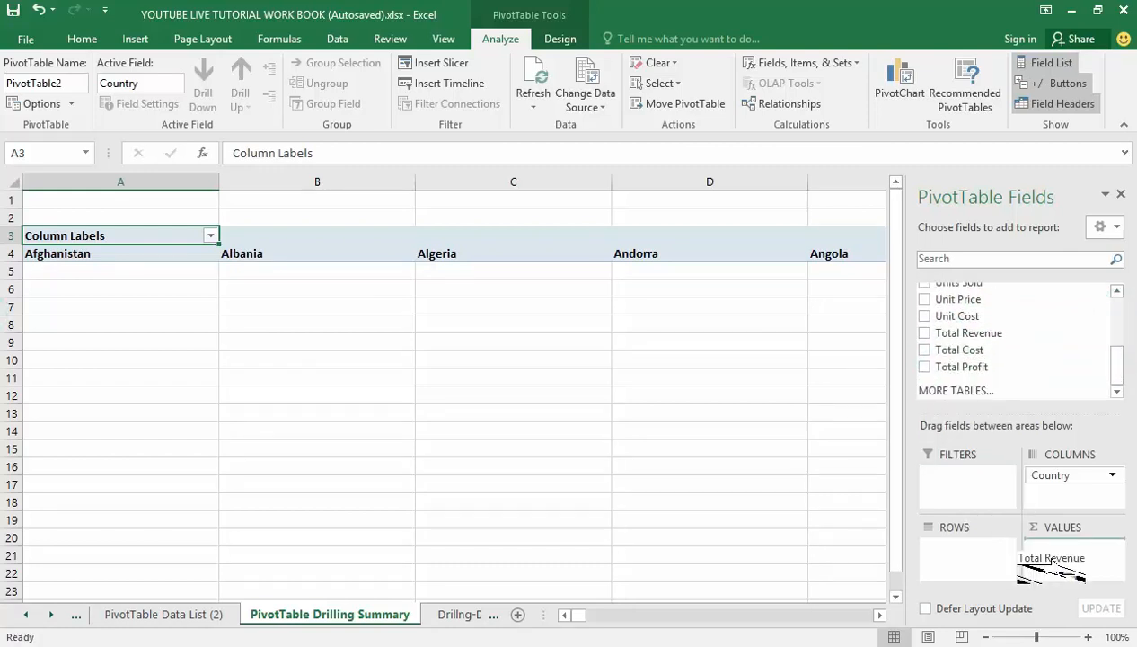
{"action": "left_click", "coordinate": [924, 332]}
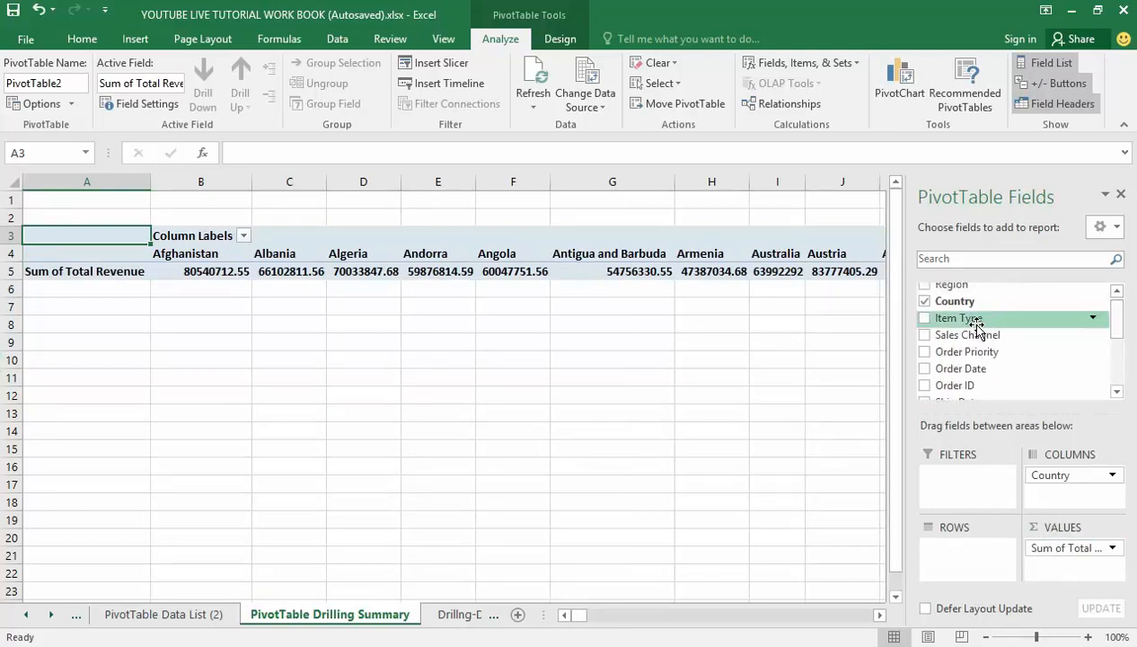
{"action": "left_click", "coordinate": [925, 317]}
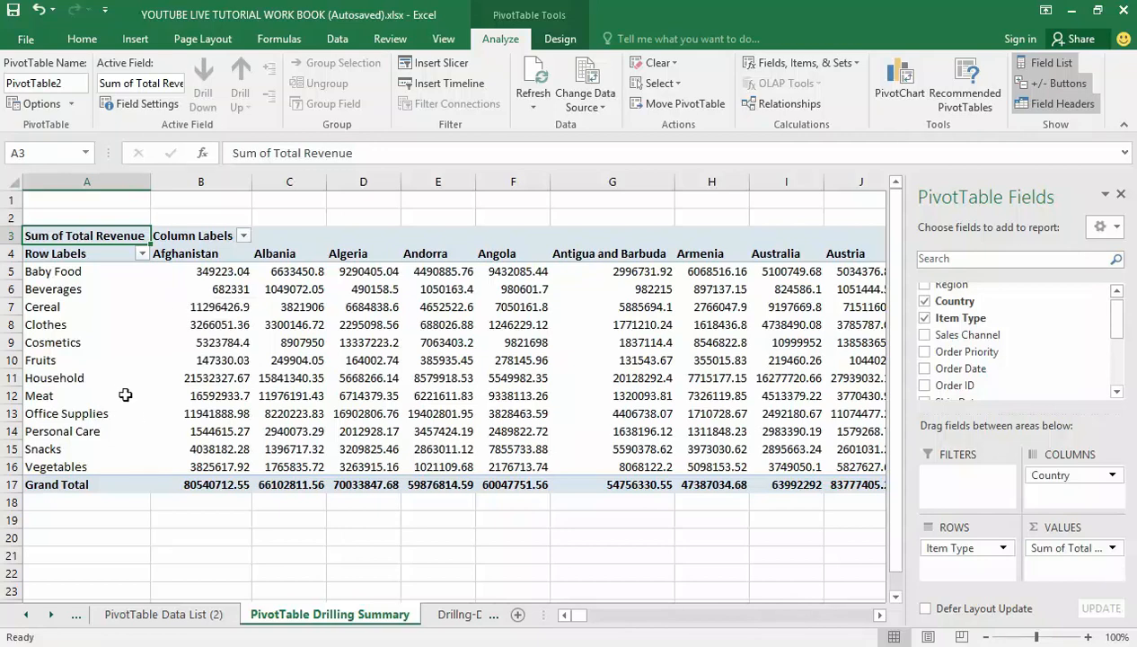
{"action": "mouse_move", "coordinate": [117, 596]}
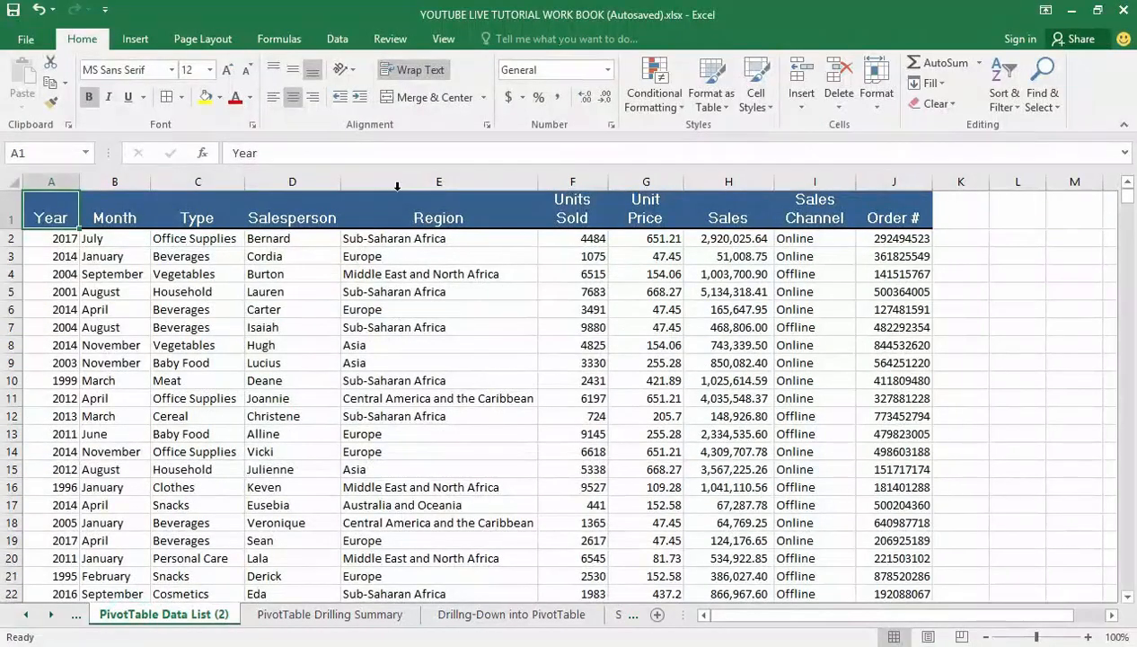
- Visit the Drilling-Down into PivotTable sheet, then return to PivotTable Drilling Summary
{"action": "left_click", "coordinate": [330, 613]}
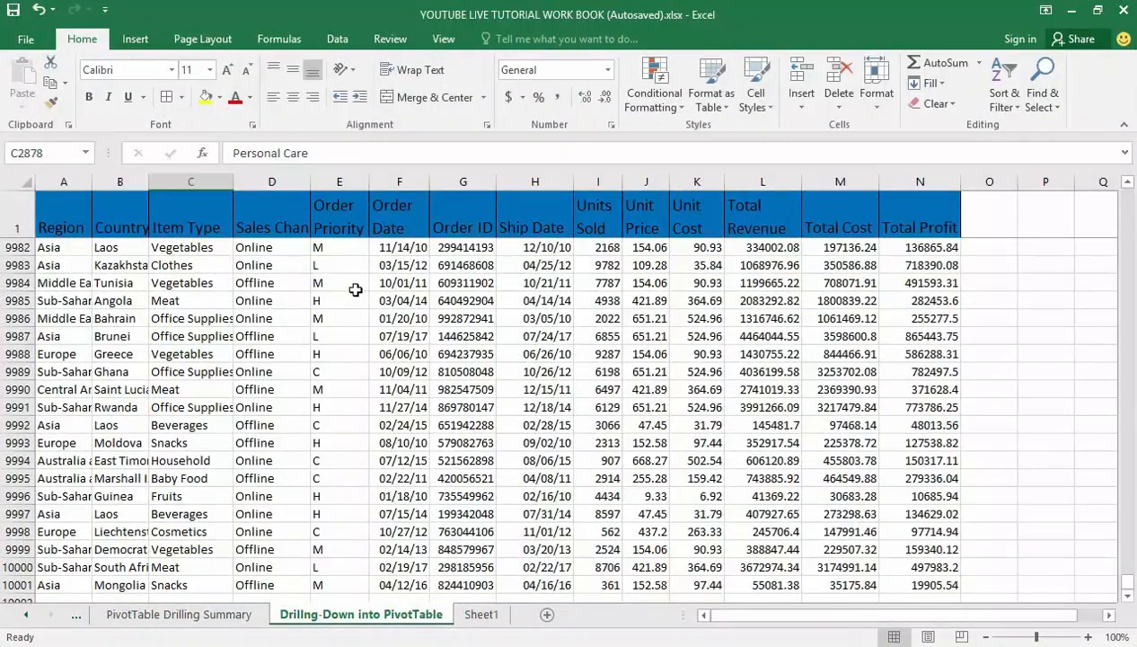
{"action": "mouse_move", "coordinate": [357, 521]}
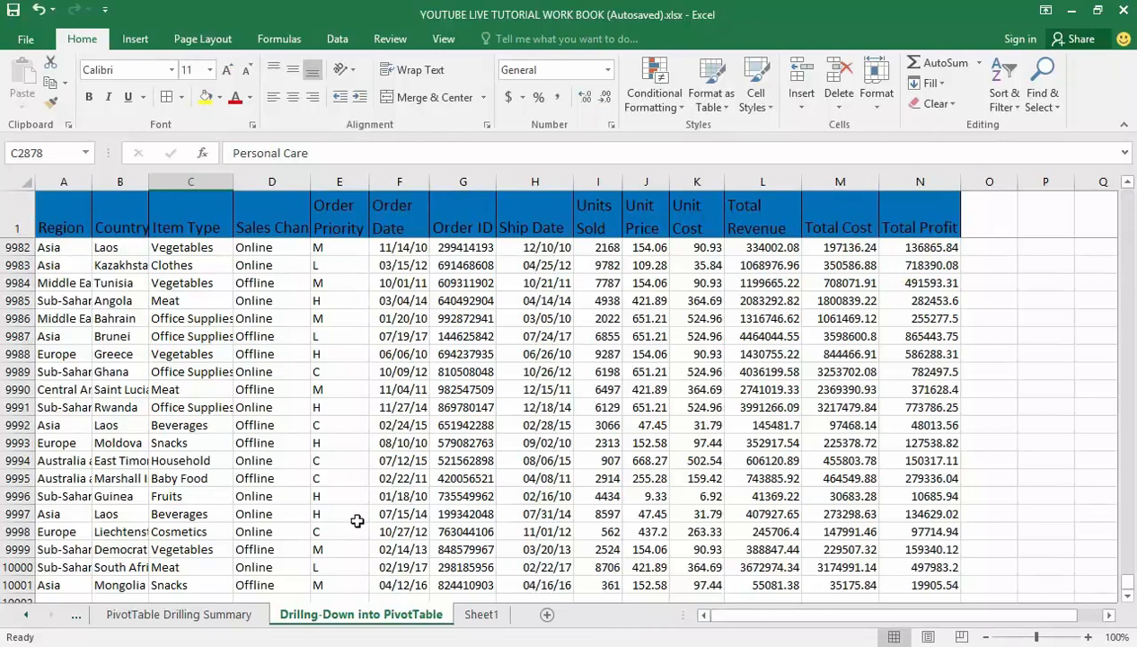
{"action": "mouse_move", "coordinate": [302, 318]}
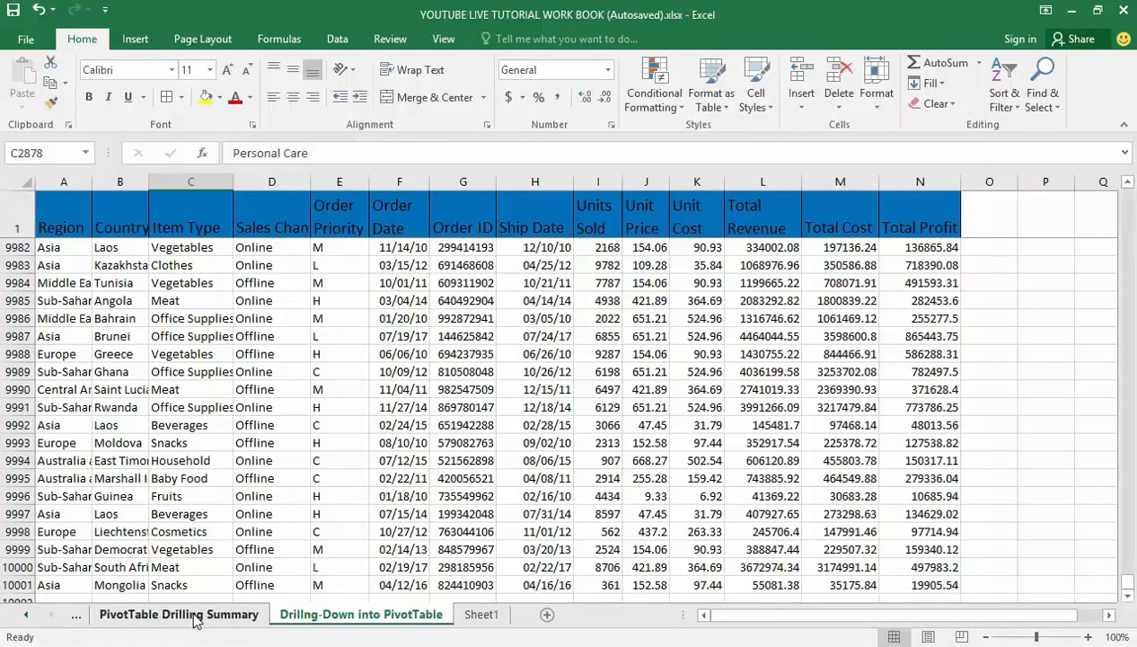
{"action": "left_click", "coordinate": [179, 614]}
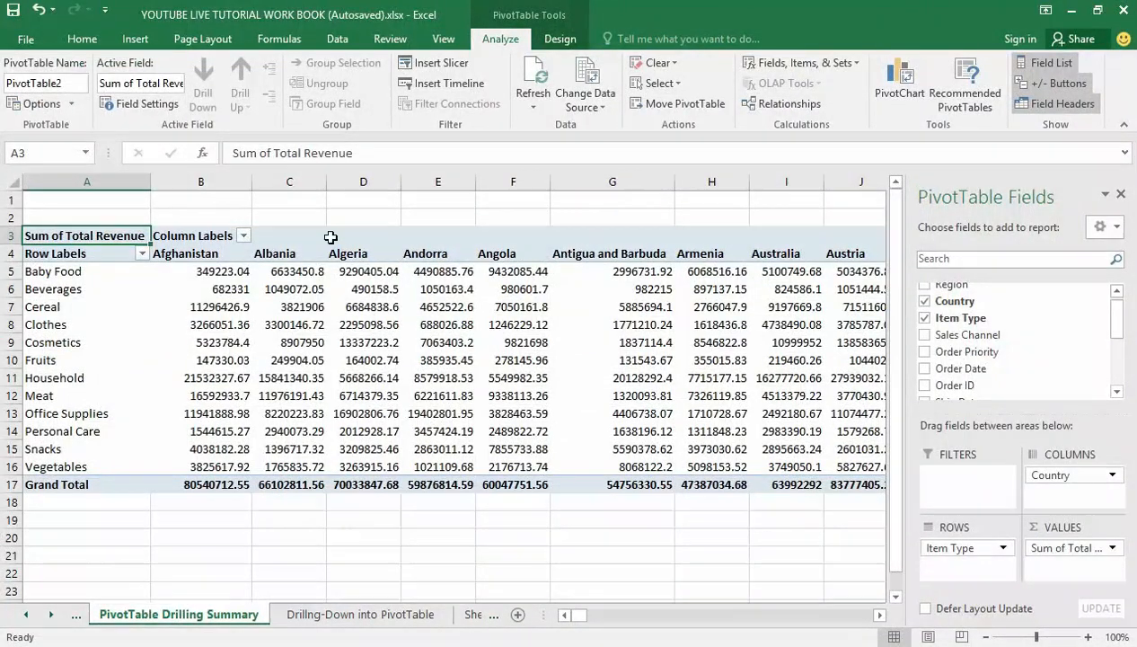
{"action": "mouse_move", "coordinate": [243, 420]}
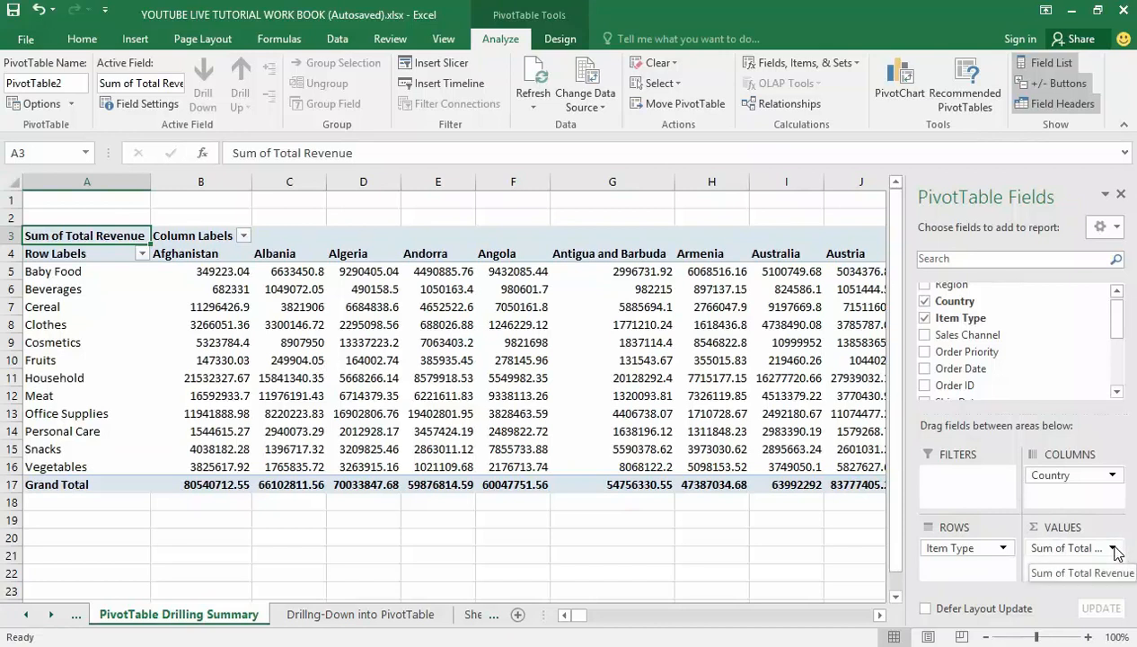
- Open the Sum of Total Revenue field's dropdown in the Values area
{"action": "left_click", "coordinate": [1111, 548]}
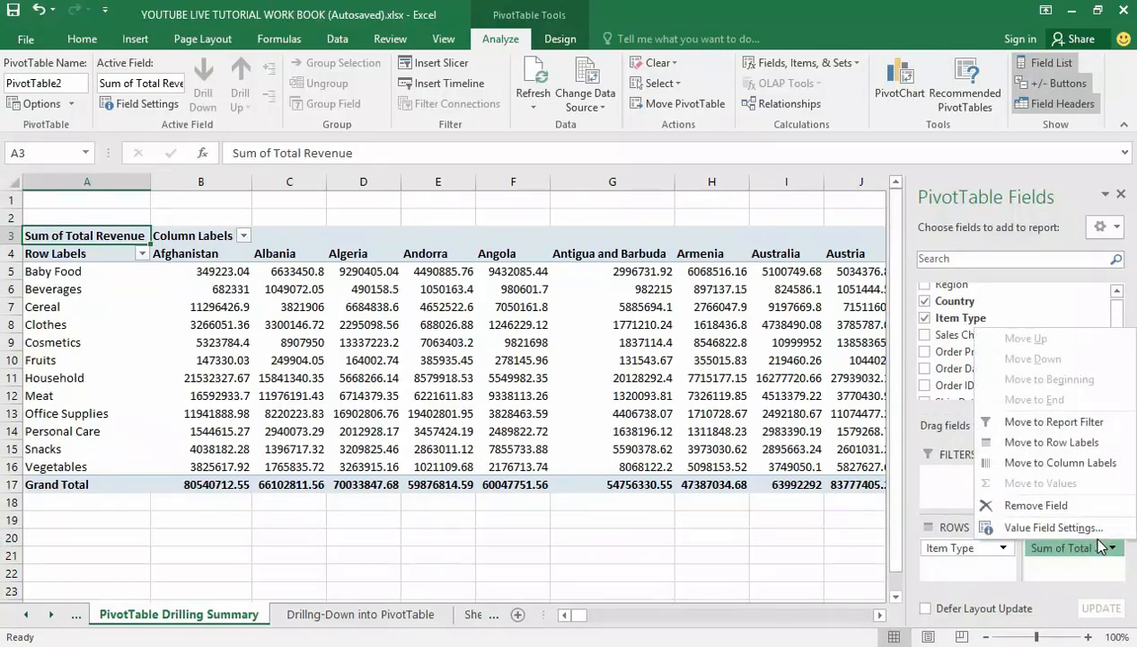
{"action": "mouse_move", "coordinate": [1053, 528]}
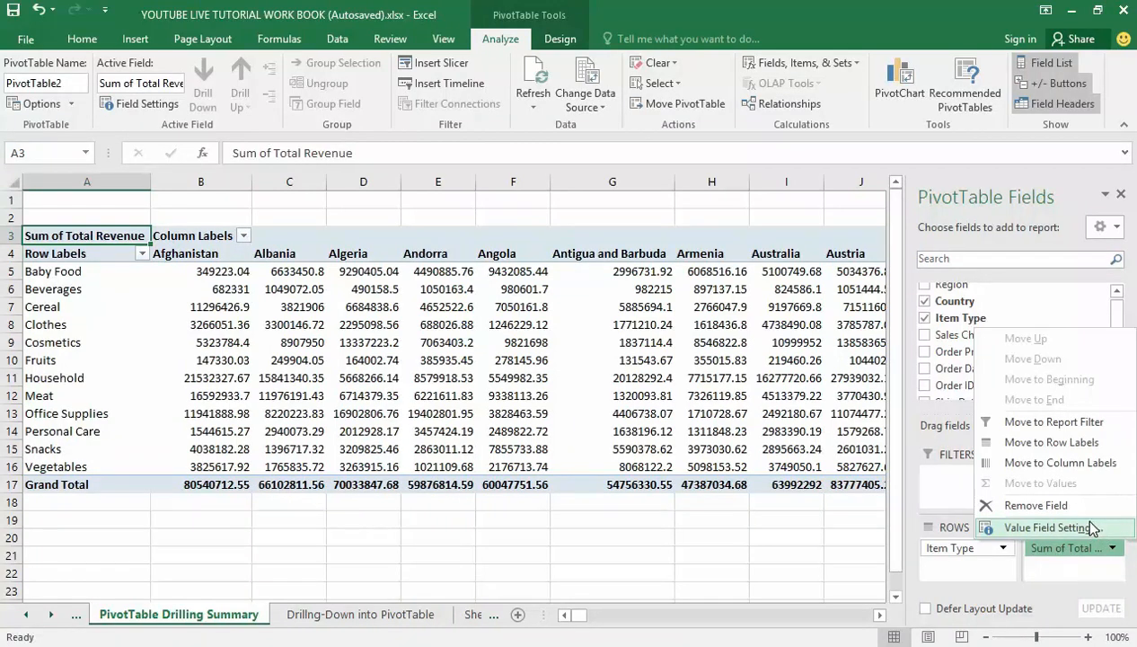
- Set the Sum of Total Revenue number format to Currency with 2 decimal places
{"action": "left_click", "coordinate": [1054, 527]}
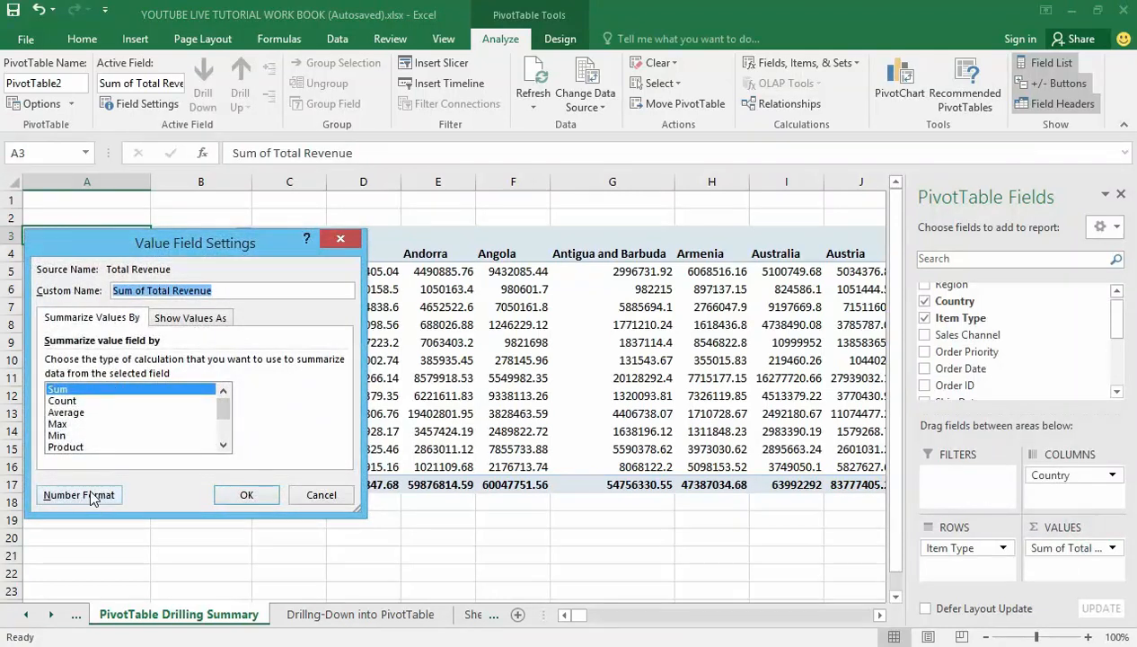
{"action": "left_click", "coordinate": [79, 495]}
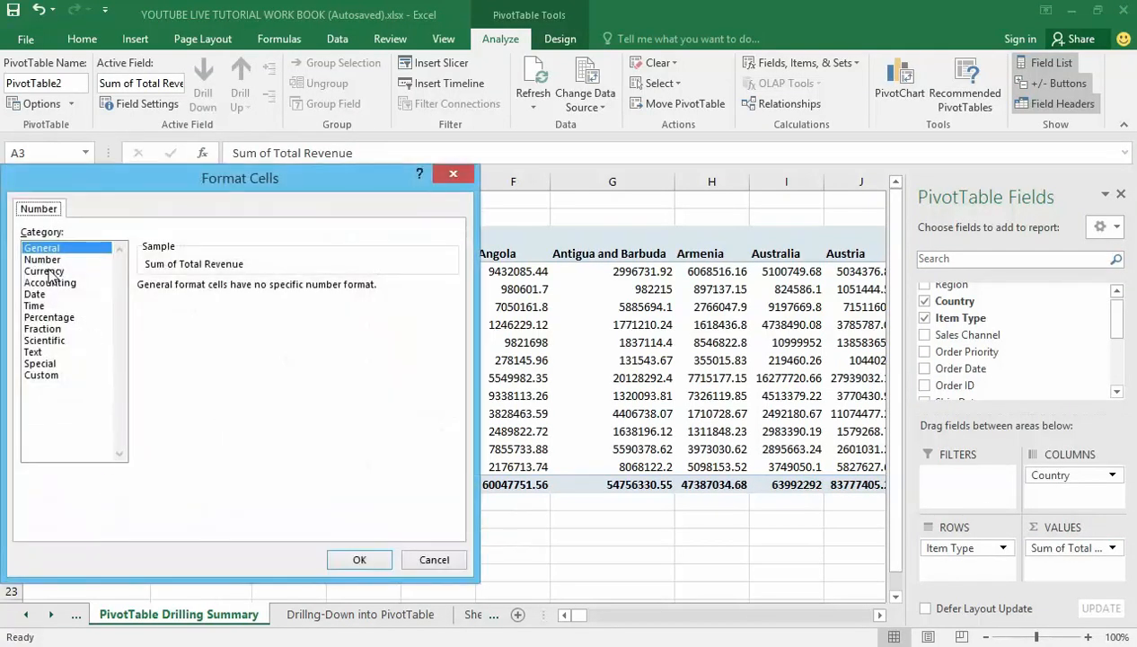
{"action": "left_click", "coordinate": [44, 270]}
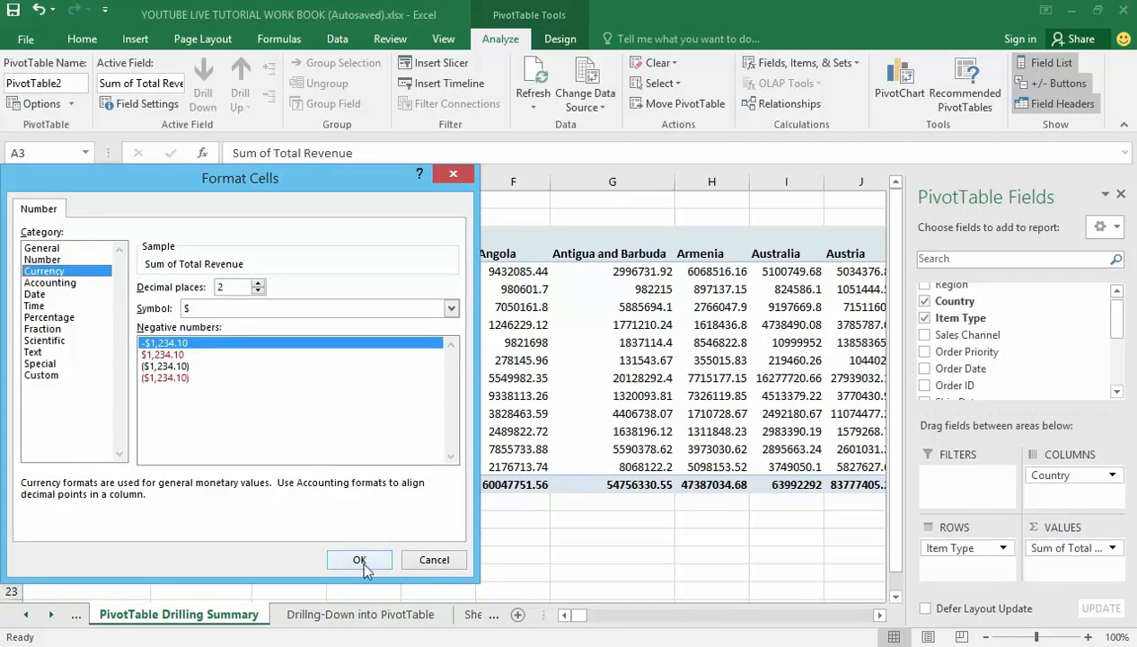
{"action": "left_click", "coordinate": [359, 559]}
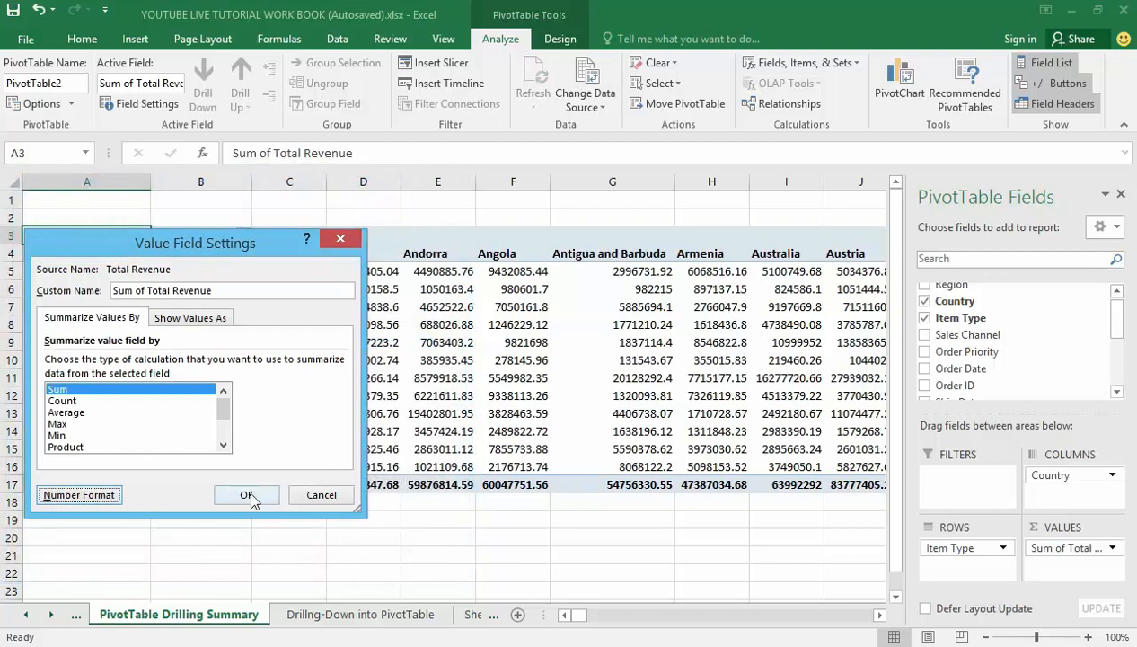
{"action": "left_click", "coordinate": [248, 494]}
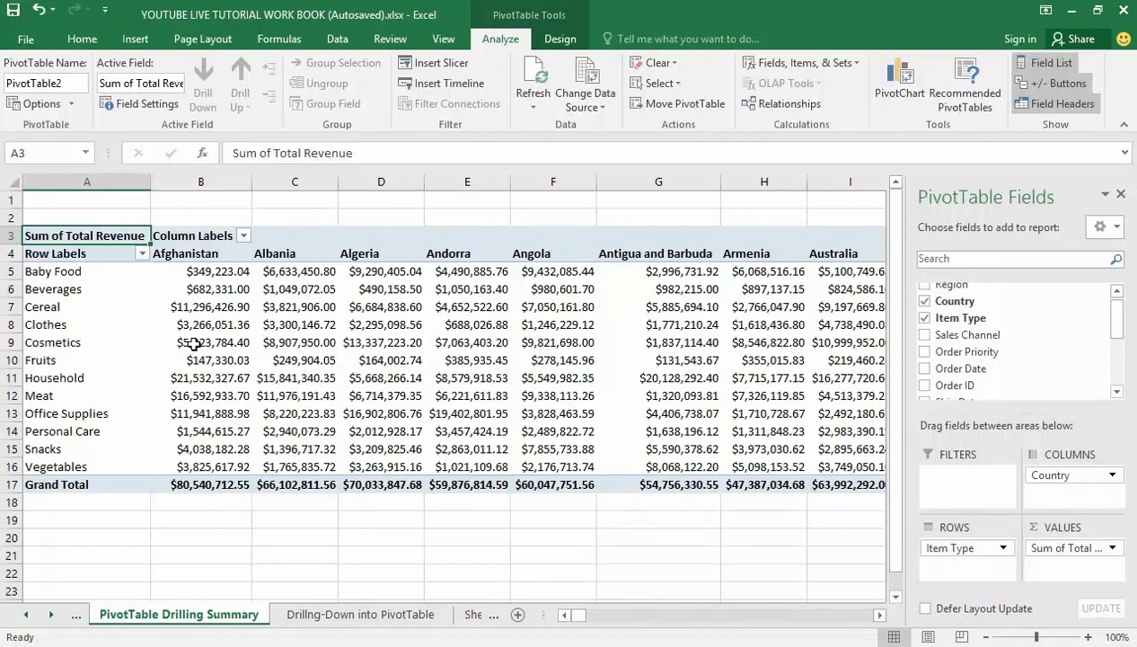
{"action": "mouse_move", "coordinate": [189, 265]}
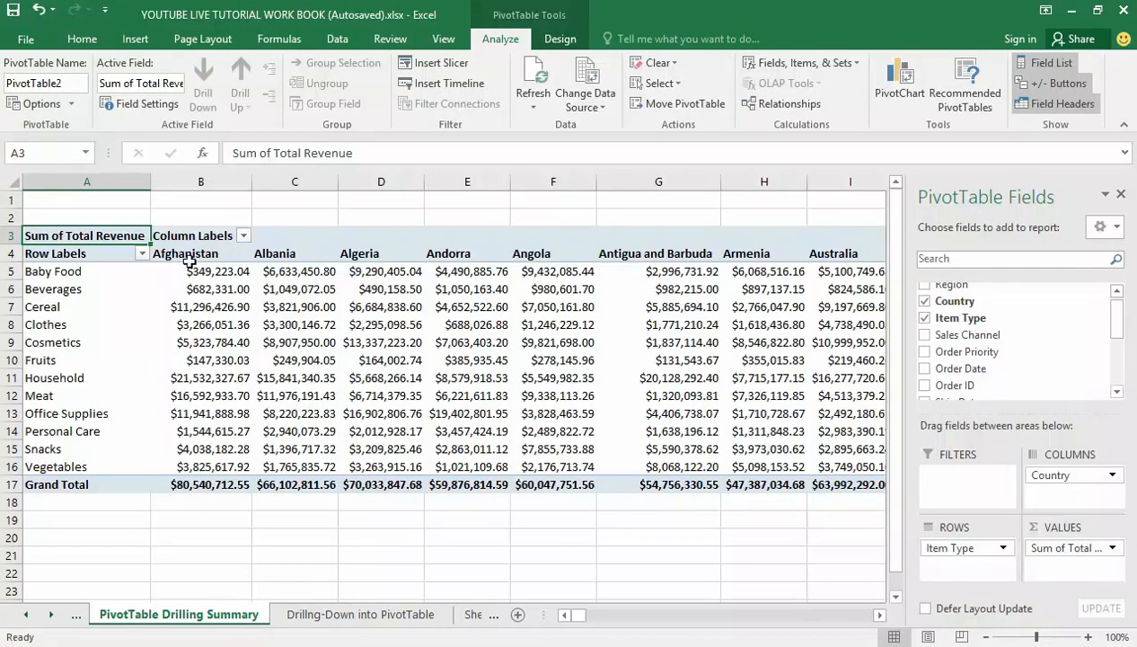
{"action": "mouse_move", "coordinate": [139, 399]}
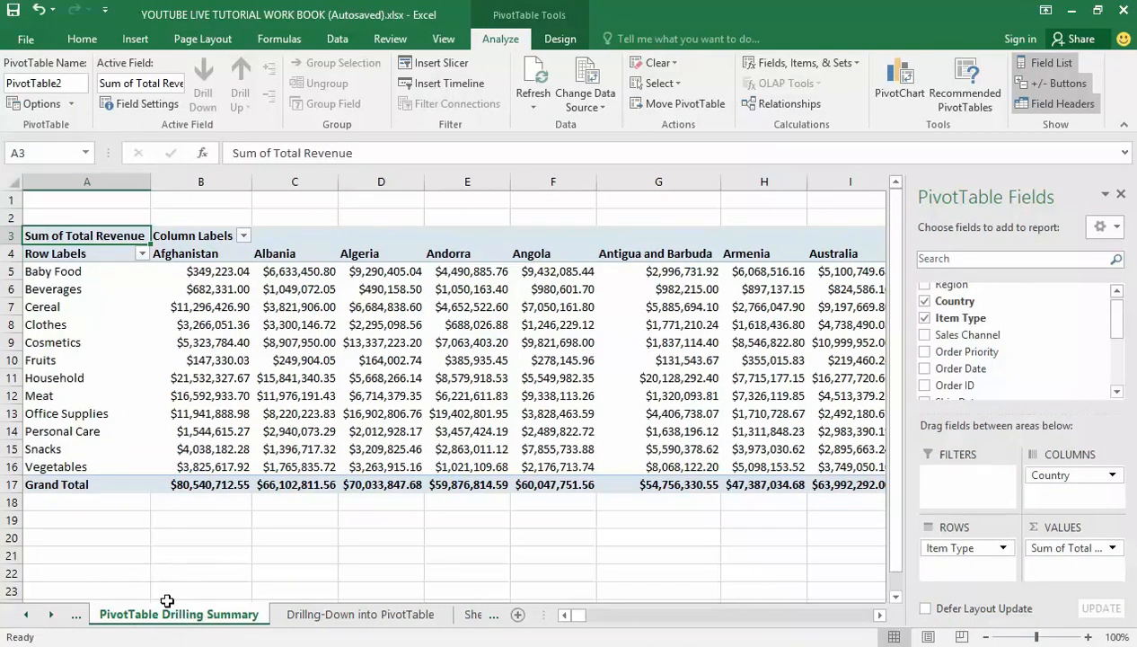
{"action": "mouse_move", "coordinate": [155, 533]}
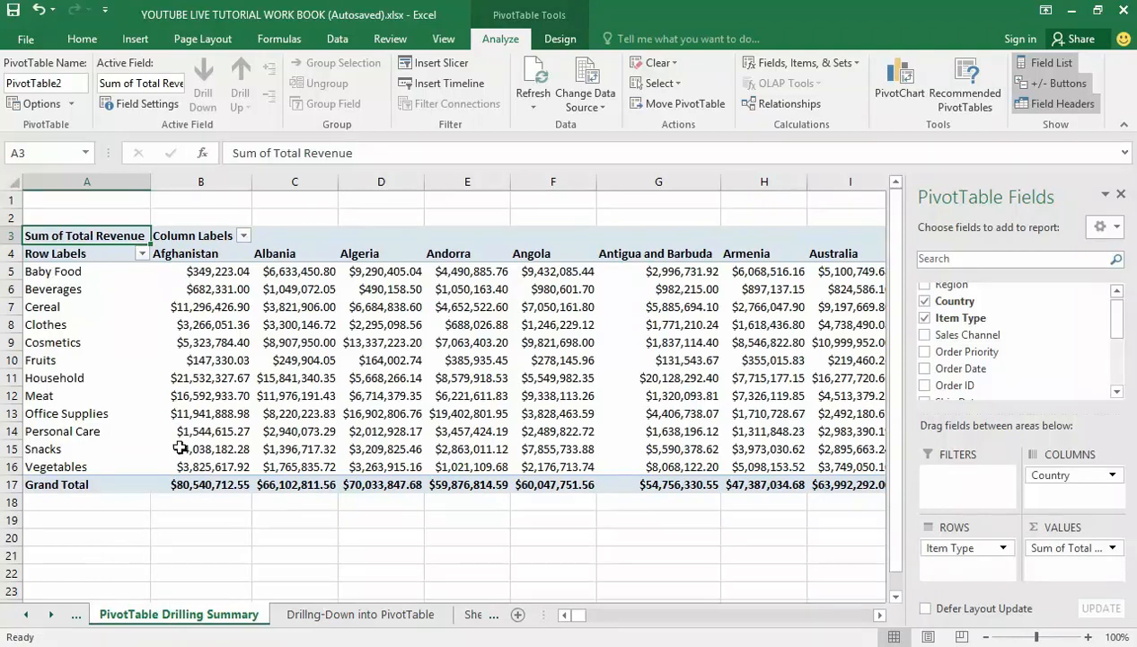
{"action": "mouse_move", "coordinate": [402, 373]}
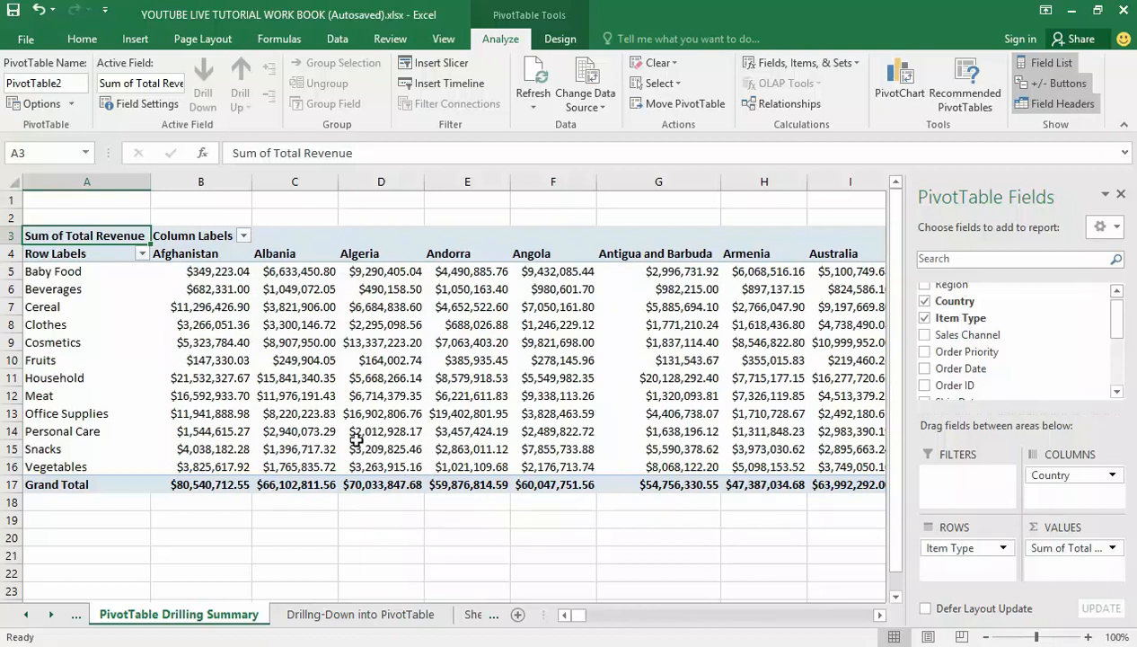
{"action": "mouse_move", "coordinate": [244, 272]}
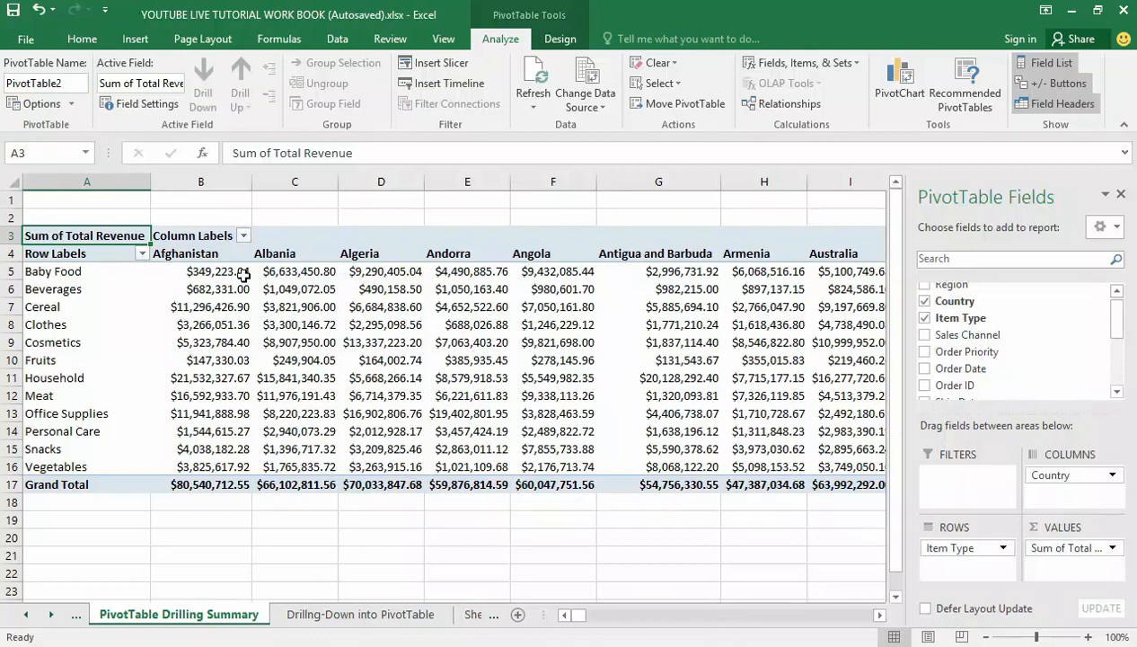
{"action": "mouse_move", "coordinate": [424, 271]}
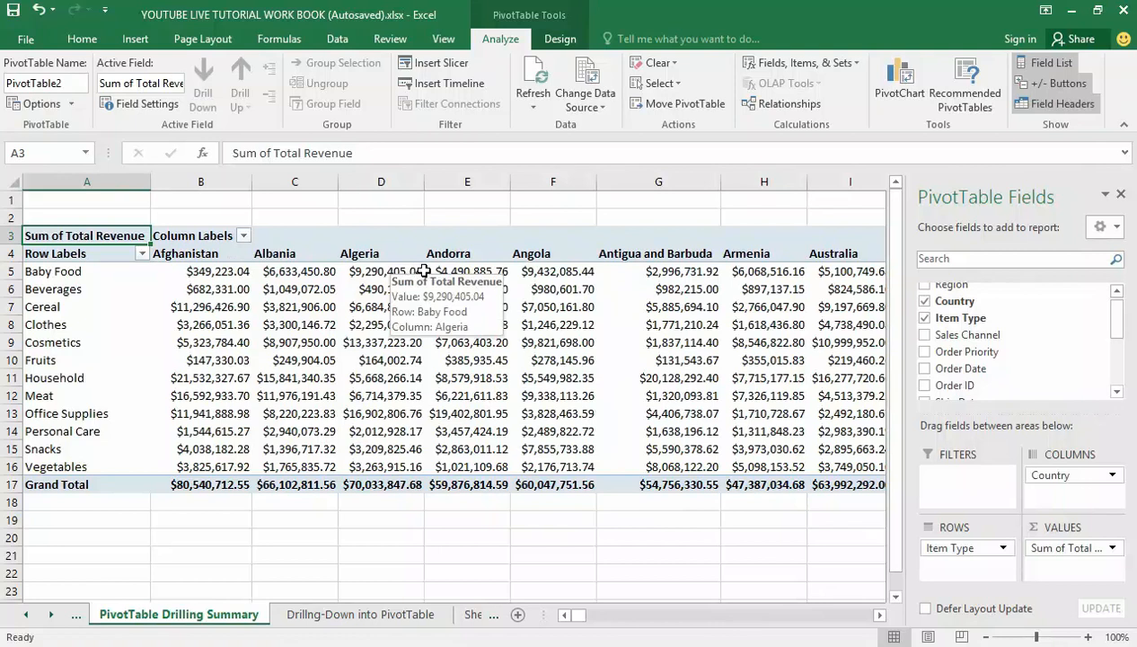
{"action": "mouse_move", "coordinate": [328, 518]}
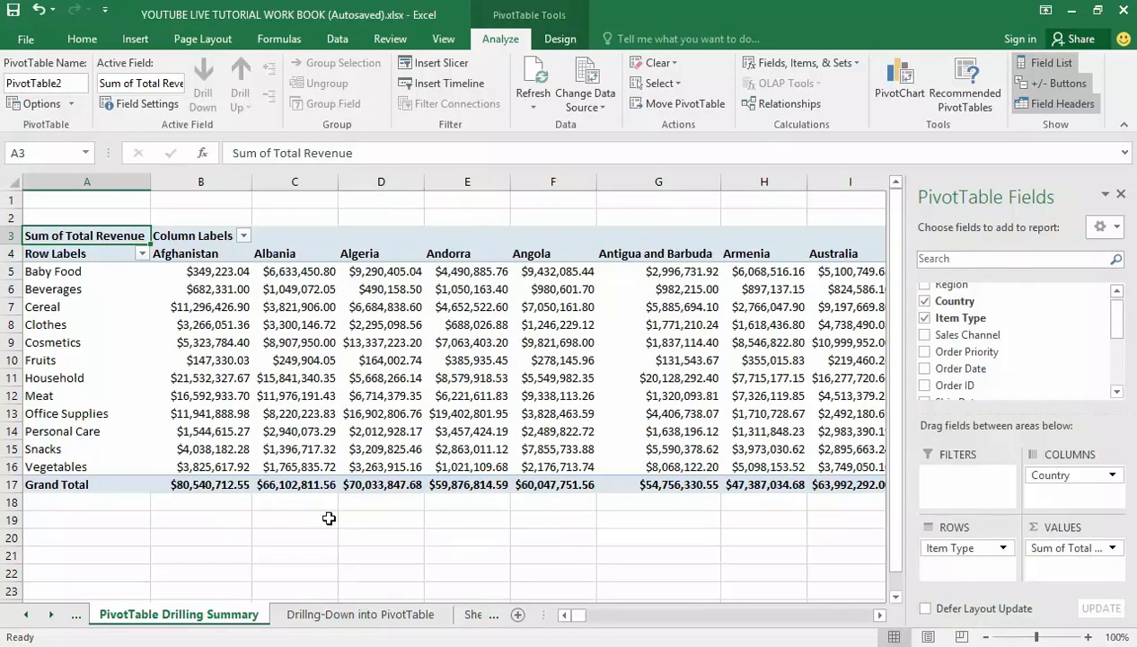
{"action": "mouse_move", "coordinate": [316, 452]}
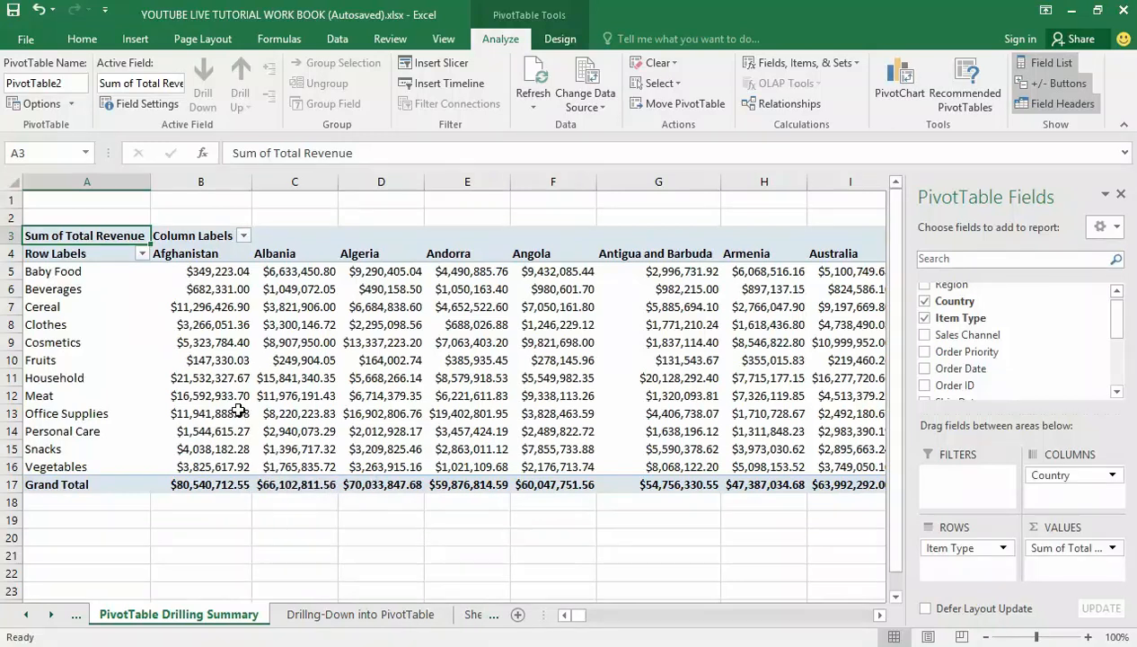
{"action": "mouse_move", "coordinate": [299, 449]}
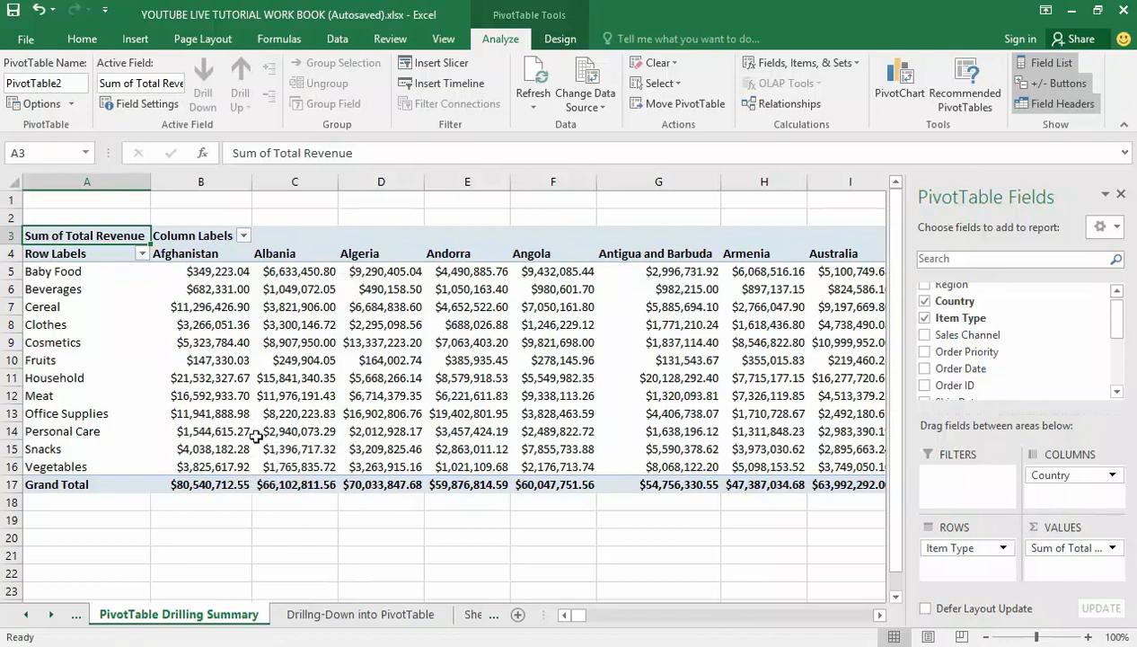
{"action": "mouse_move", "coordinate": [256, 430]}
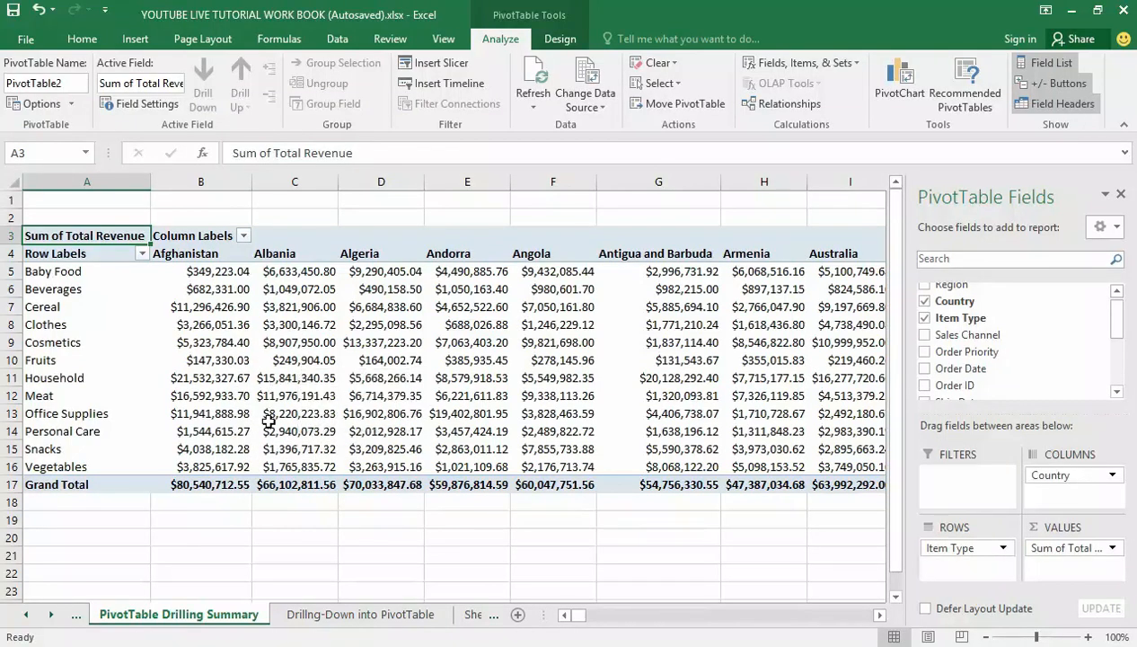
{"action": "mouse_move", "coordinate": [298, 377]}
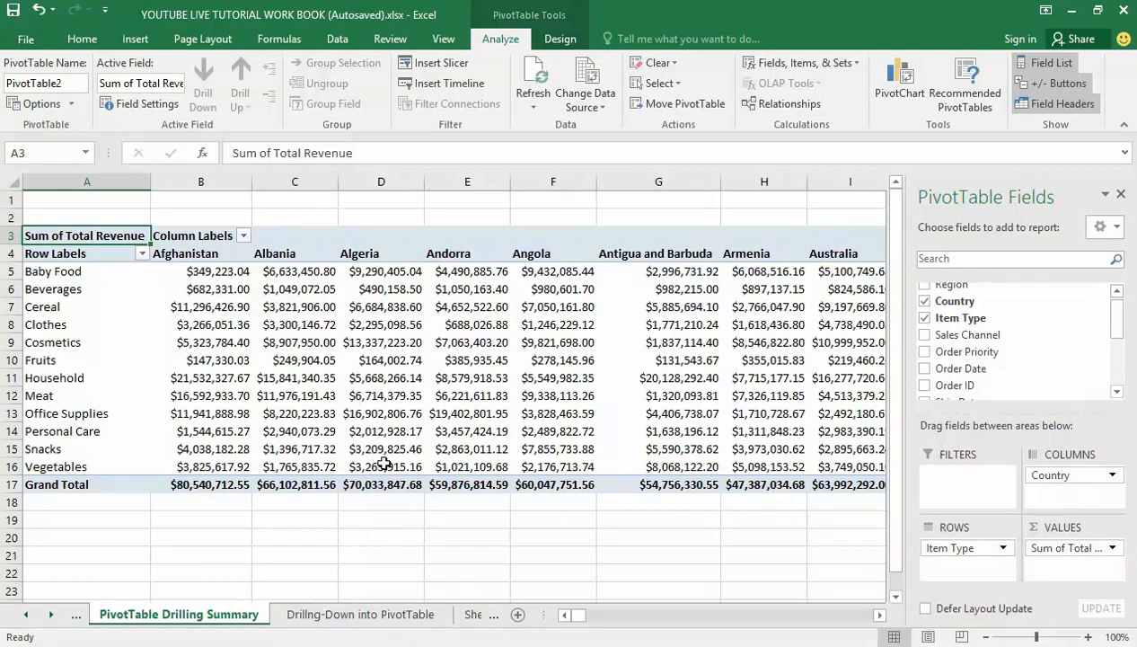
{"action": "mouse_move", "coordinate": [413, 473]}
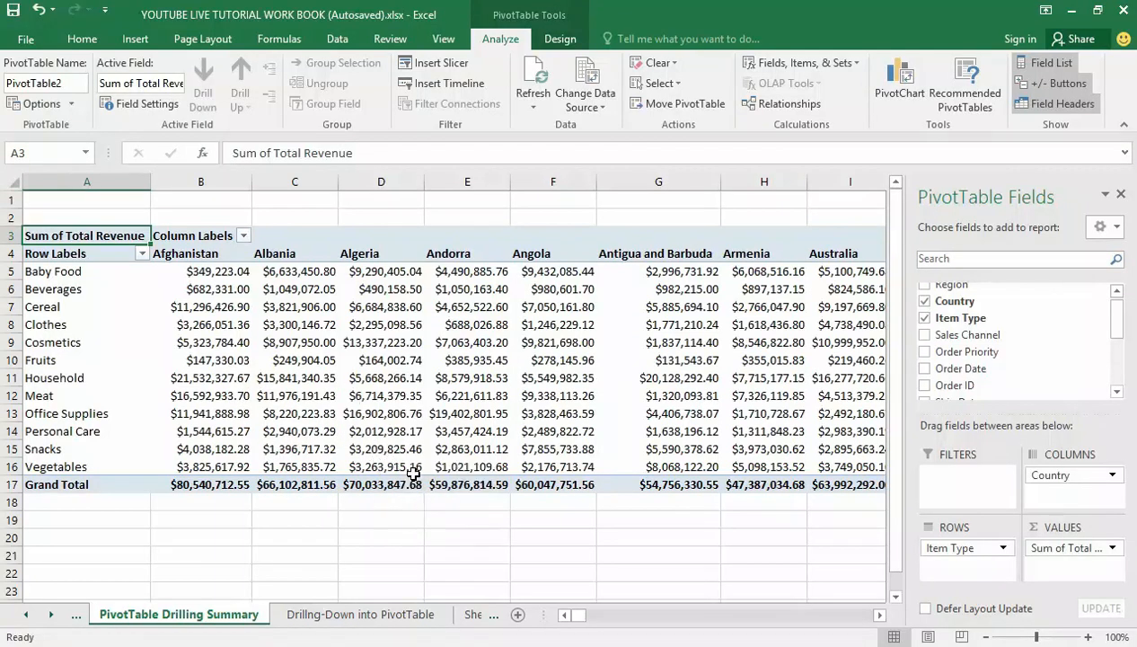
{"action": "mouse_move", "coordinate": [399, 476]}
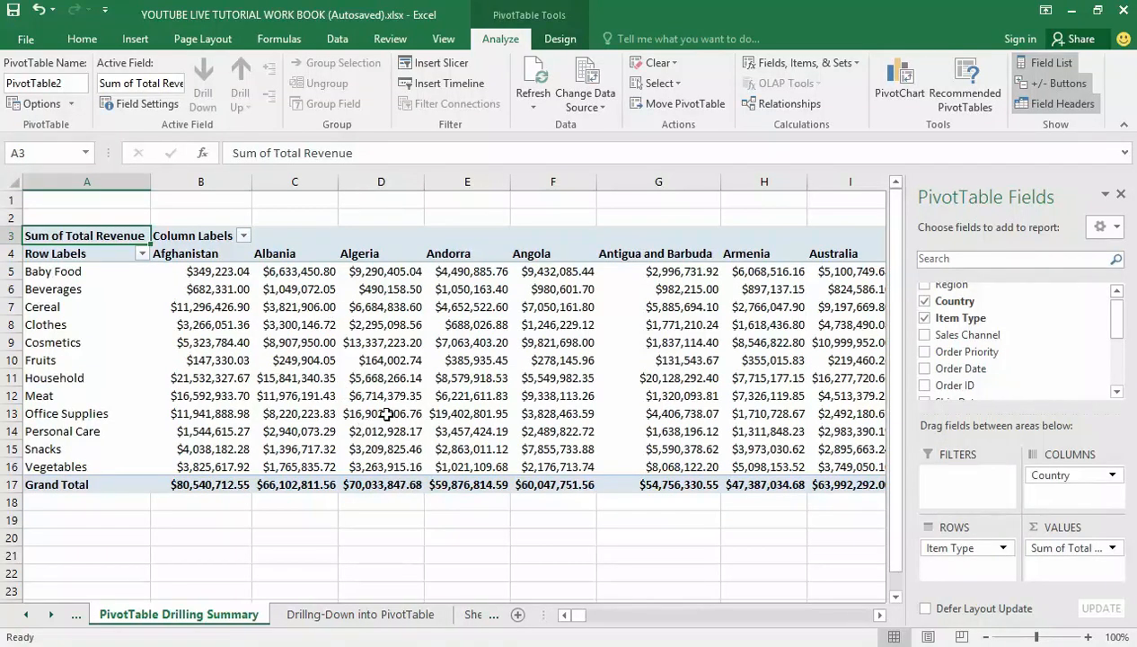
{"action": "mouse_move", "coordinate": [386, 413]}
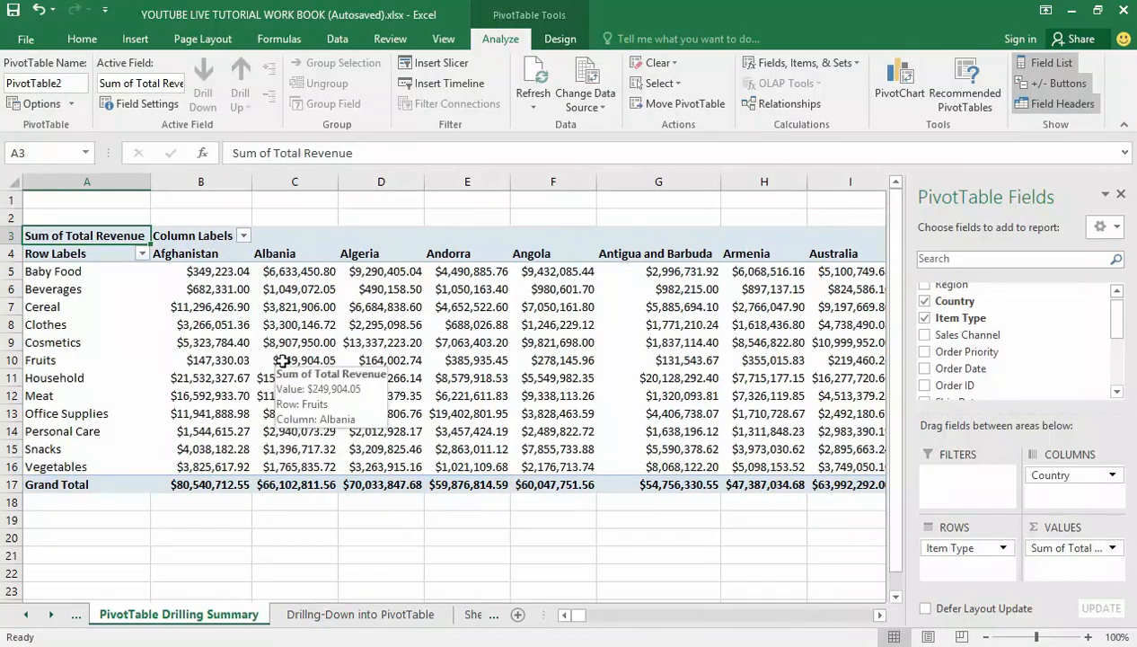
{"action": "mouse_move", "coordinate": [323, 350]}
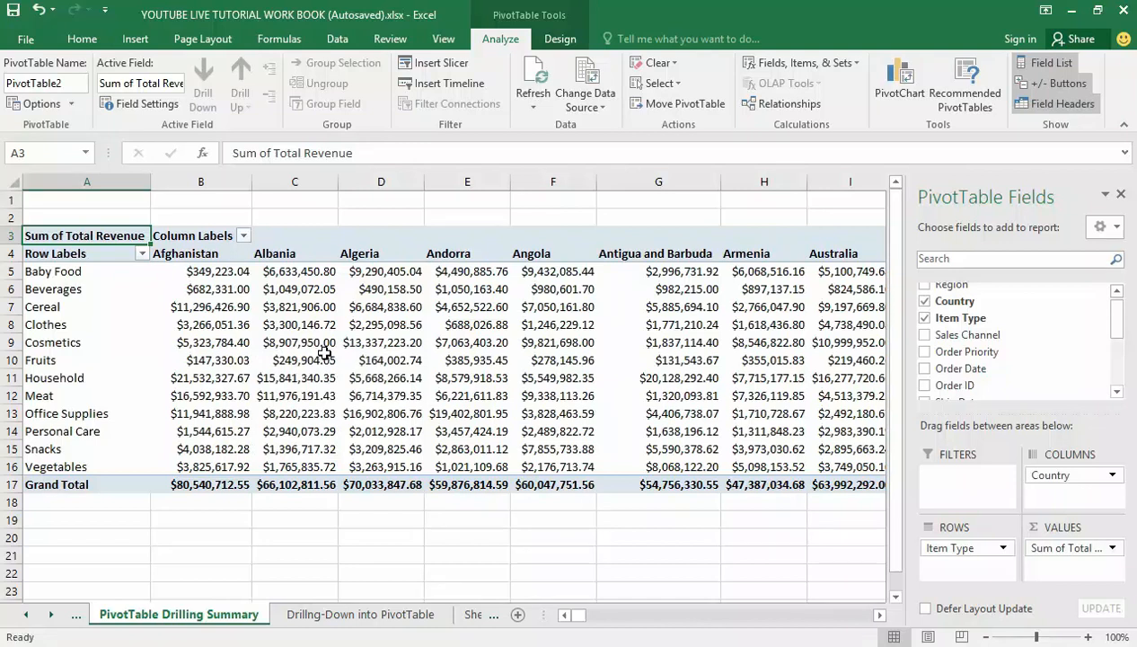
{"action": "mouse_move", "coordinate": [356, 357]}
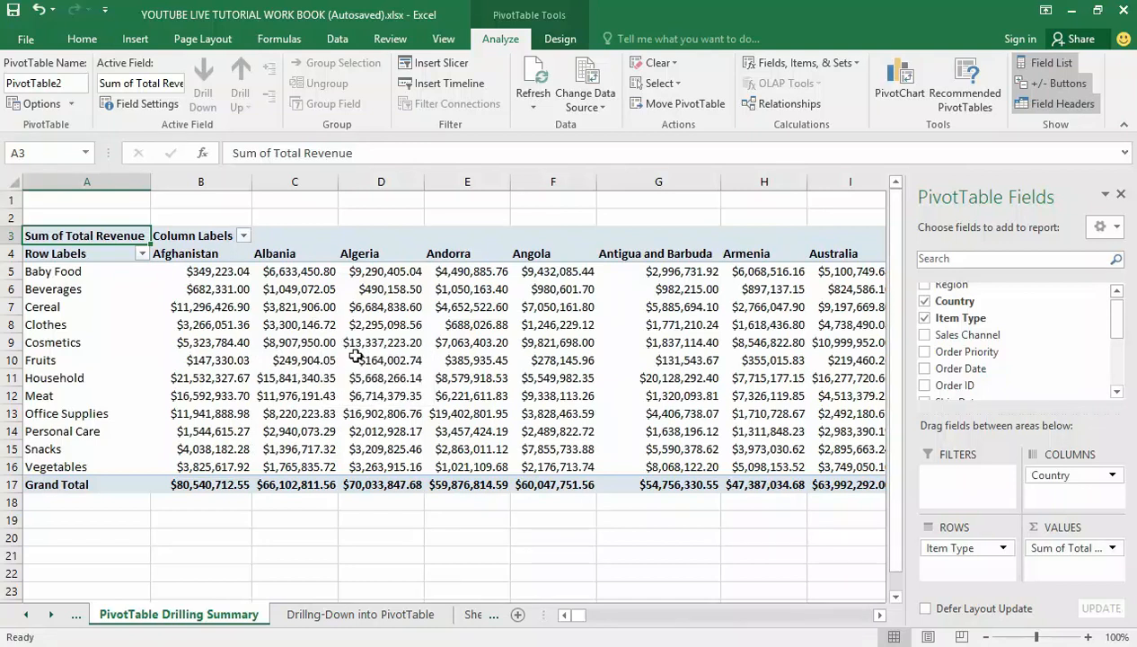
{"action": "mouse_move", "coordinate": [381, 361]}
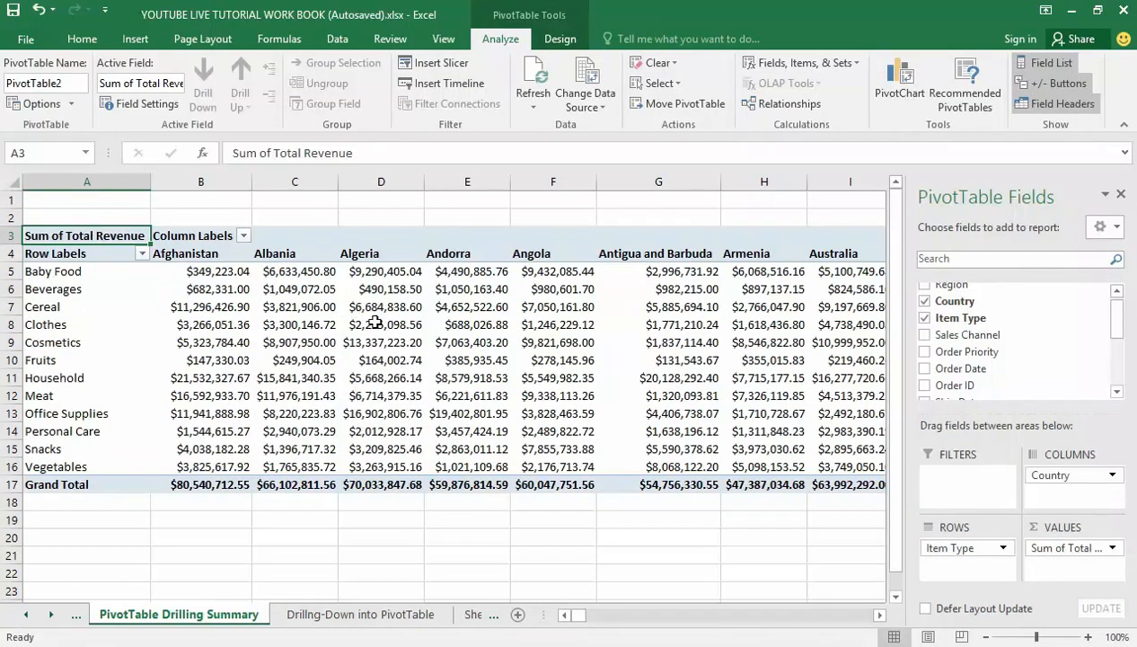
{"action": "mouse_move", "coordinate": [357, 289]}
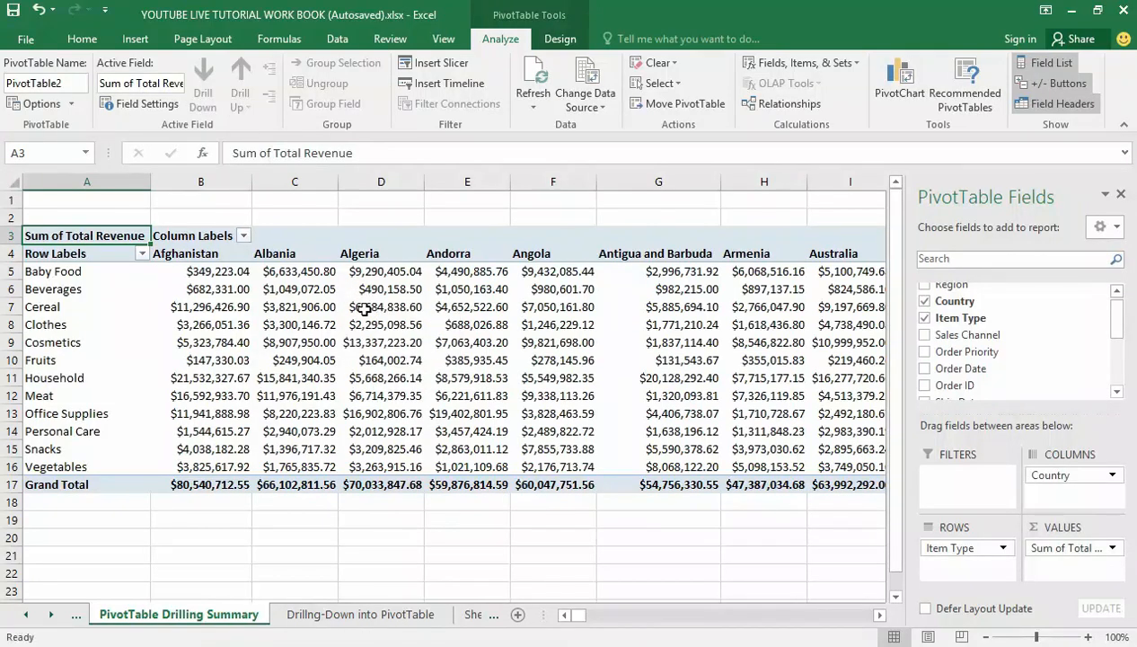
{"action": "mouse_move", "coordinate": [56, 276]}
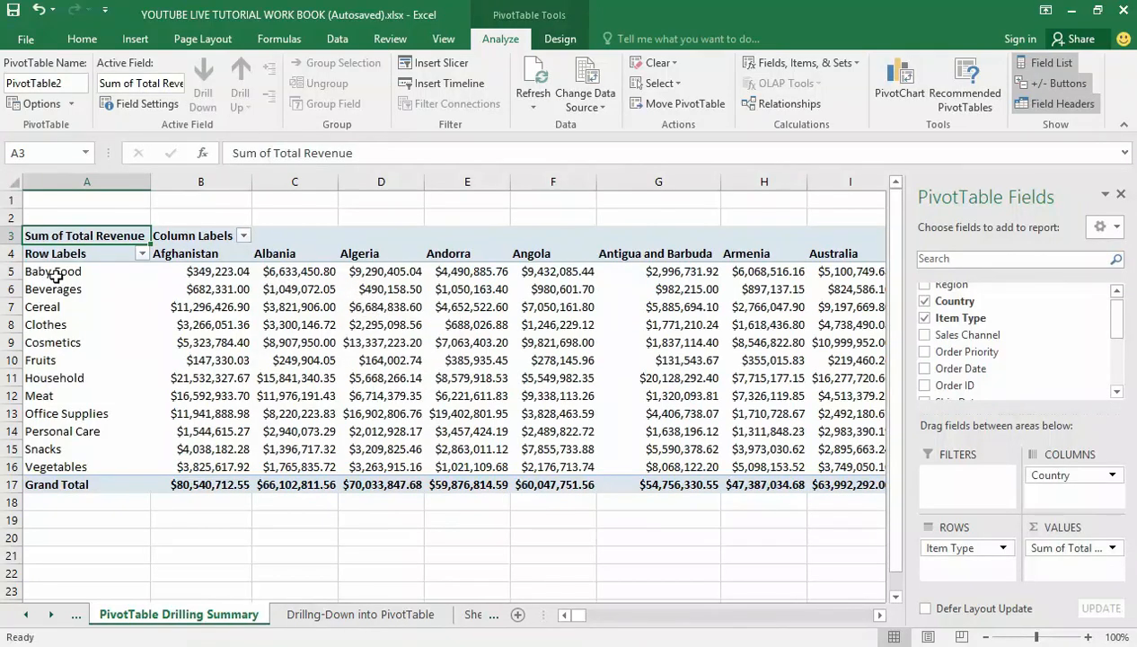
{"action": "mouse_move", "coordinate": [388, 274]}
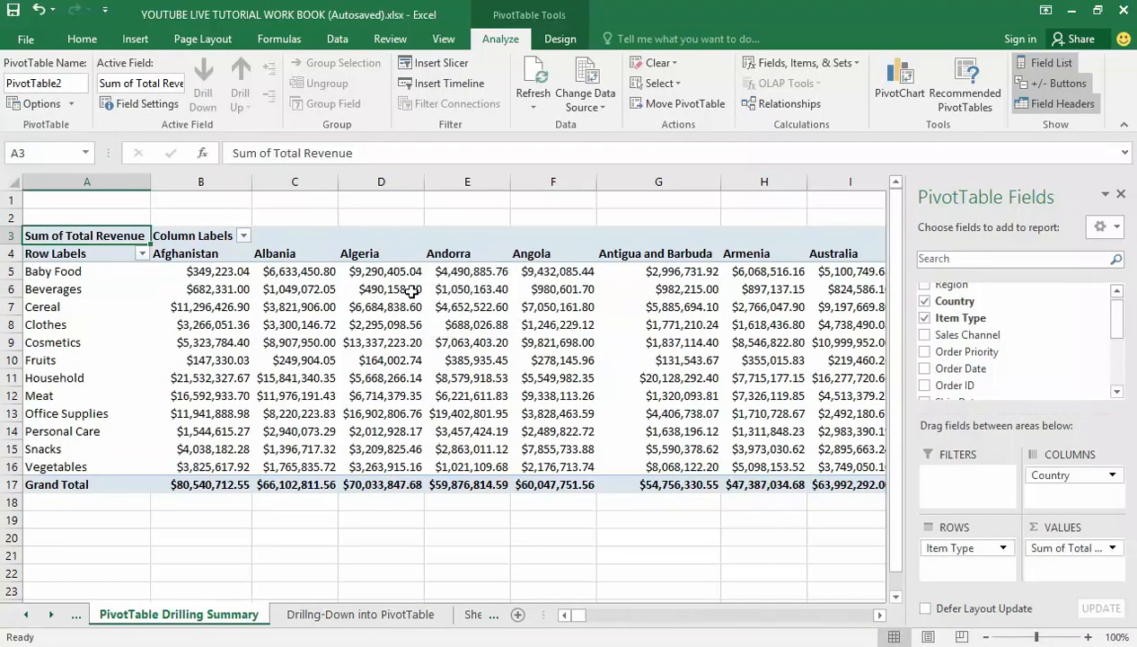
{"action": "mouse_move", "coordinate": [556, 271]}
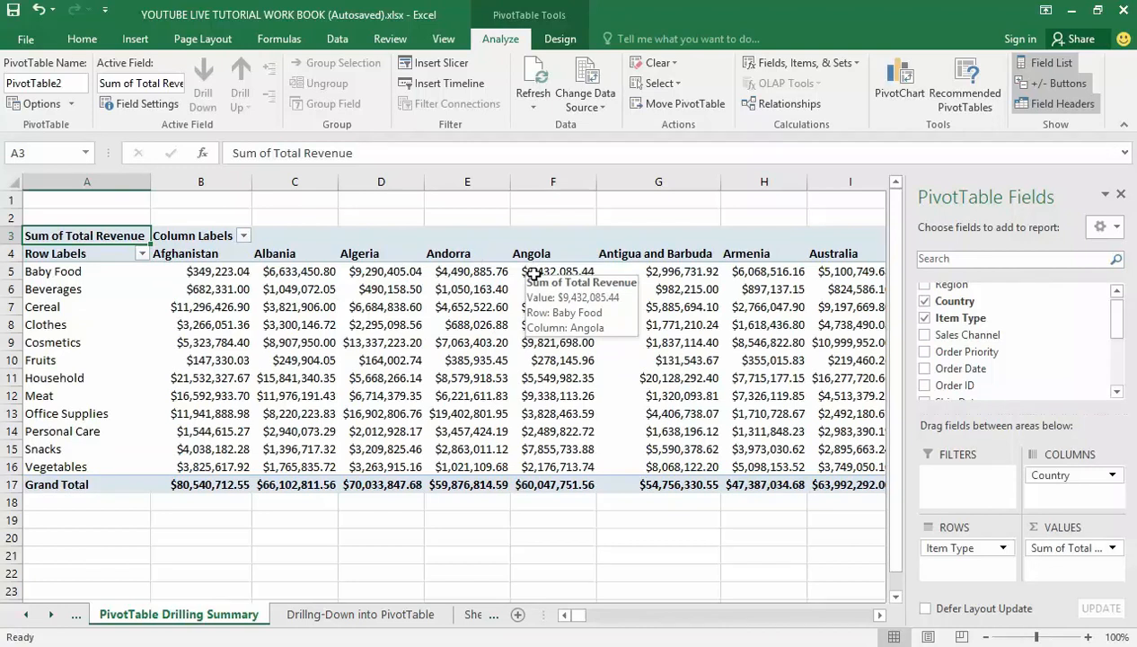
{"action": "mouse_move", "coordinate": [557, 274]}
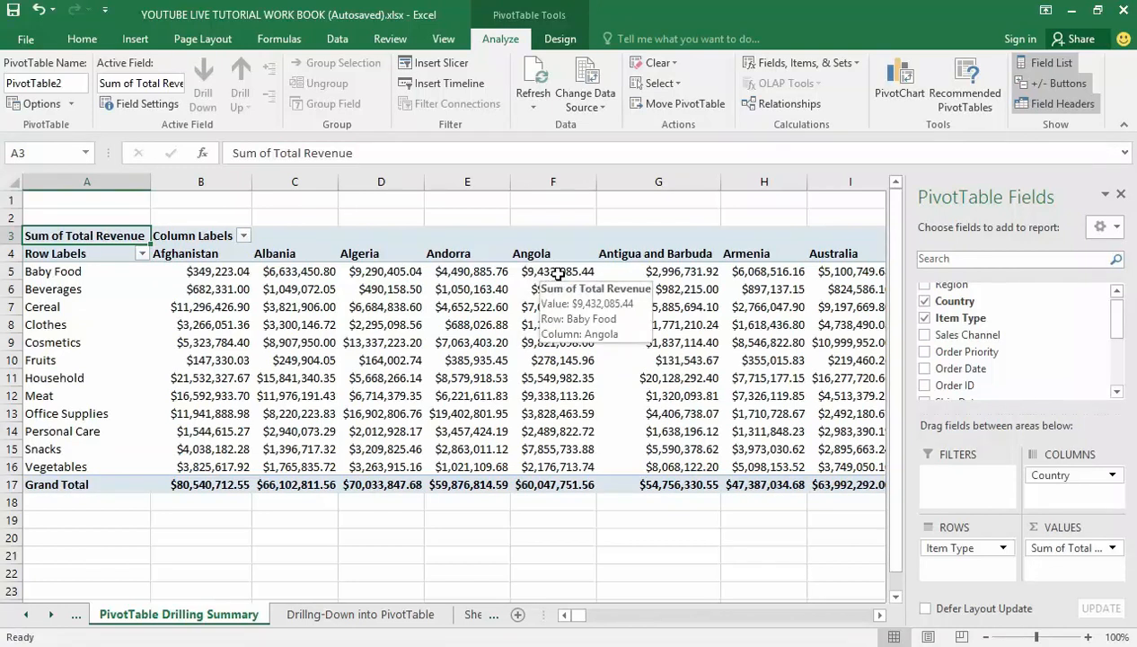
{"action": "mouse_move", "coordinate": [566, 276]}
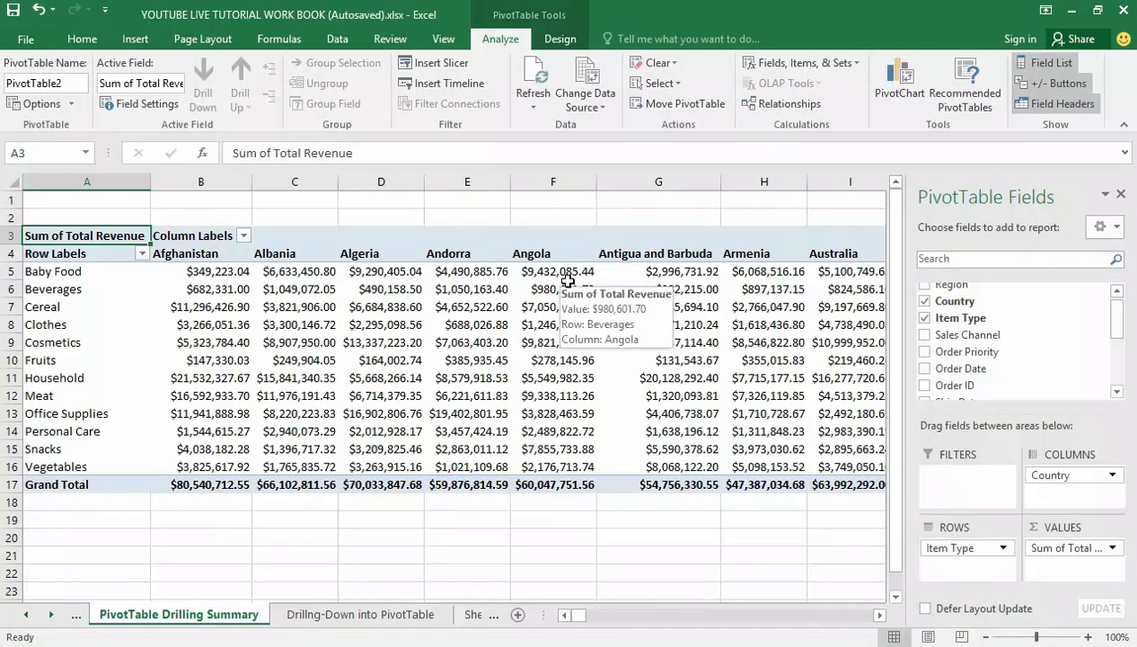
{"action": "mouse_move", "coordinate": [566, 271]}
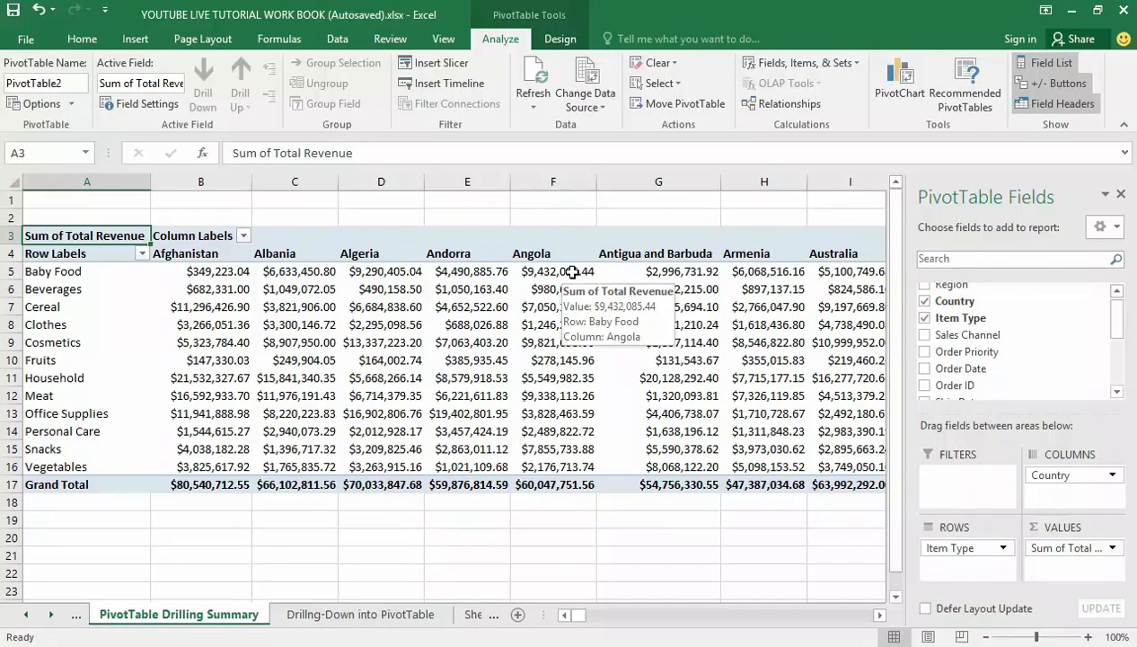
{"action": "mouse_move", "coordinate": [564, 279]}
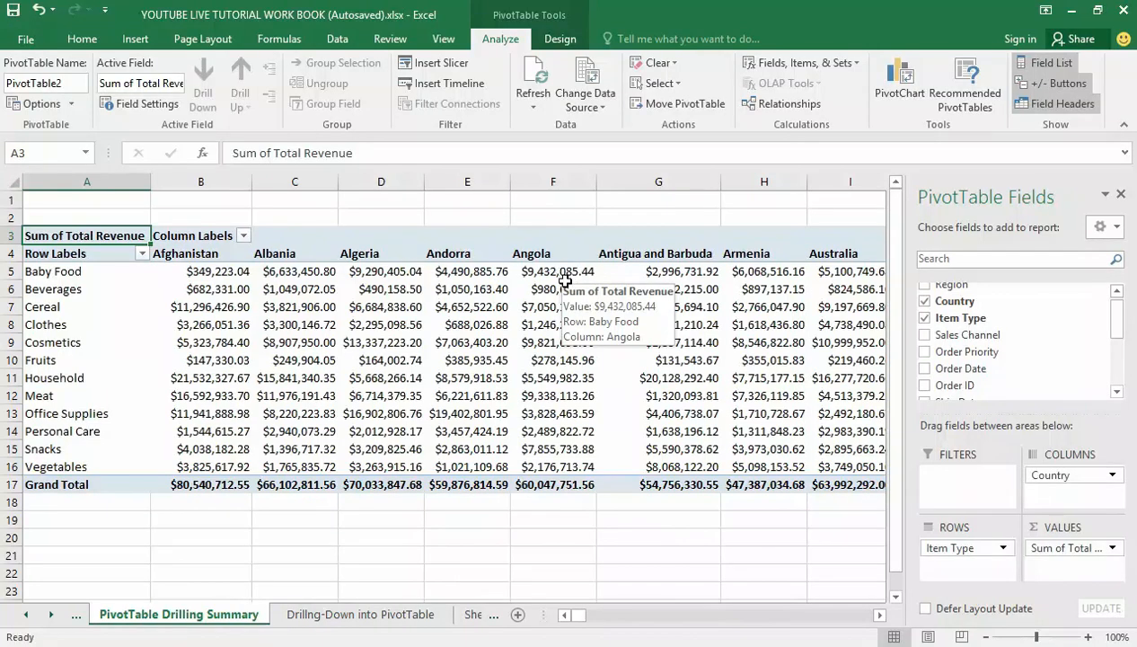
{"action": "mouse_move", "coordinate": [563, 271]}
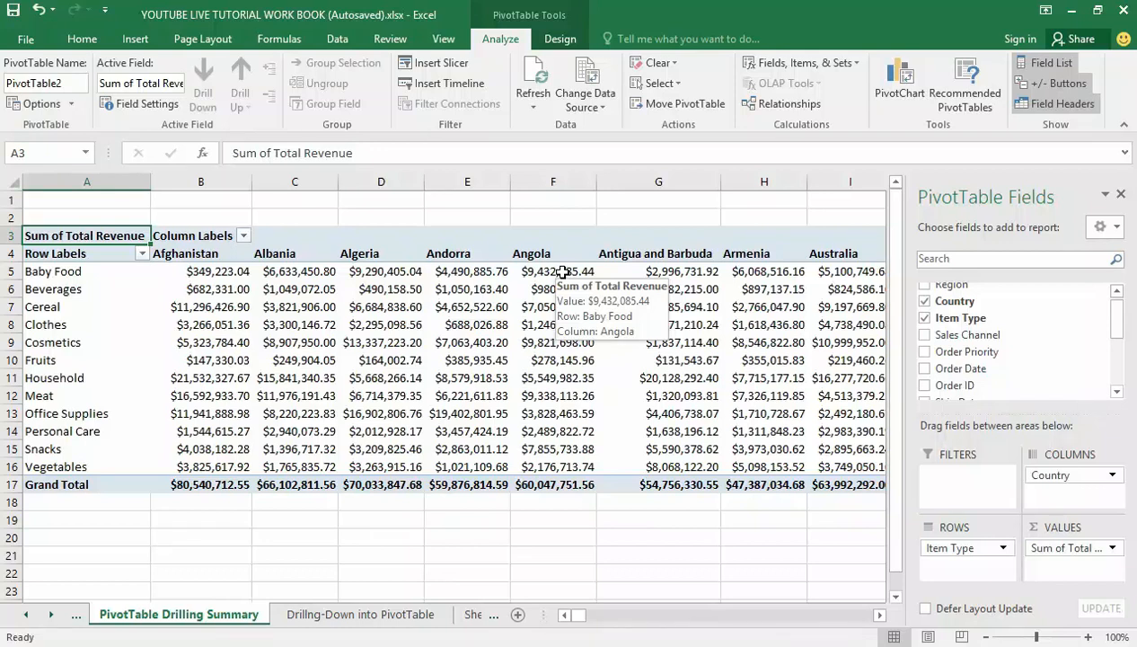
{"action": "mouse_move", "coordinate": [552, 270]}
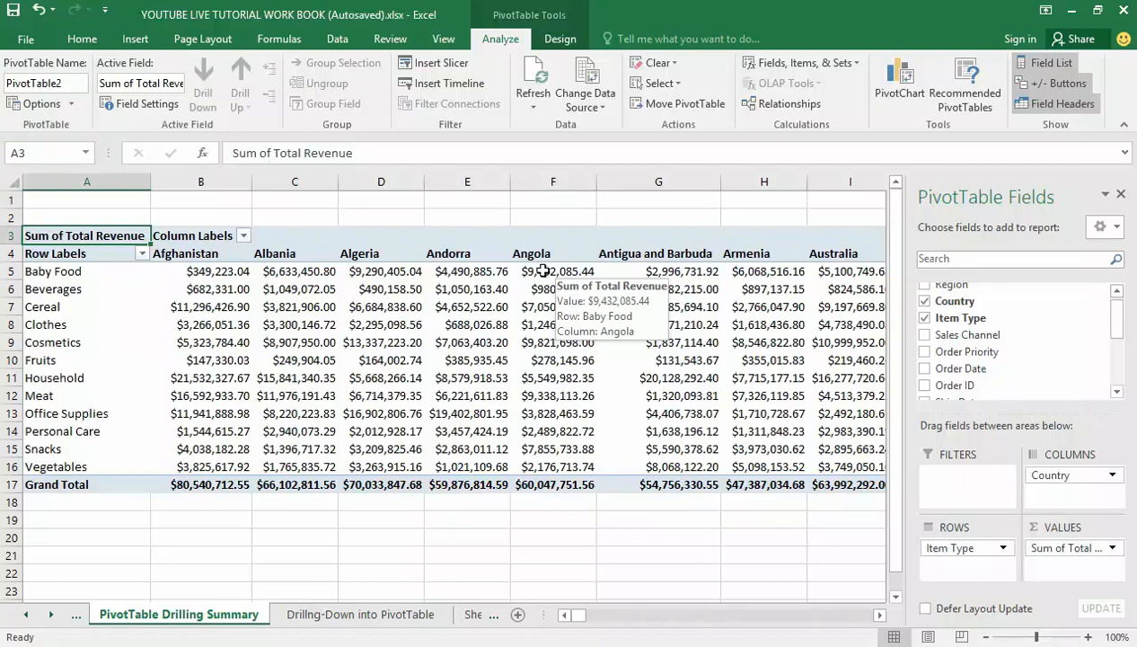
{"action": "mouse_move", "coordinate": [553, 314]}
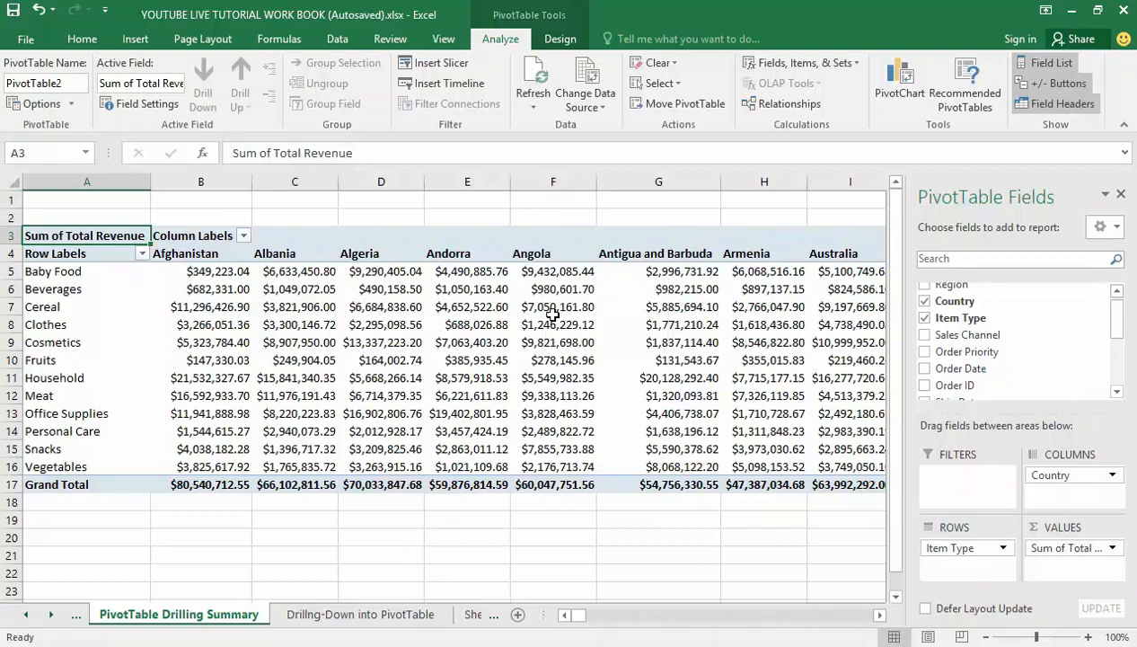
{"action": "mouse_move", "coordinate": [561, 286]}
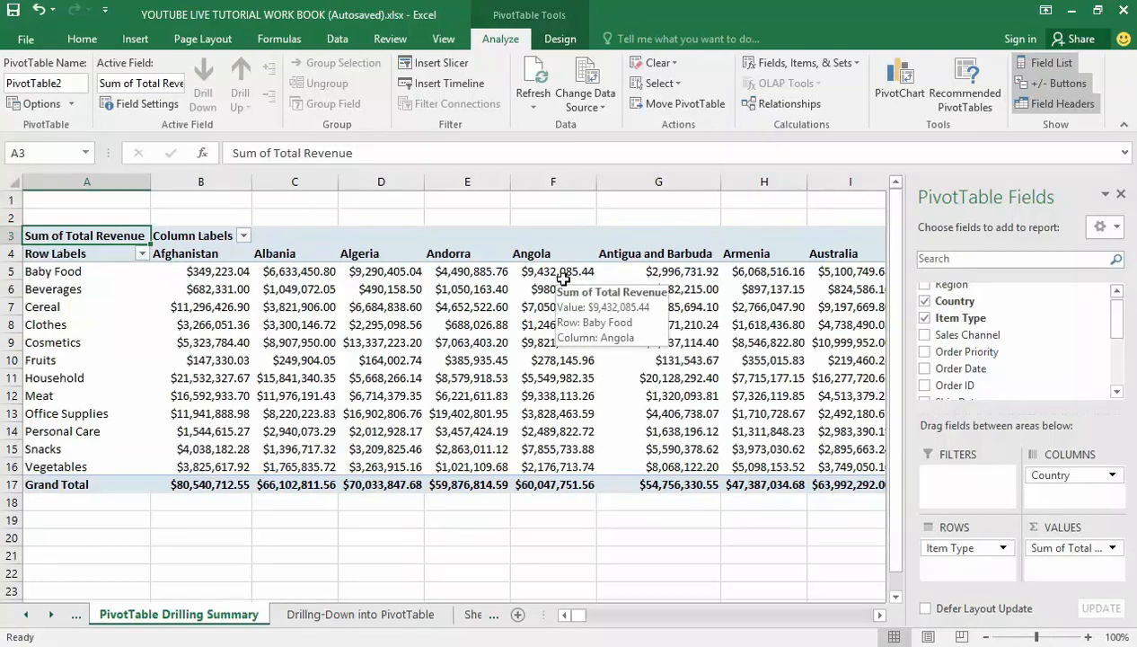
{"action": "mouse_move", "coordinate": [537, 326]}
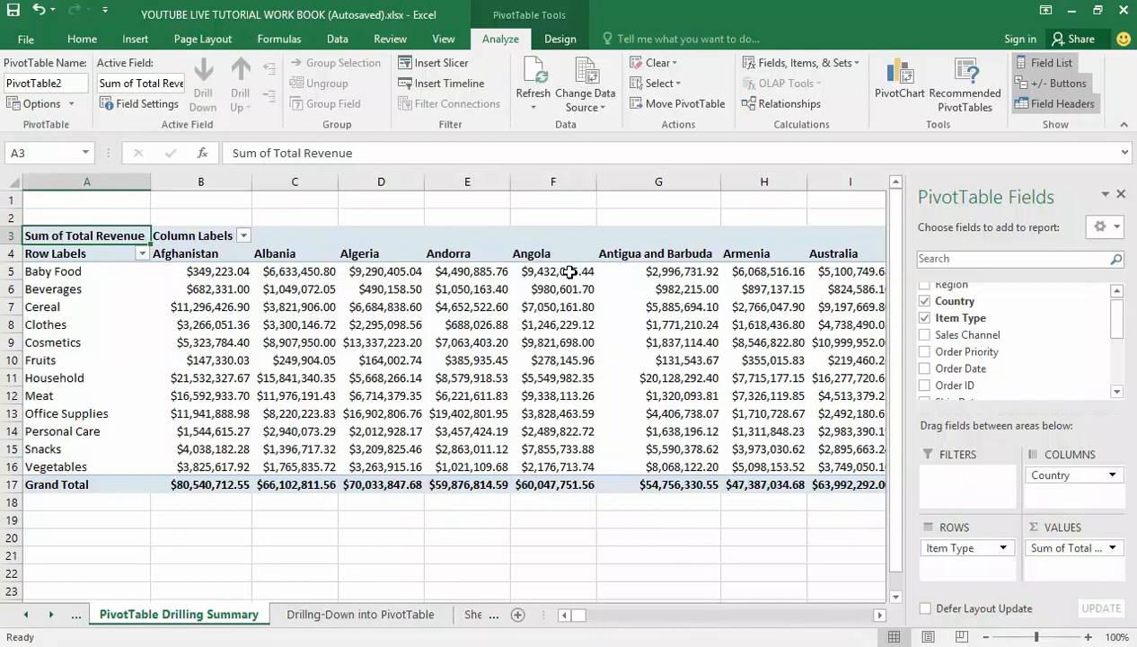
{"action": "mouse_move", "coordinate": [567, 271]}
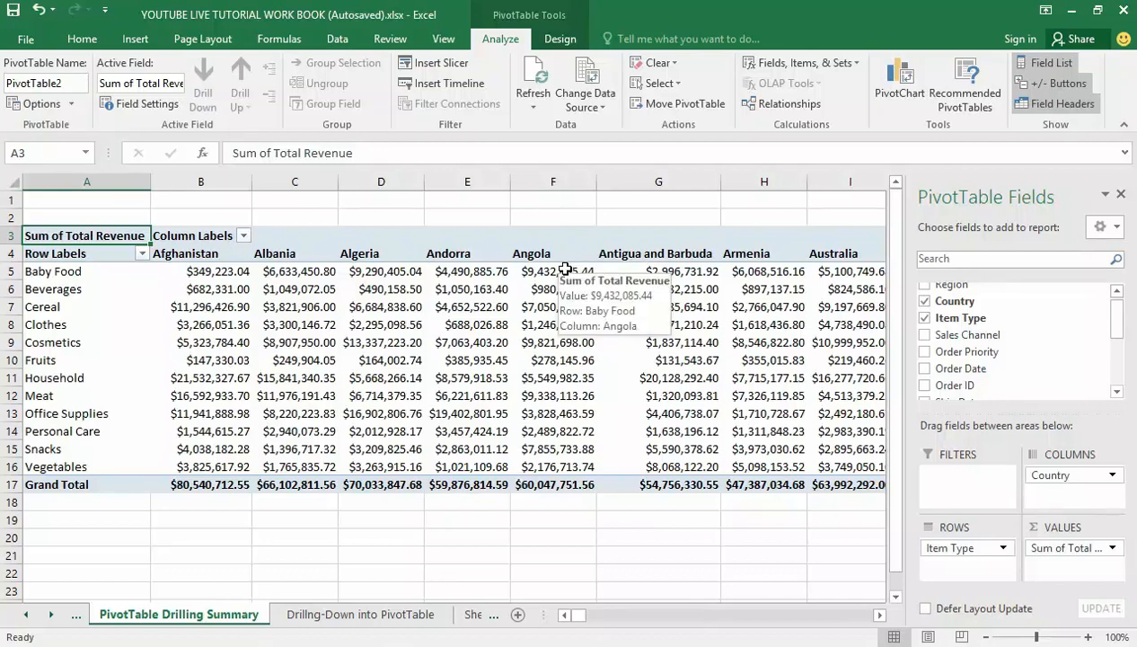
{"action": "mouse_move", "coordinate": [563, 276]}
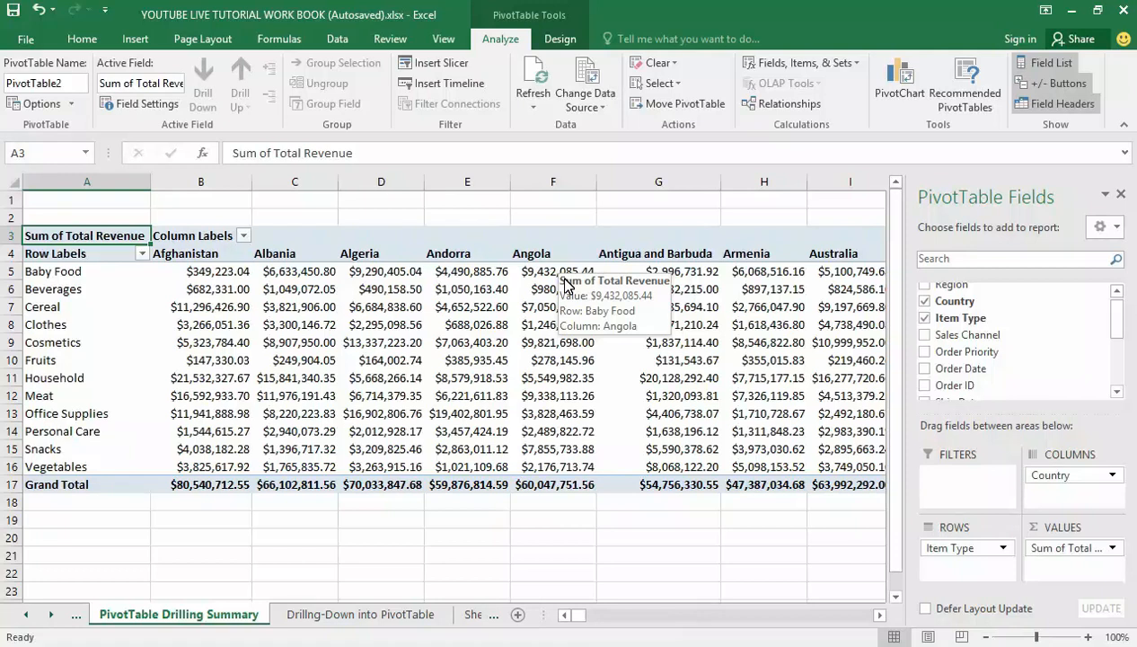
{"action": "mouse_move", "coordinate": [564, 283]}
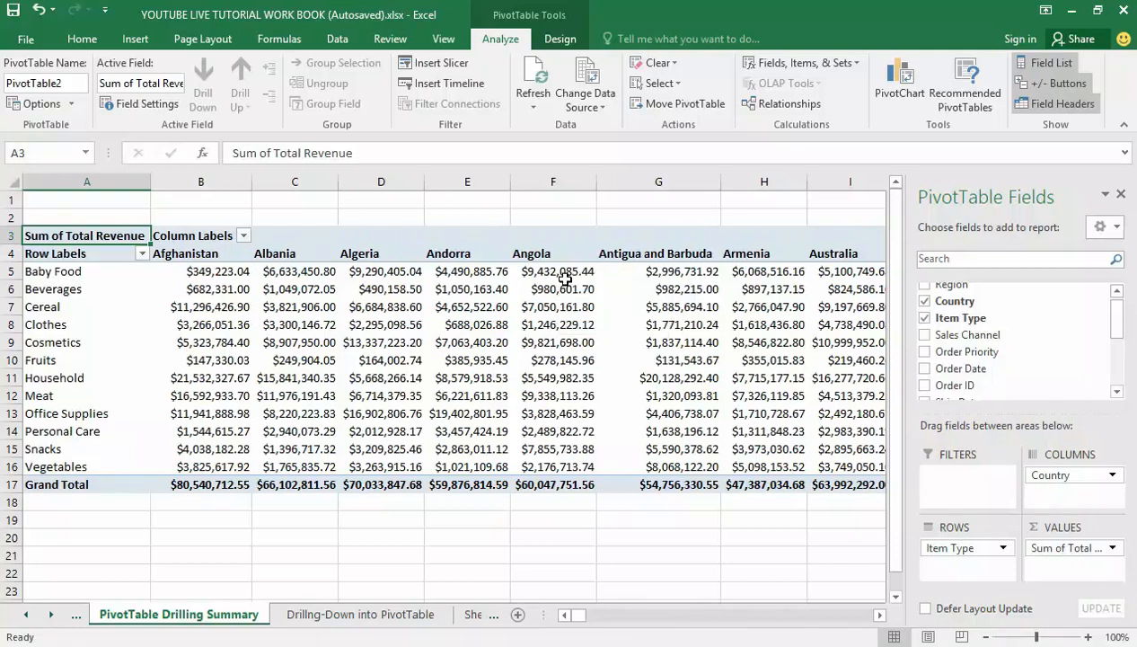
{"action": "mouse_move", "coordinate": [558, 270]}
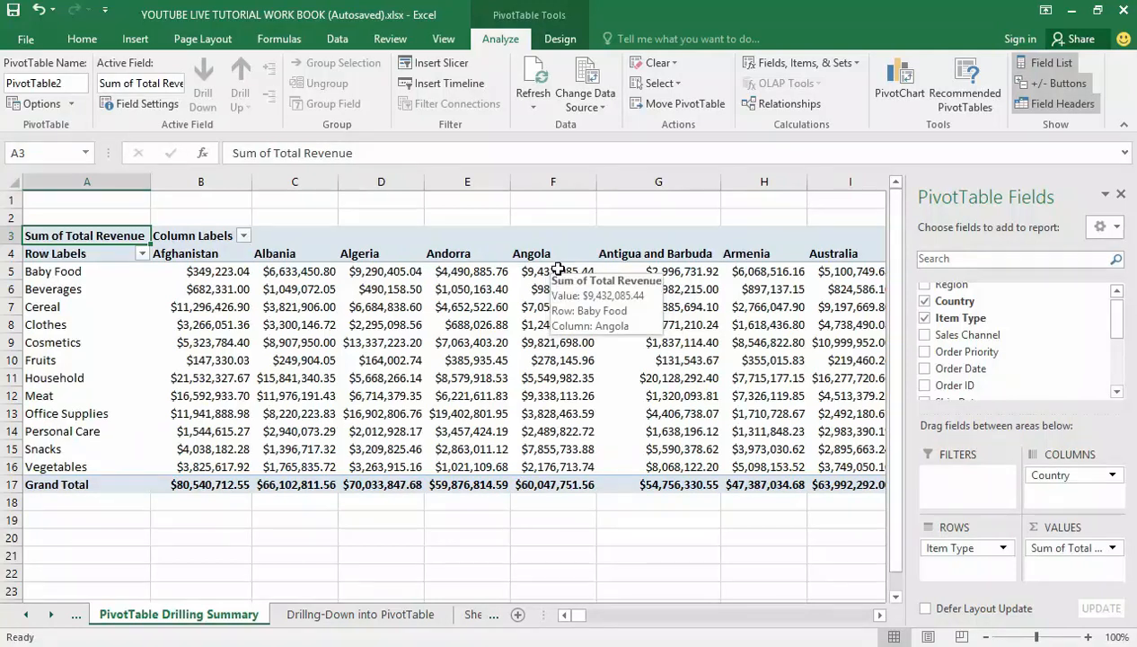
{"action": "mouse_move", "coordinate": [604, 342]}
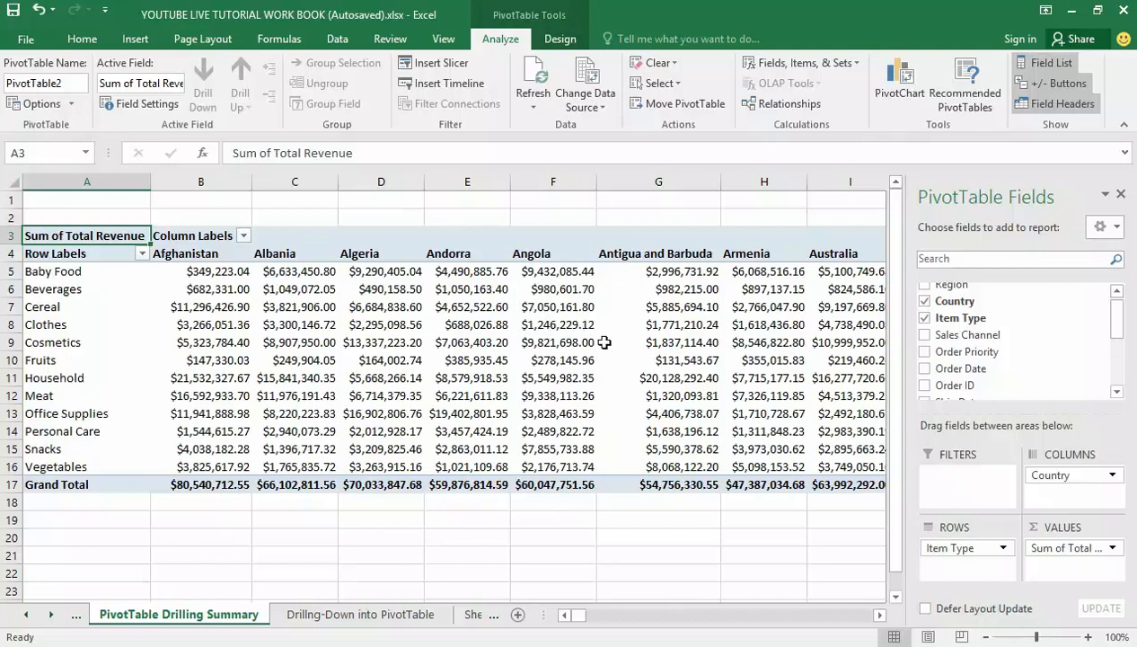
{"action": "mouse_move", "coordinate": [556, 360]}
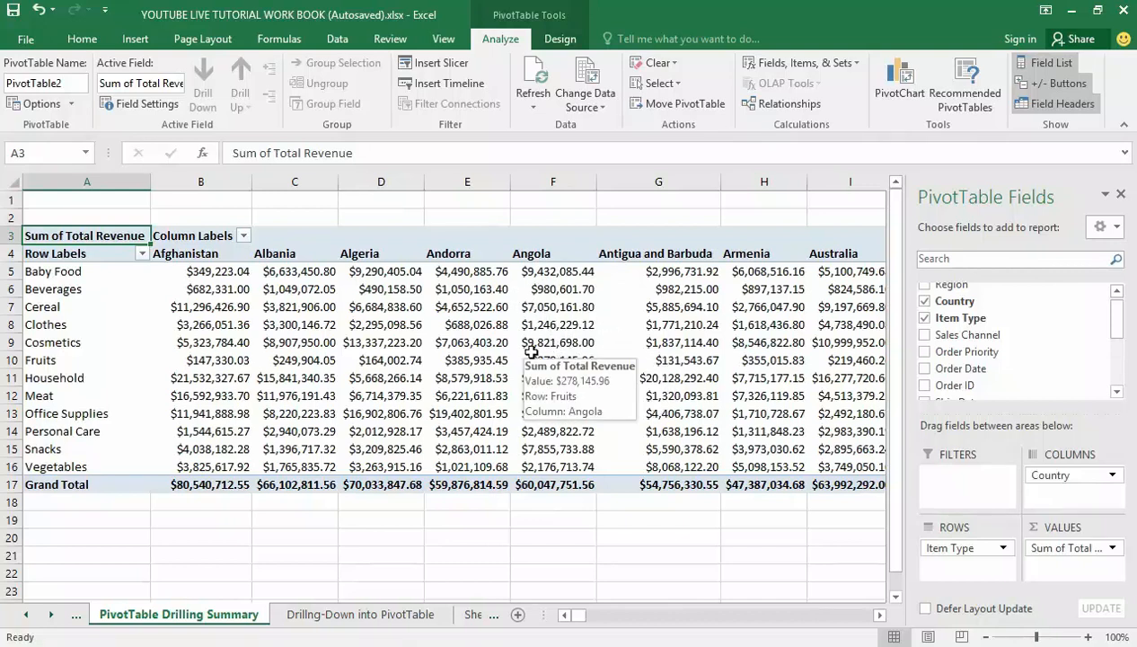
{"action": "mouse_move", "coordinate": [553, 271]}
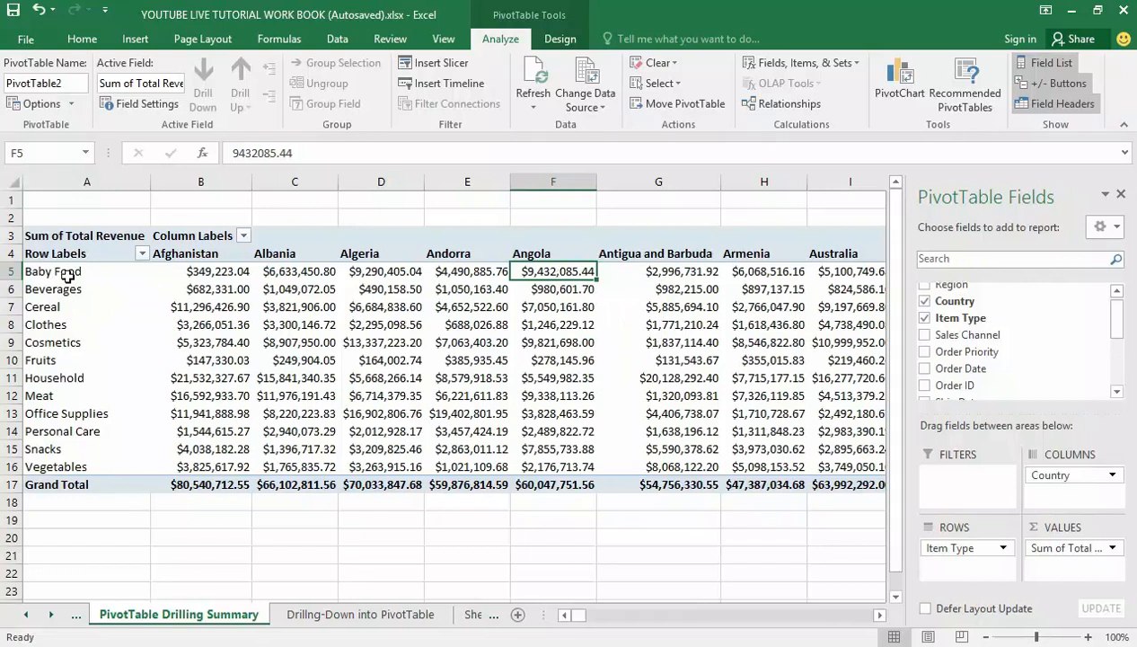
{"action": "mouse_move", "coordinate": [517, 271]}
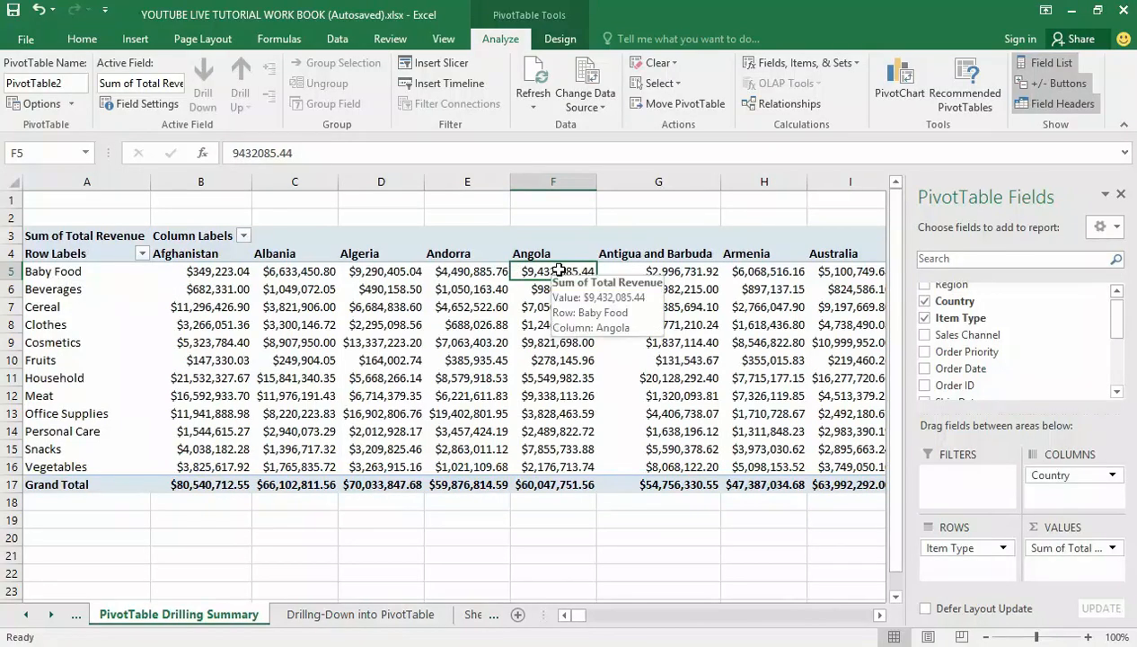
- Drill into cell F5 (Angola, Baby Food) to list its five records on Sheet4
{"action": "double_click", "coordinate": [553, 270]}
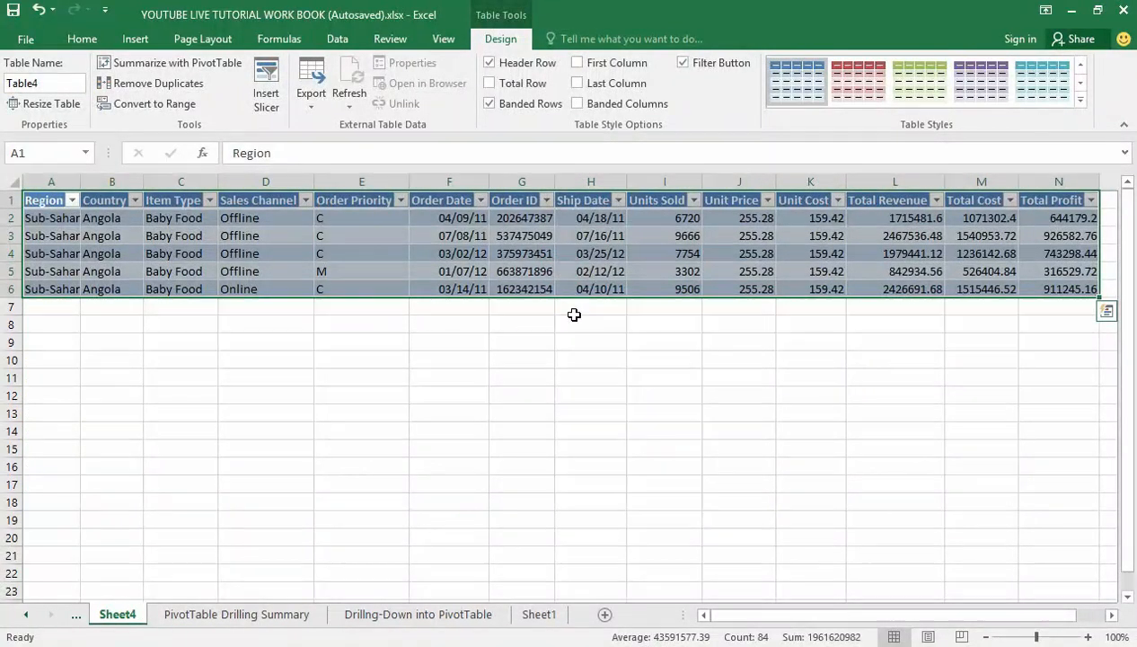
{"action": "mouse_move", "coordinate": [524, 356]}
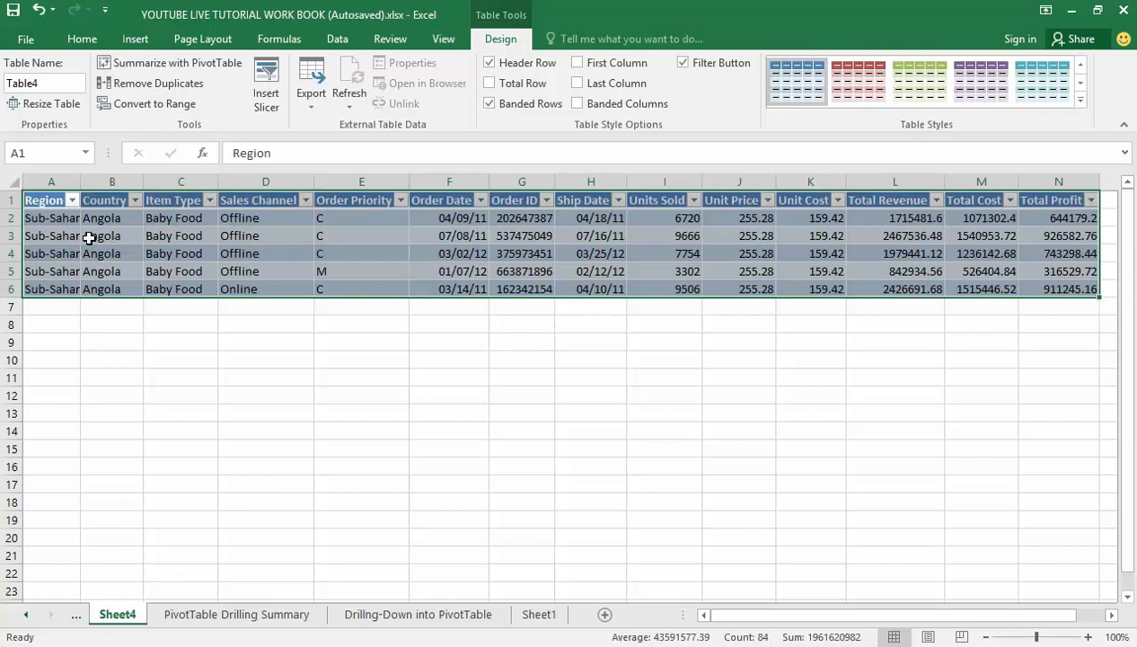
{"action": "mouse_move", "coordinate": [273, 276]}
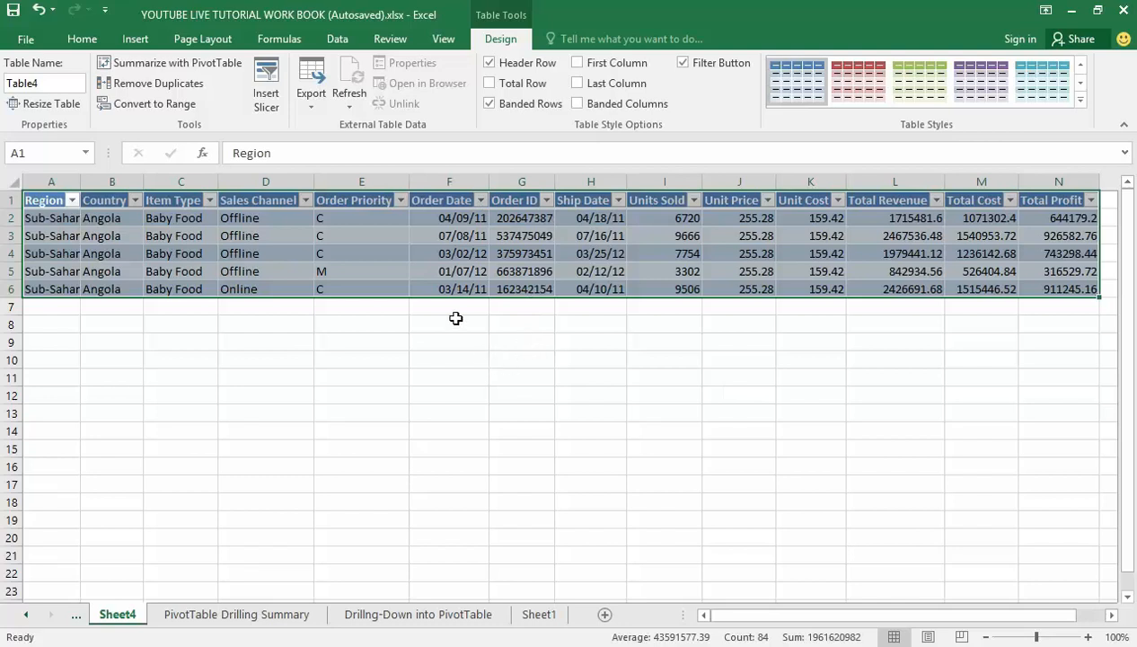
{"action": "mouse_move", "coordinate": [467, 288]}
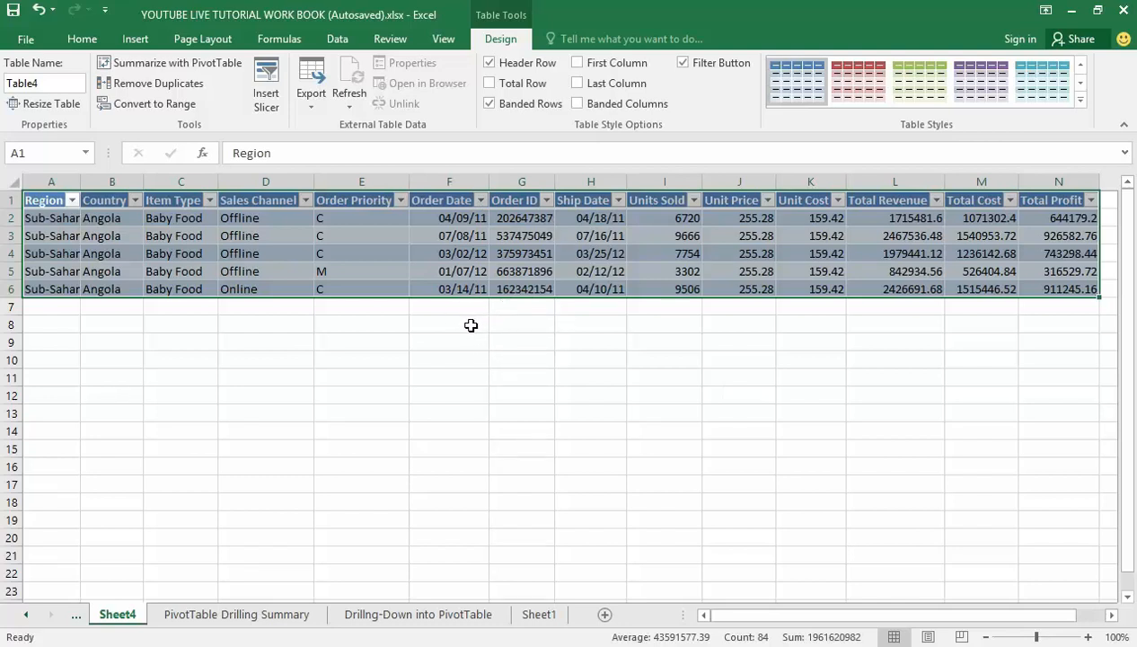
{"action": "mouse_move", "coordinate": [460, 331]}
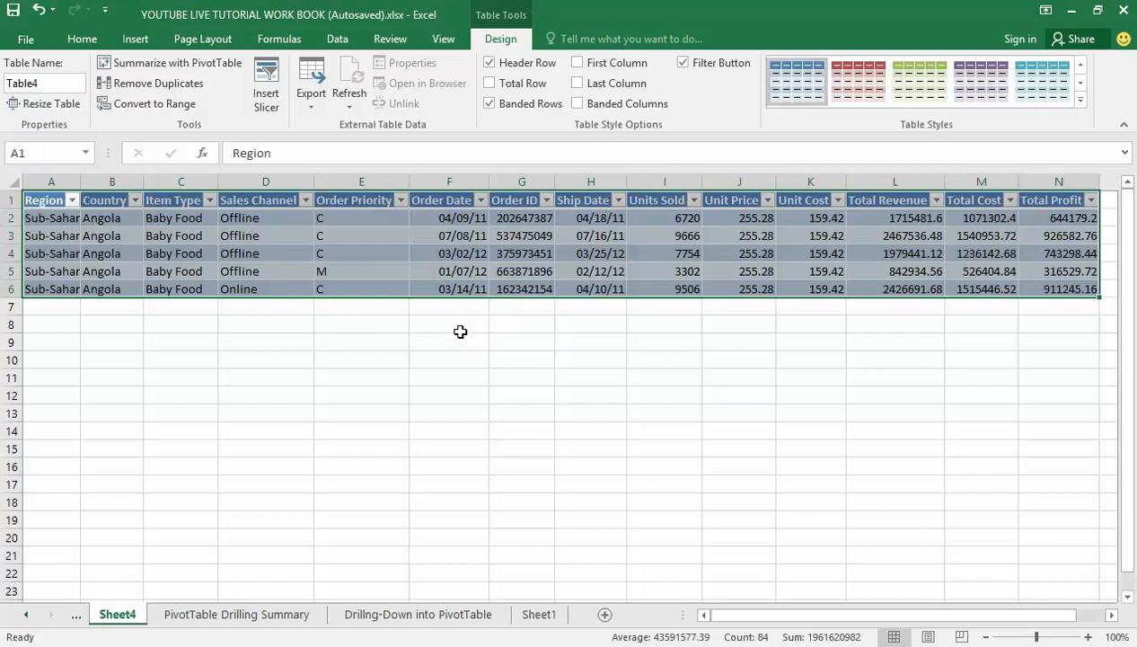
{"action": "mouse_move", "coordinate": [433, 342]}
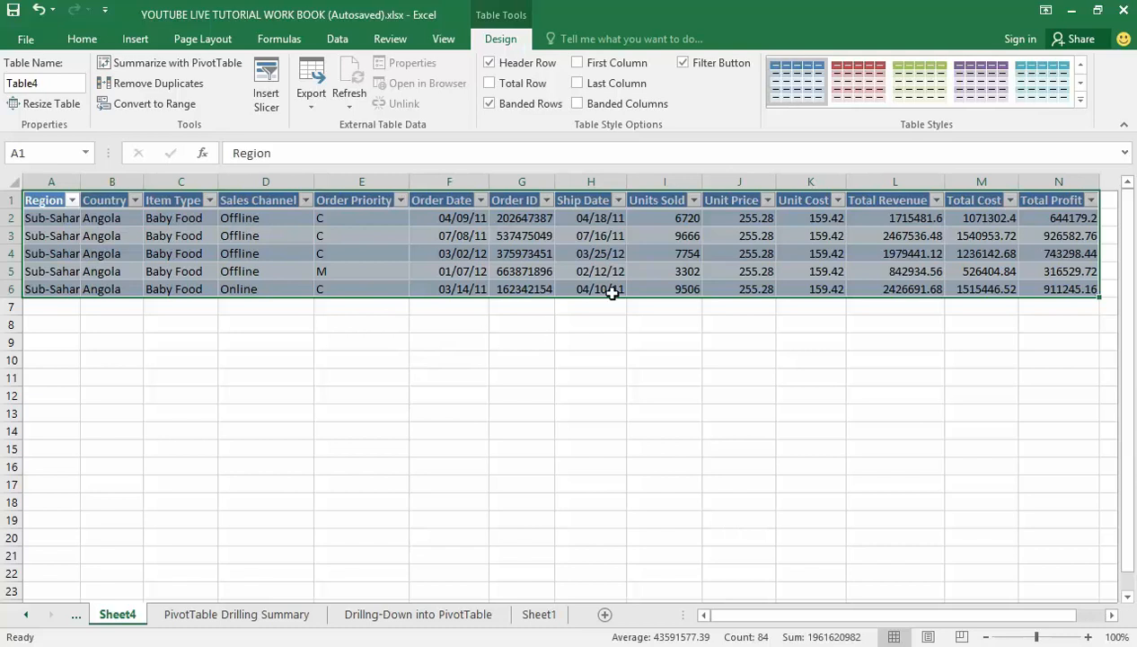
{"action": "mouse_move", "coordinate": [599, 231]}
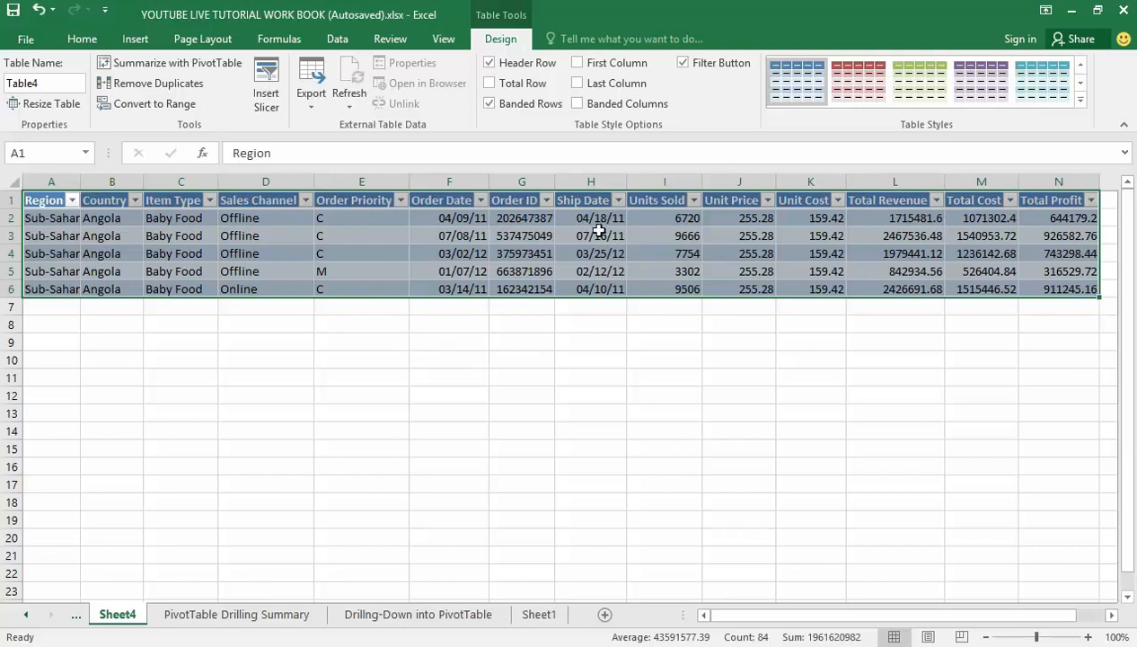
{"action": "mouse_move", "coordinate": [613, 252]}
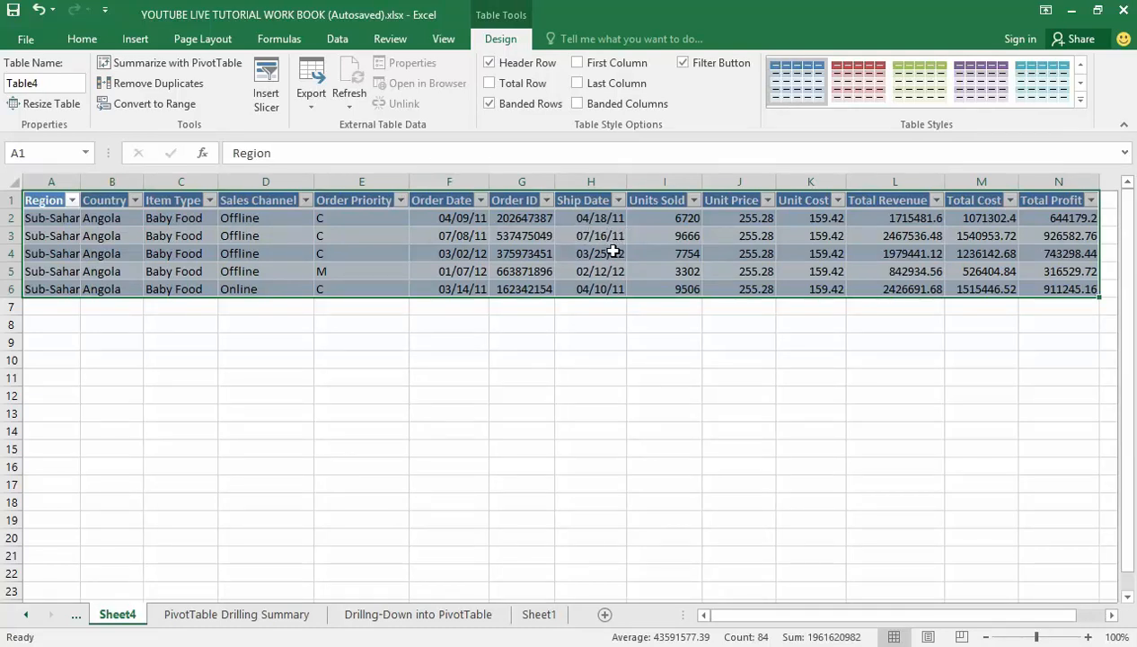
{"action": "mouse_move", "coordinate": [645, 259]}
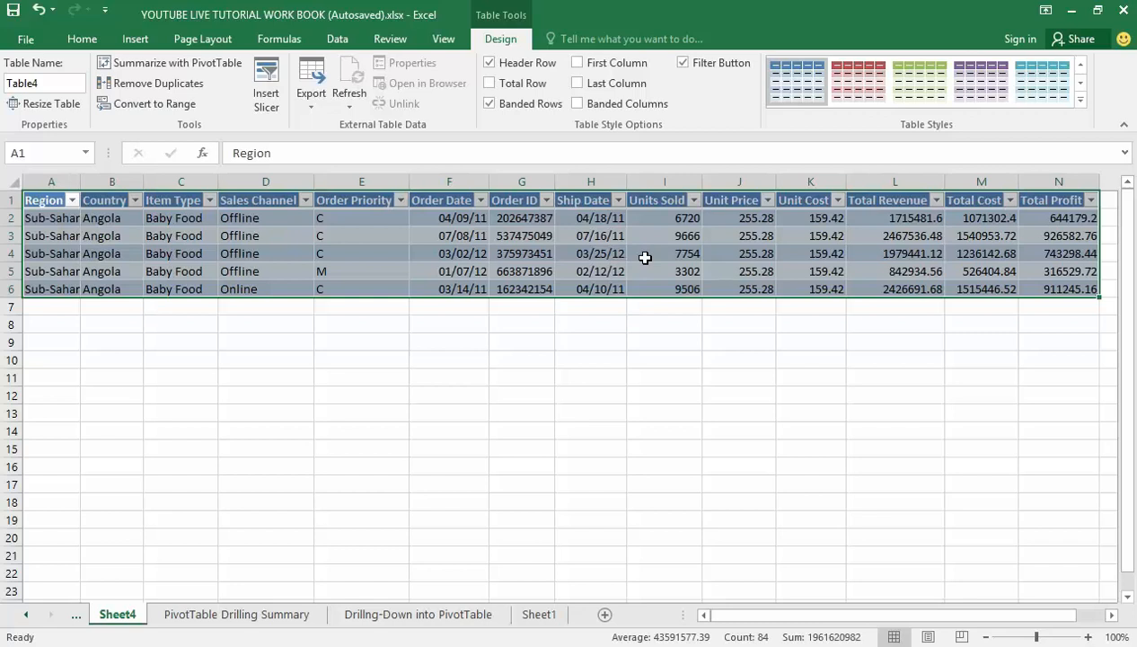
{"action": "mouse_move", "coordinate": [641, 261]}
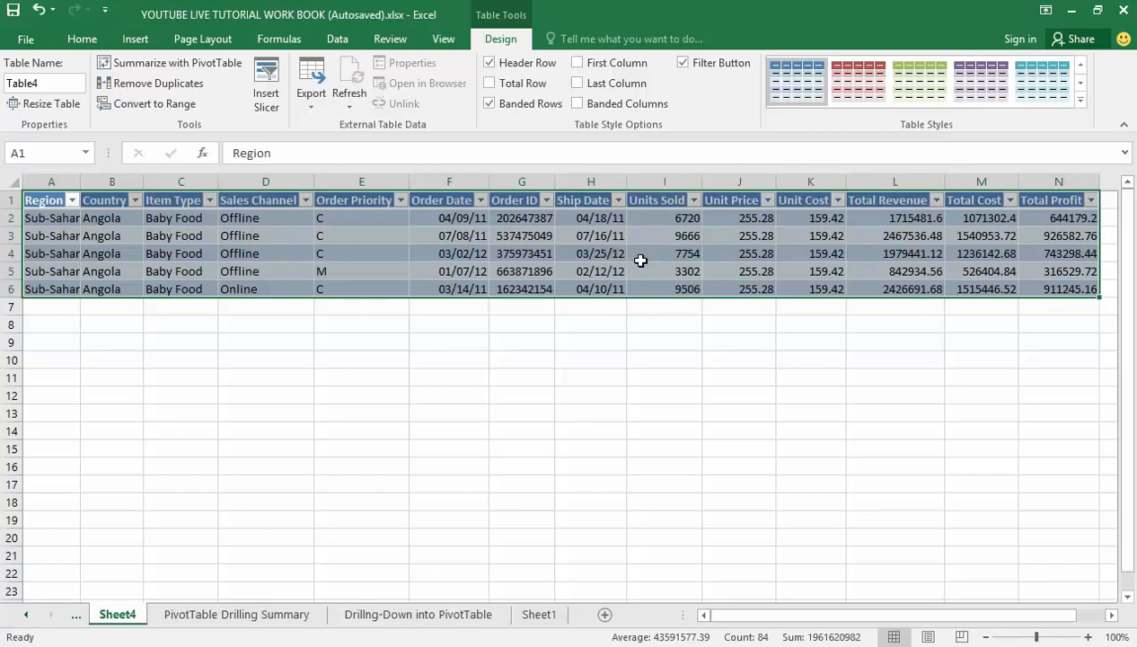
{"action": "mouse_move", "coordinate": [651, 286]}
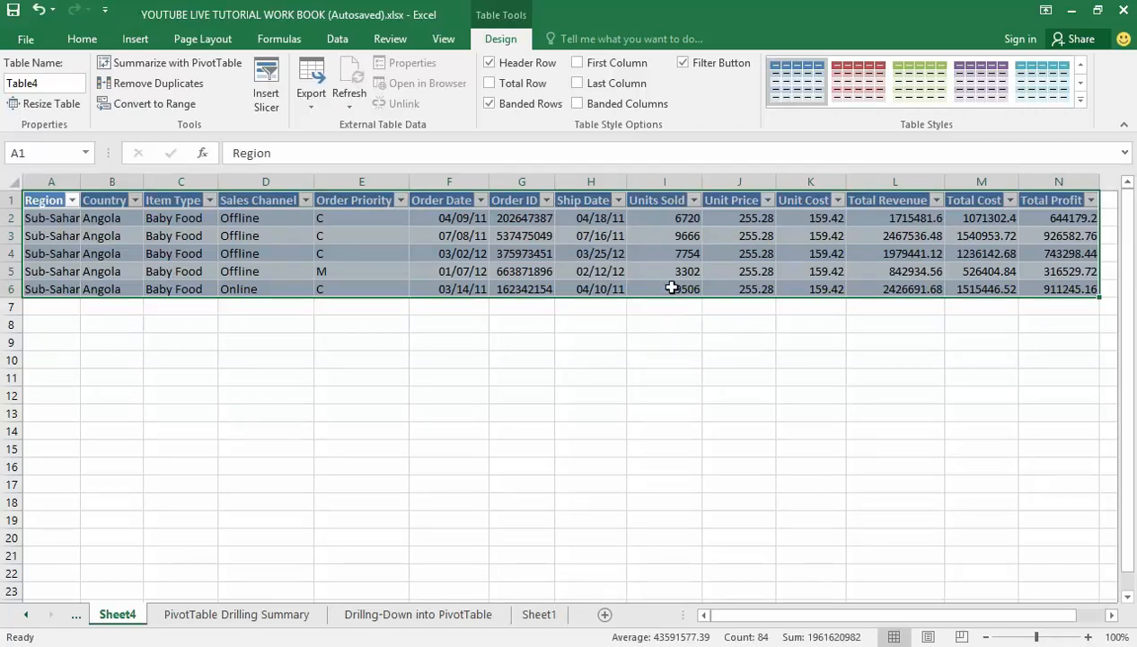
{"action": "mouse_move", "coordinate": [640, 267]}
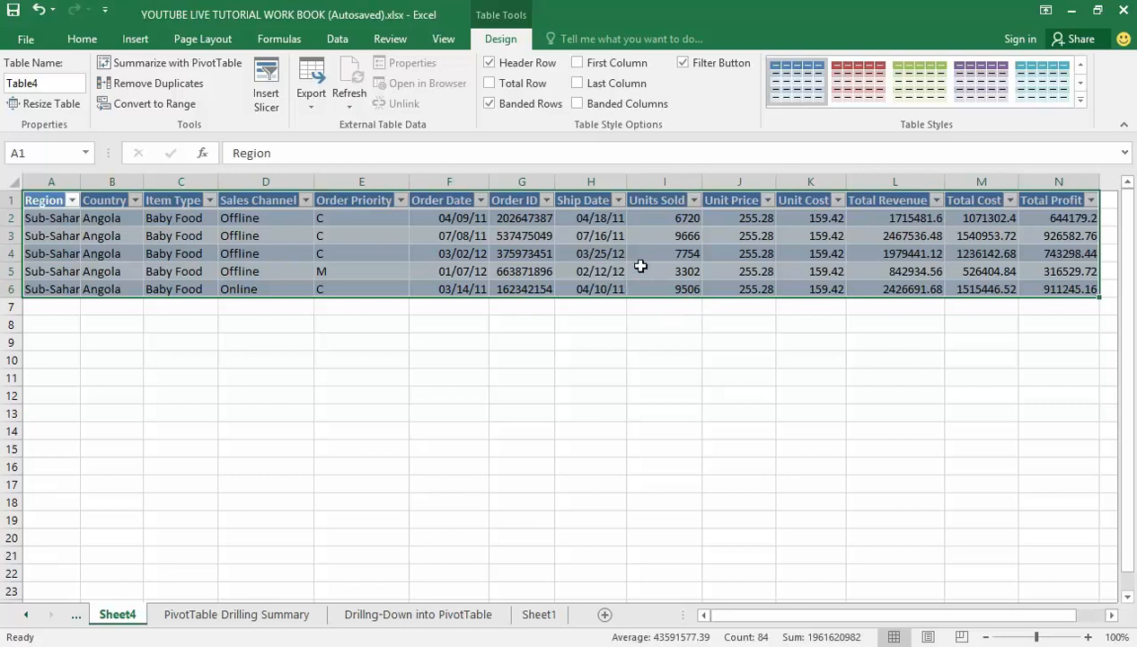
{"action": "mouse_move", "coordinate": [651, 251]}
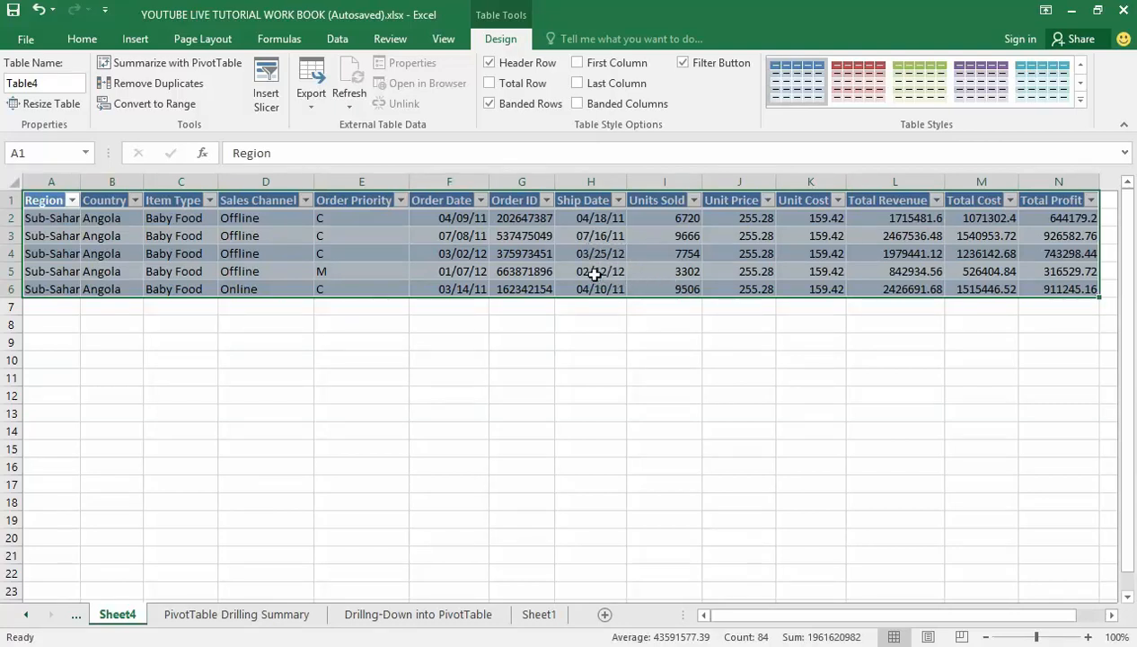
{"action": "mouse_move", "coordinate": [575, 341]}
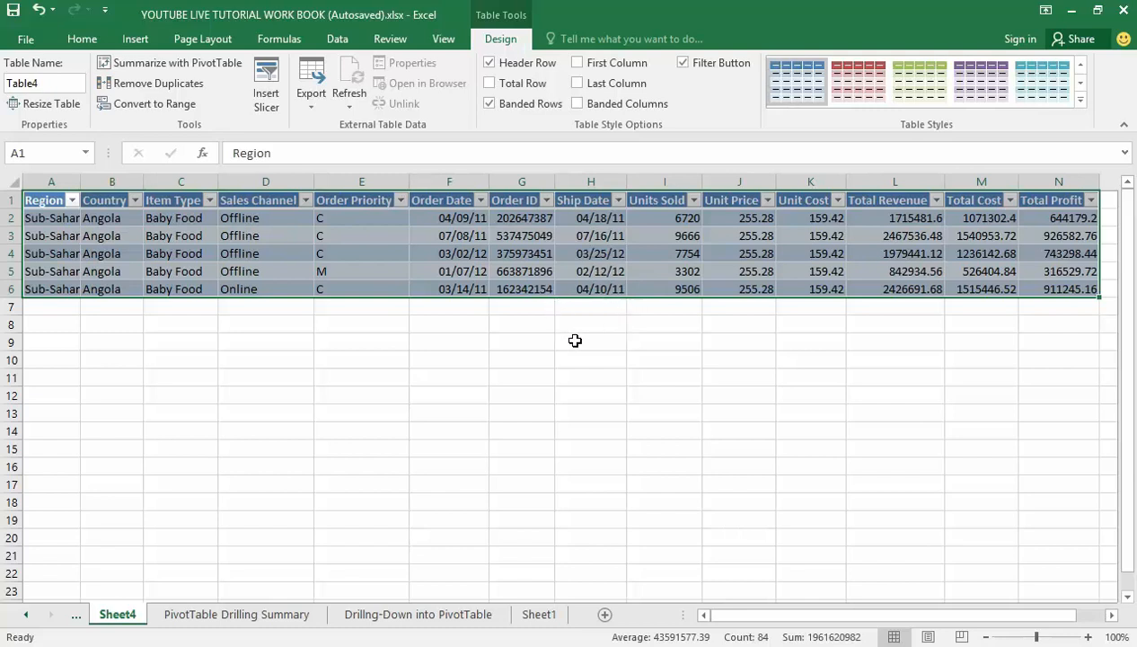
{"action": "mouse_move", "coordinate": [580, 347]}
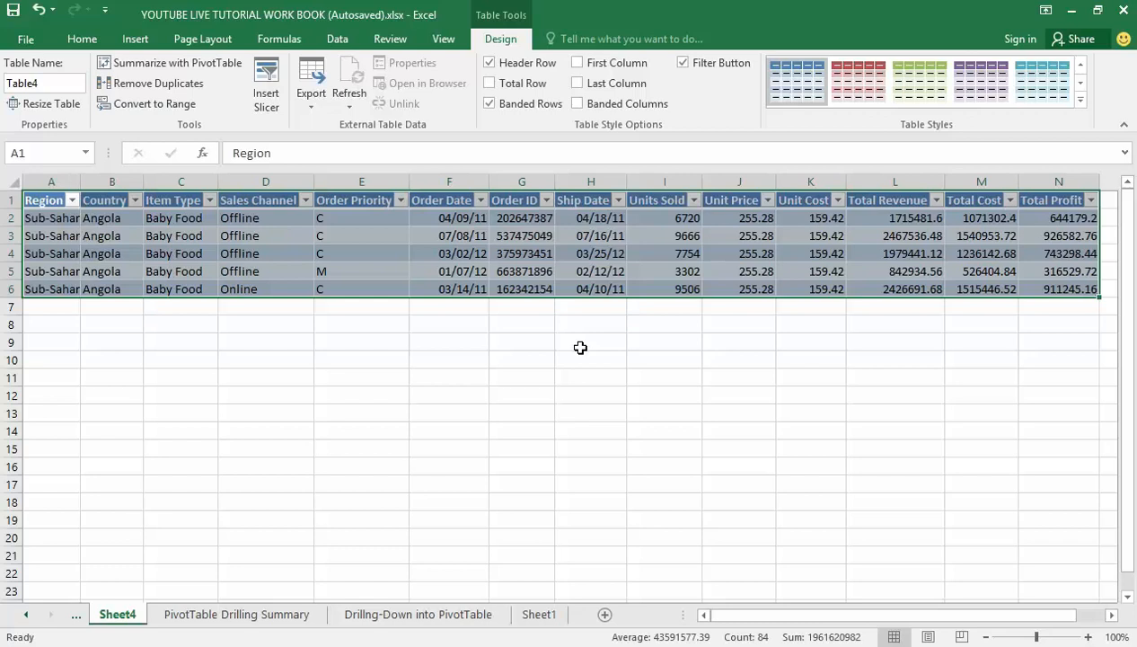
{"action": "mouse_move", "coordinate": [531, 358]}
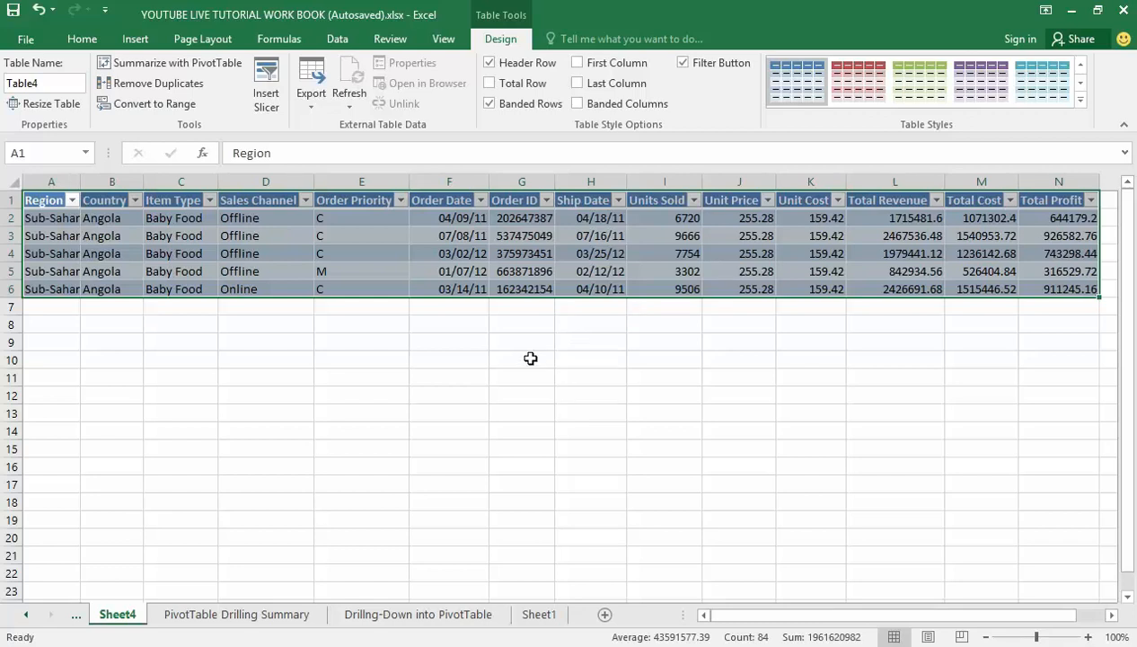
{"action": "mouse_move", "coordinate": [492, 425]}
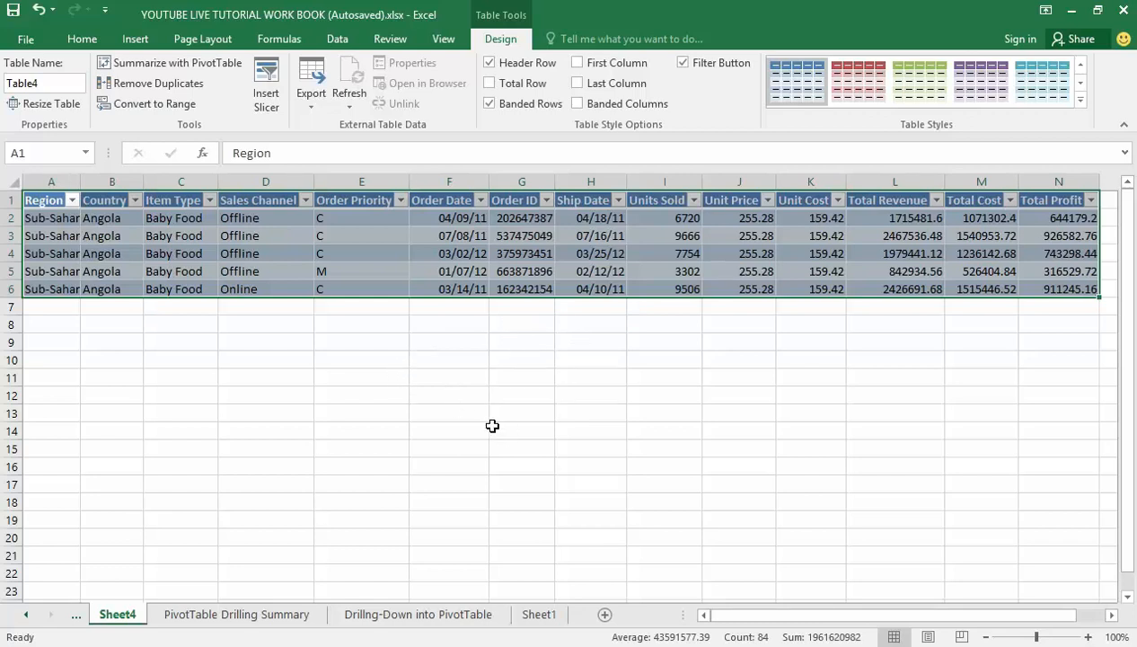
{"action": "mouse_move", "coordinate": [512, 289]}
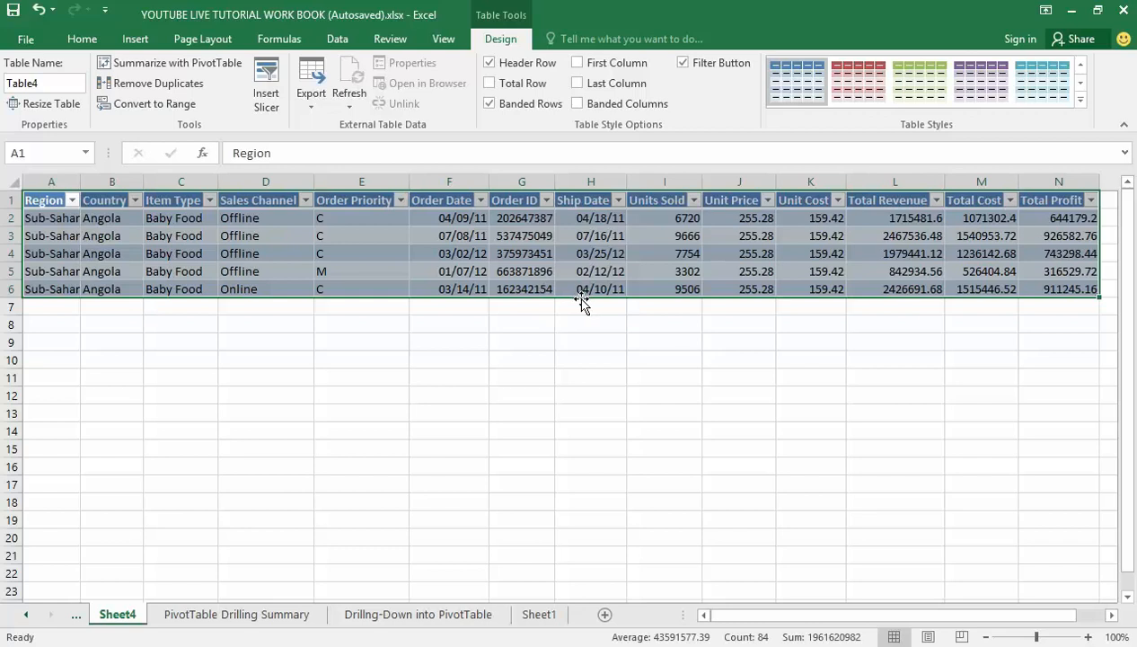
{"action": "mouse_move", "coordinate": [564, 271]}
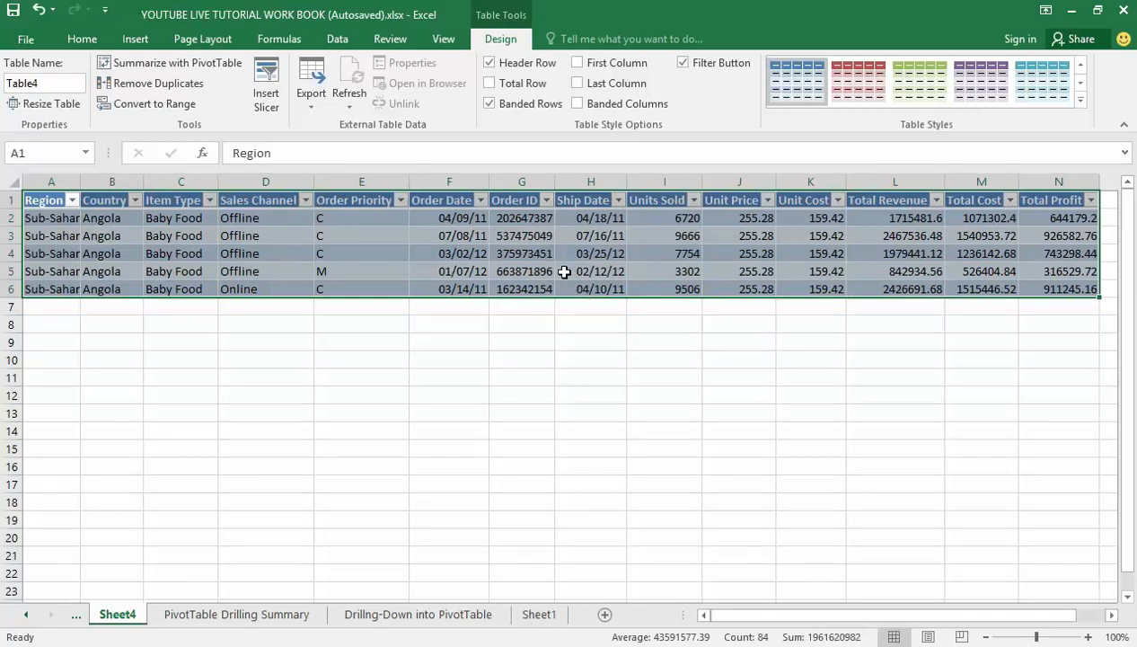
{"action": "mouse_move", "coordinate": [541, 276]}
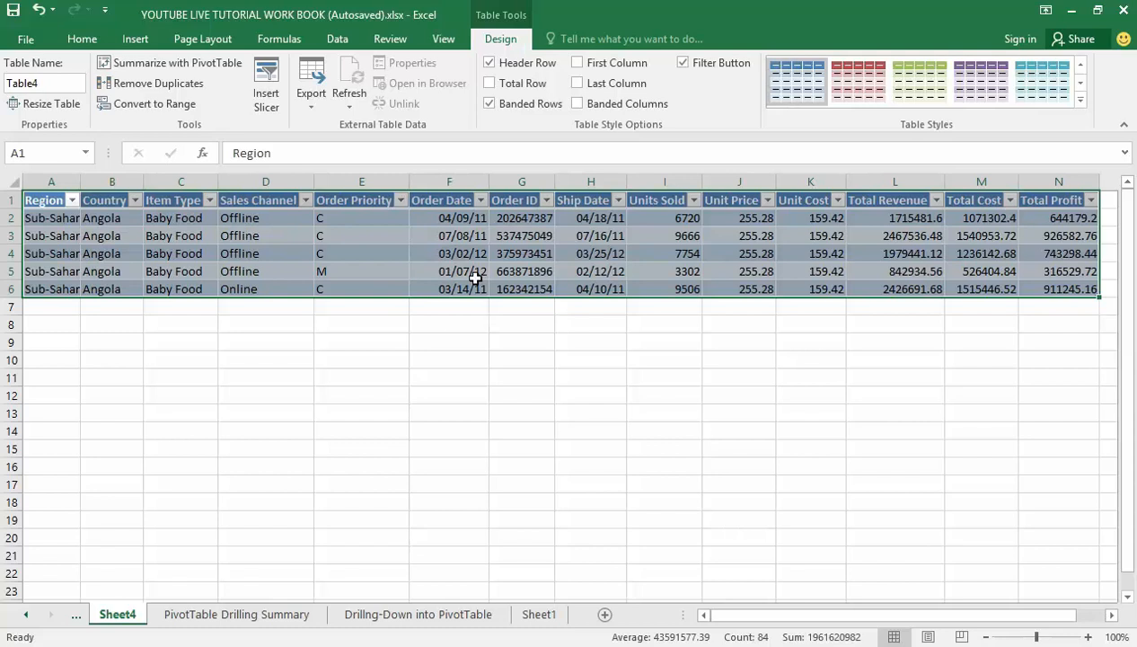
{"action": "mouse_move", "coordinate": [496, 309]}
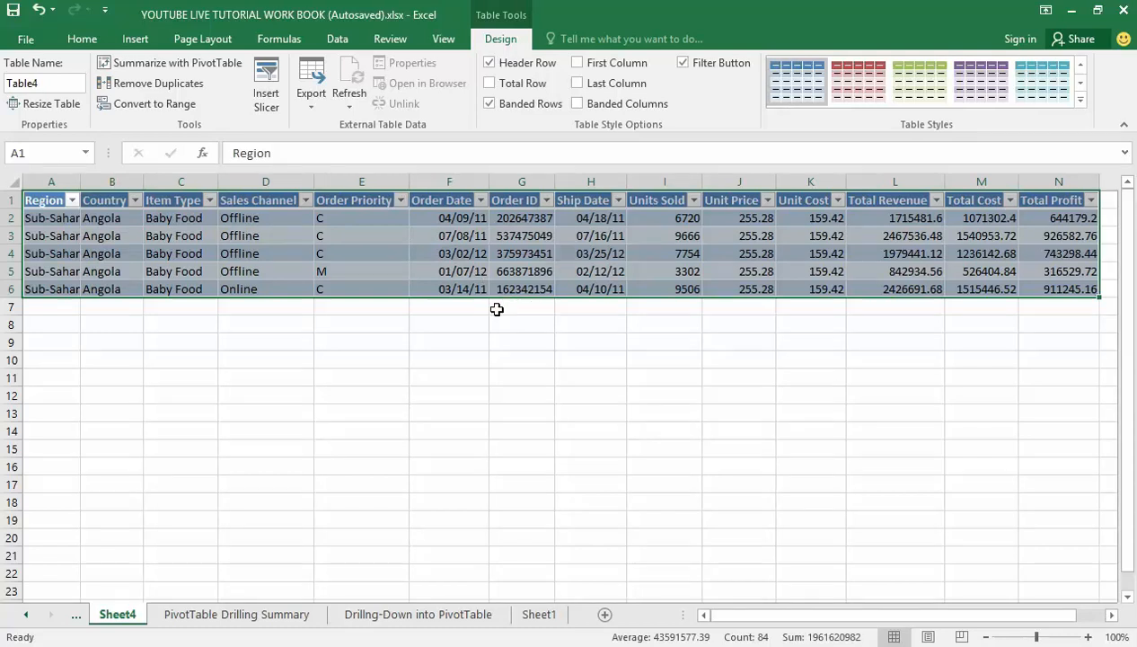
{"action": "mouse_move", "coordinate": [513, 306]}
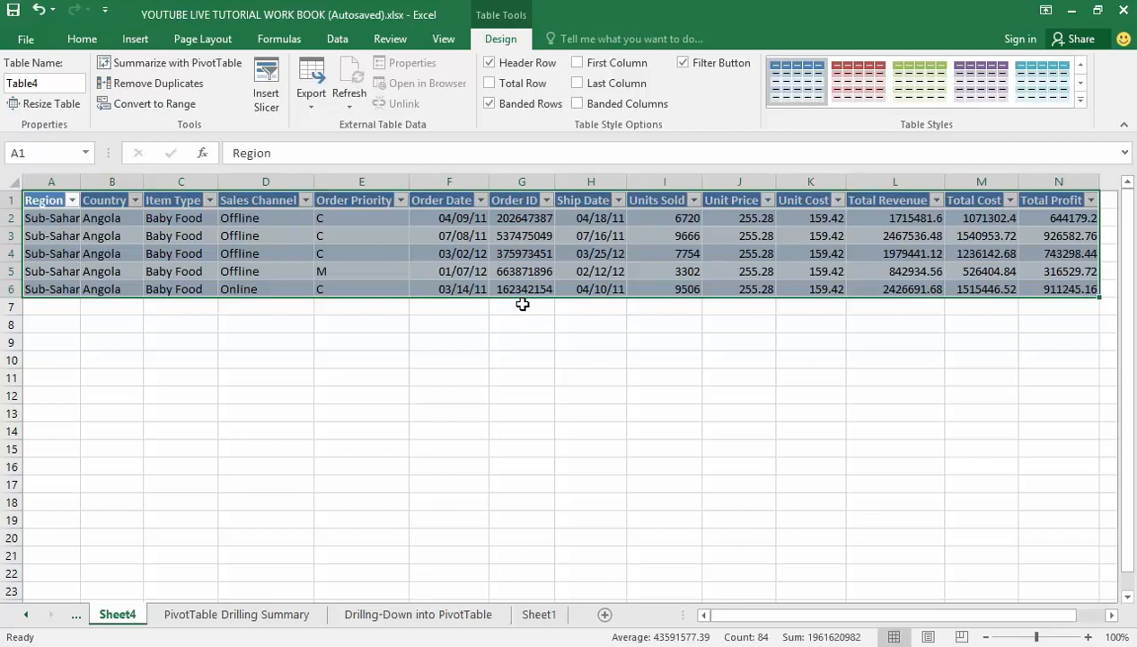
{"action": "mouse_move", "coordinate": [577, 308]}
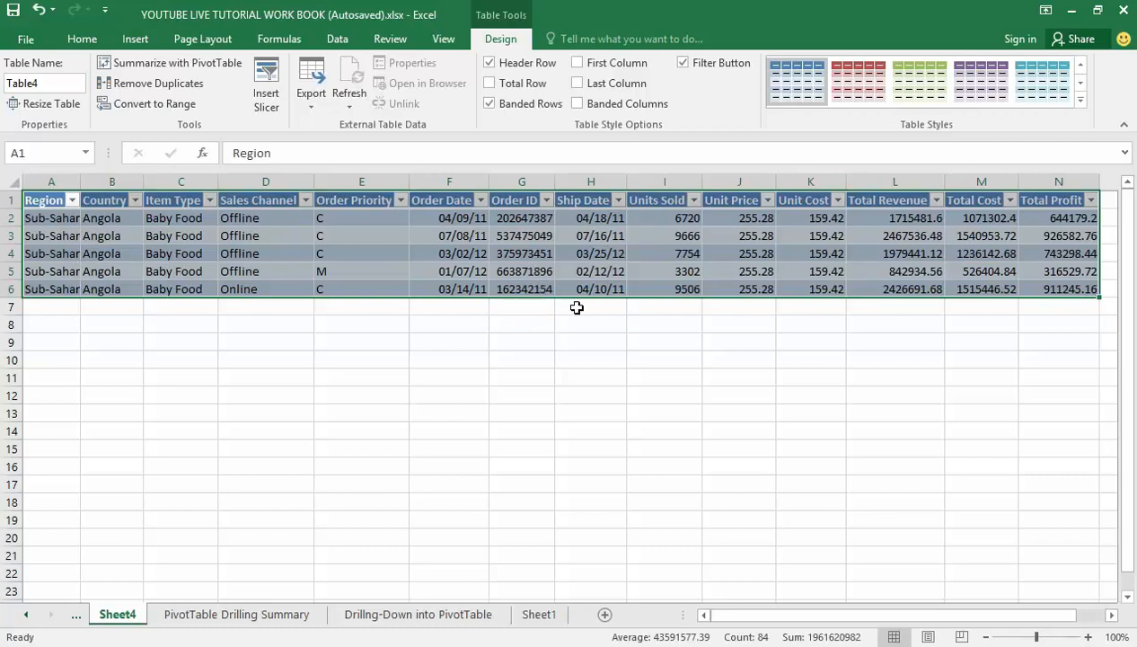
{"action": "mouse_move", "coordinate": [731, 424]}
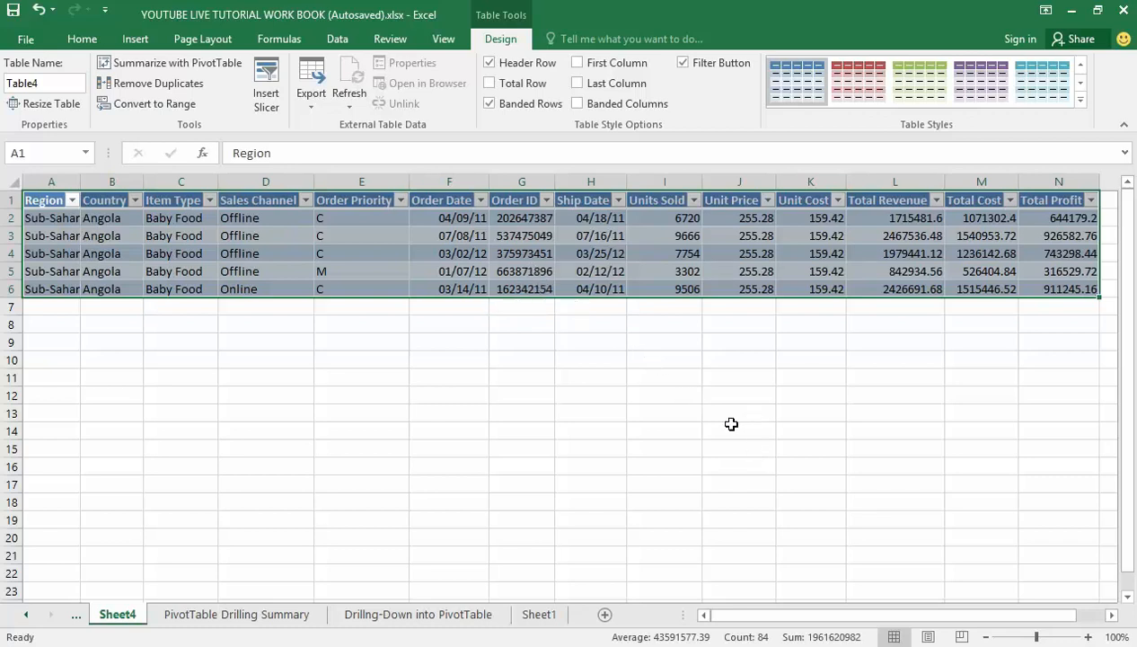